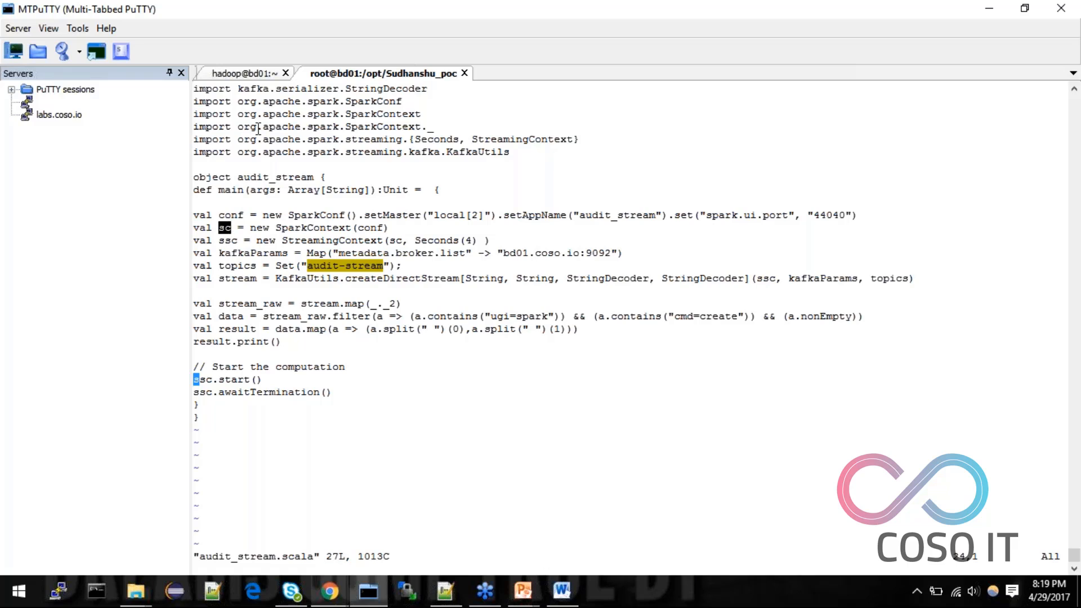
Step: Review audit_stream.scala's SparkContext, StreamingContext and stream.map(_._2) lines
click(242, 73)
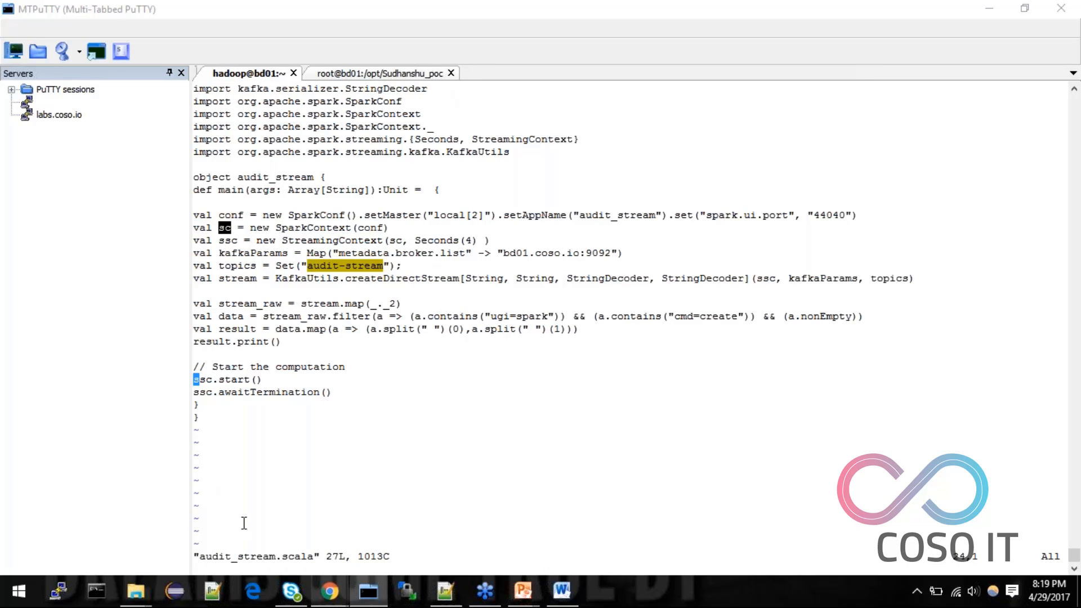
click(379, 73)
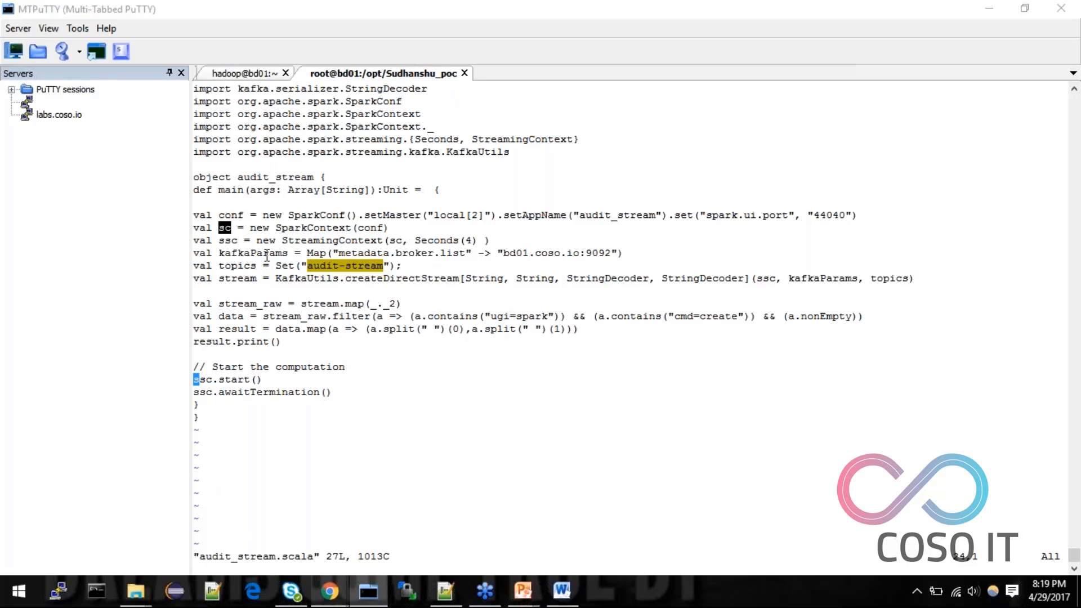
mouse_move(273, 283)
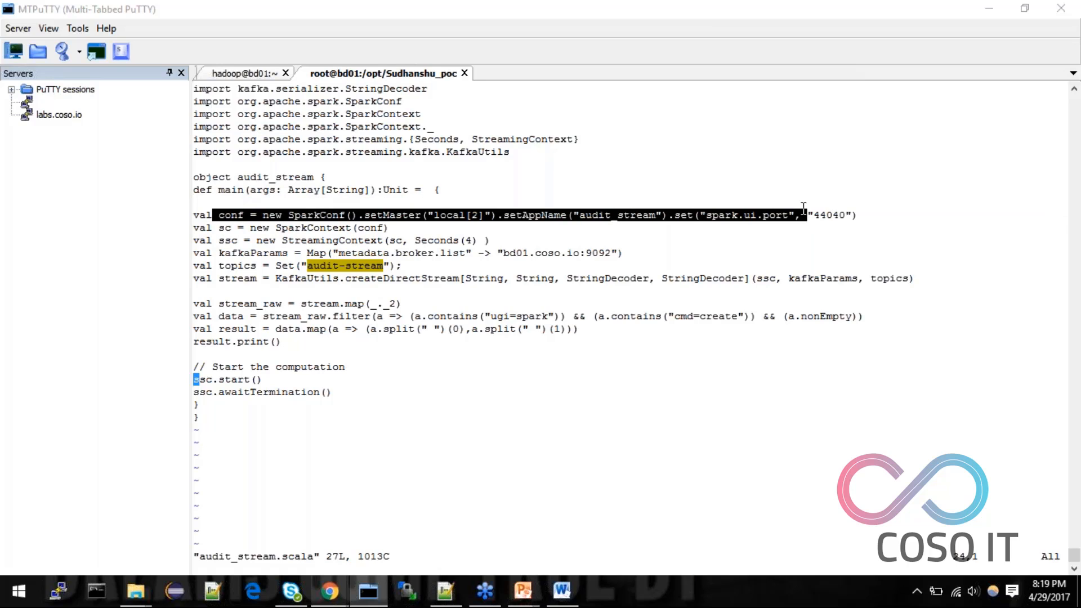
mouse_move(333, 234)
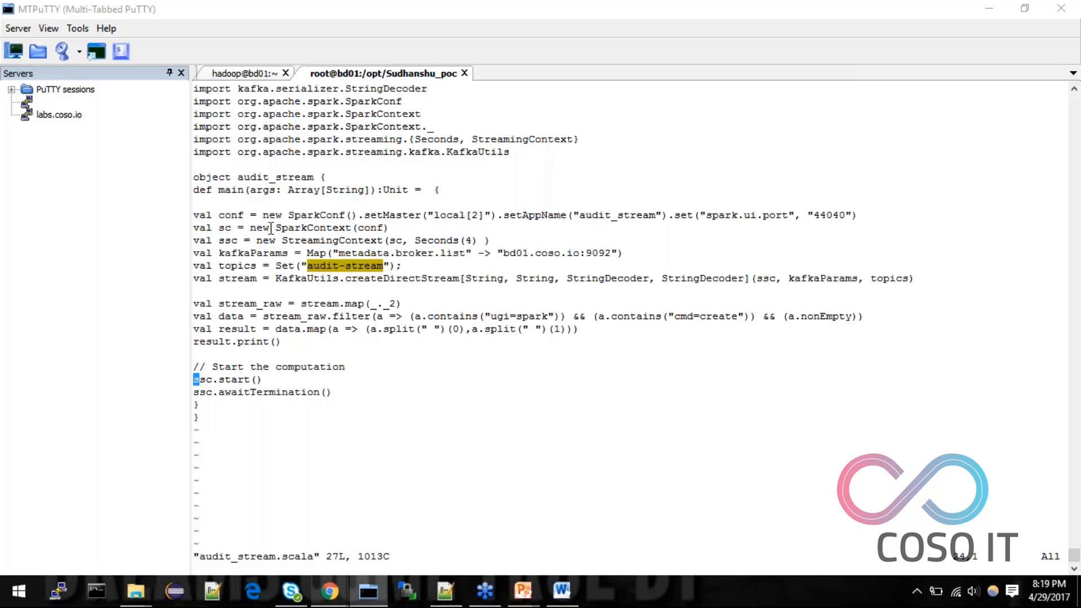
double_click(258, 227)
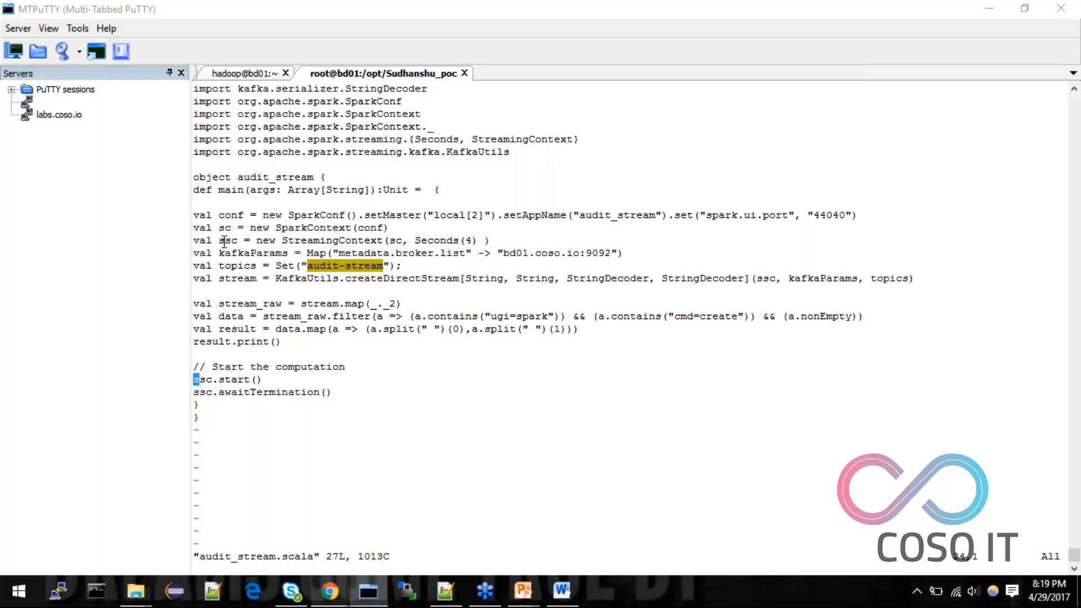
double_click(228, 239)
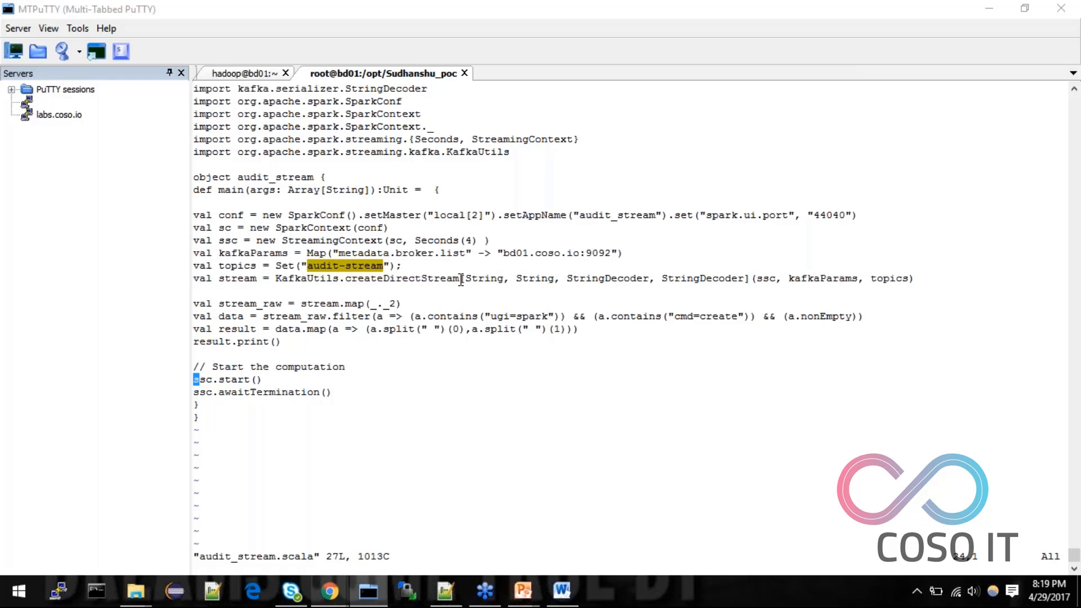
mouse_move(257, 253)
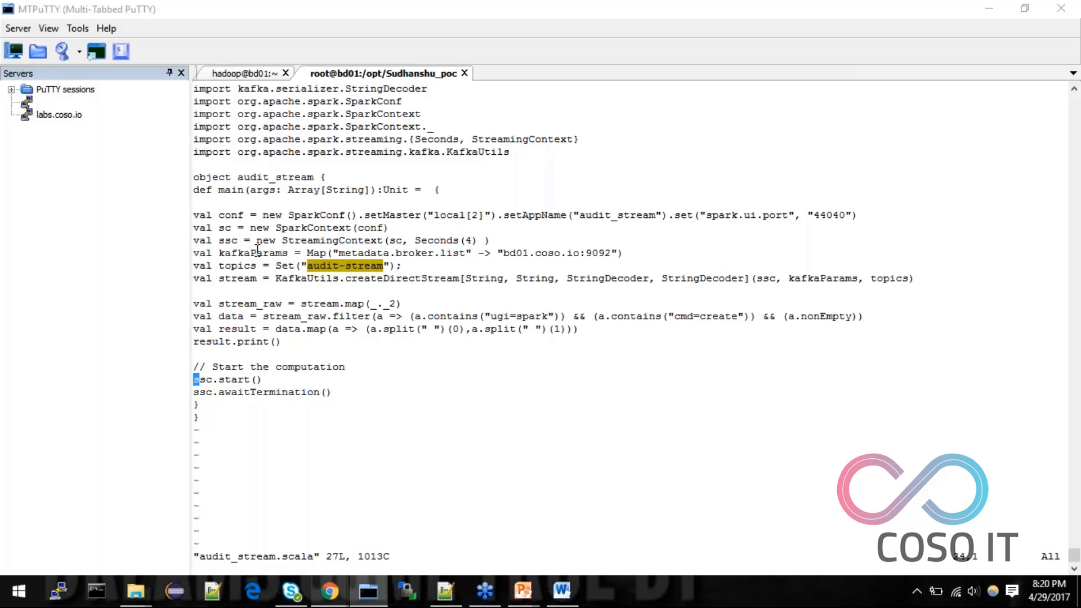
mouse_move(222, 252)
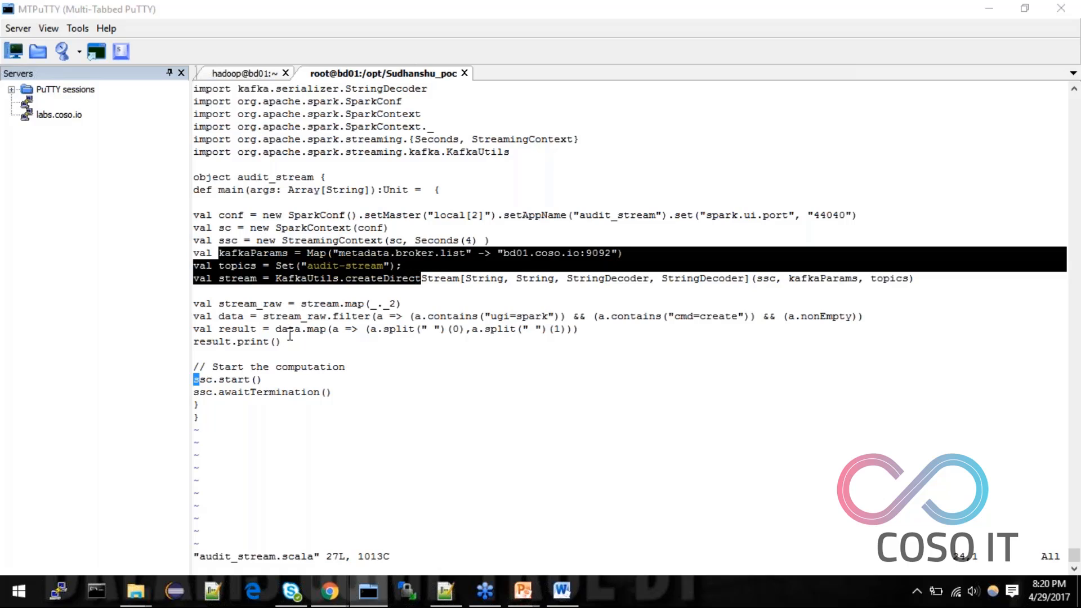
mouse_move(403, 226)
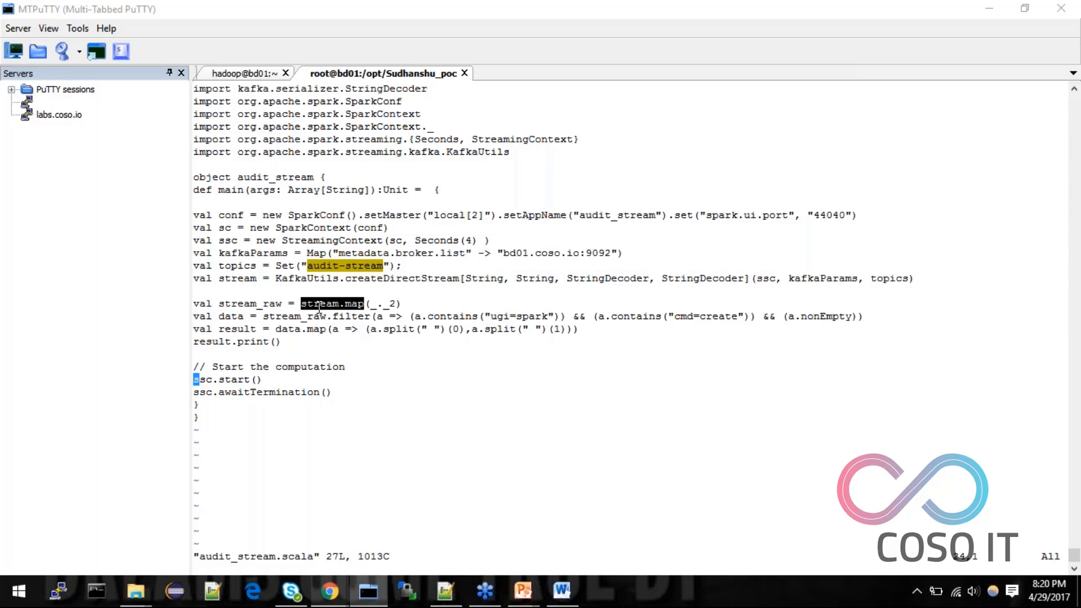
double_click(237, 277)
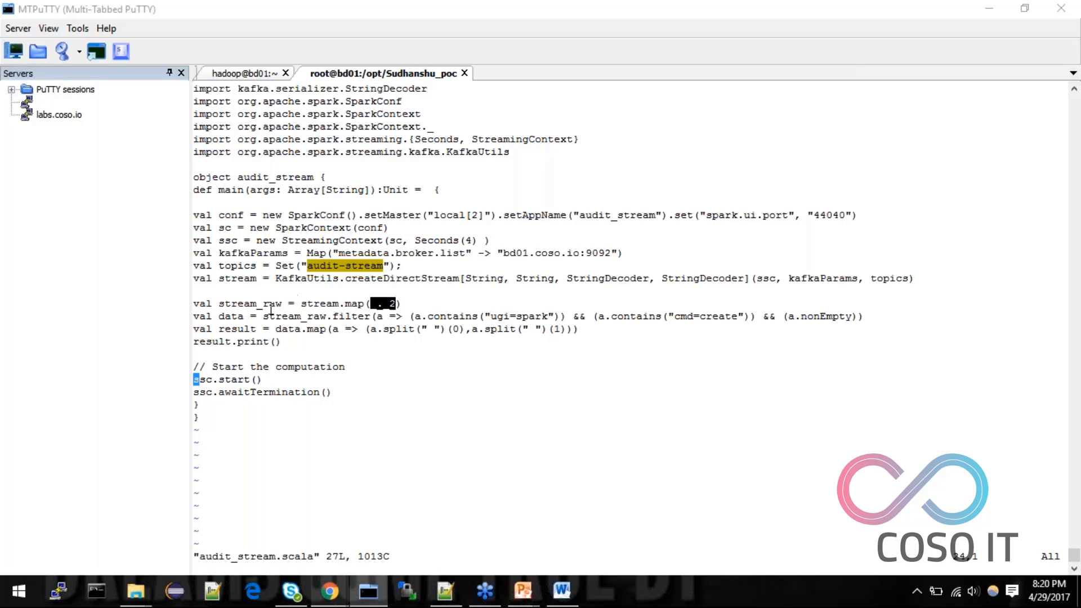
double_click(249, 304)
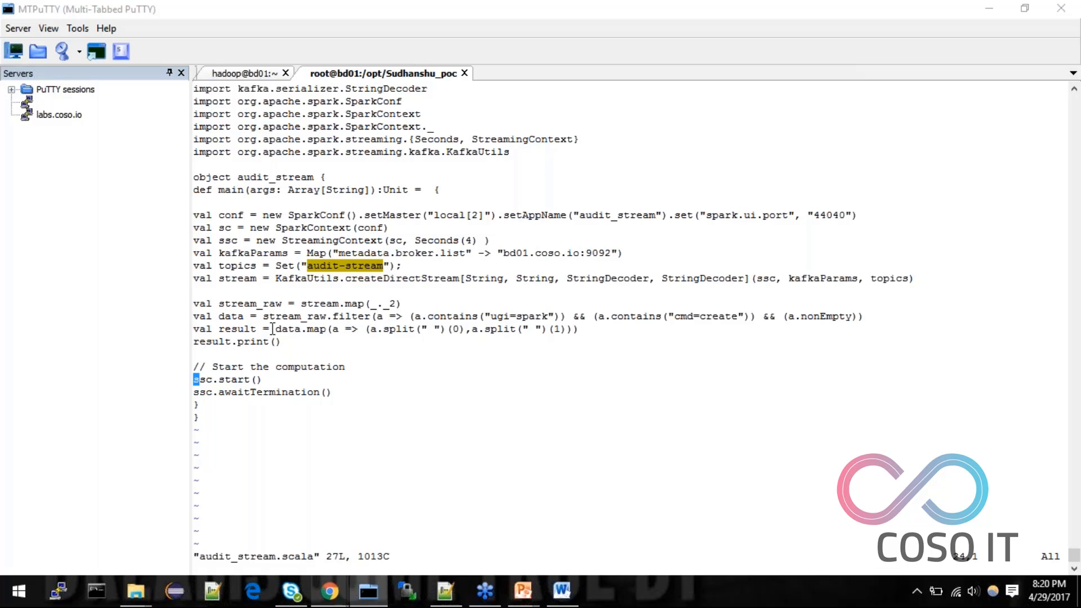
Step: Exit the Spark shell in the hadoop session and switch to root with sudo su
click(242, 73)
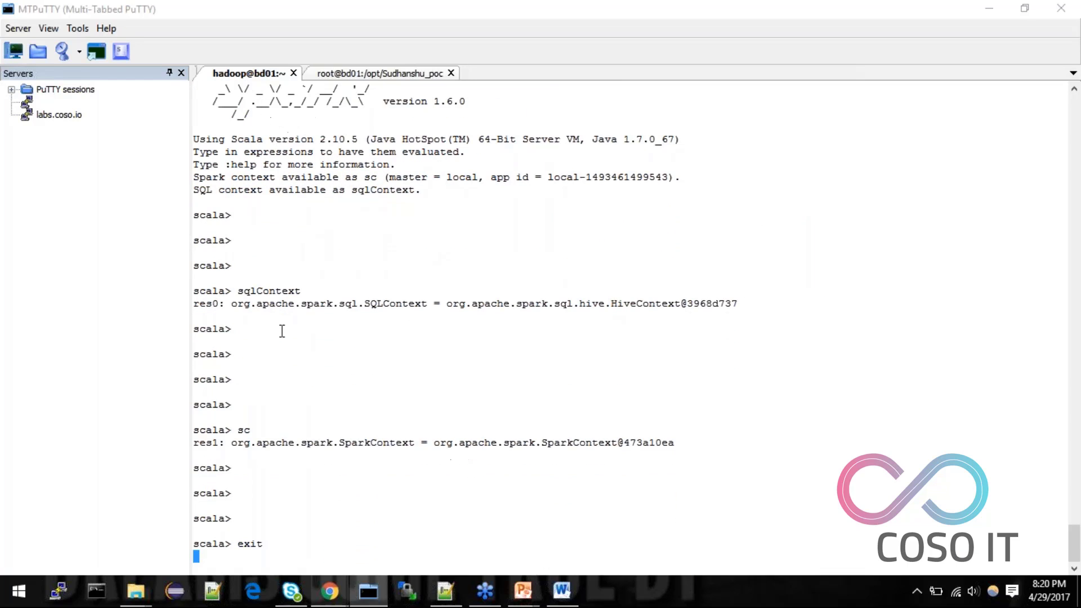
key(Return)
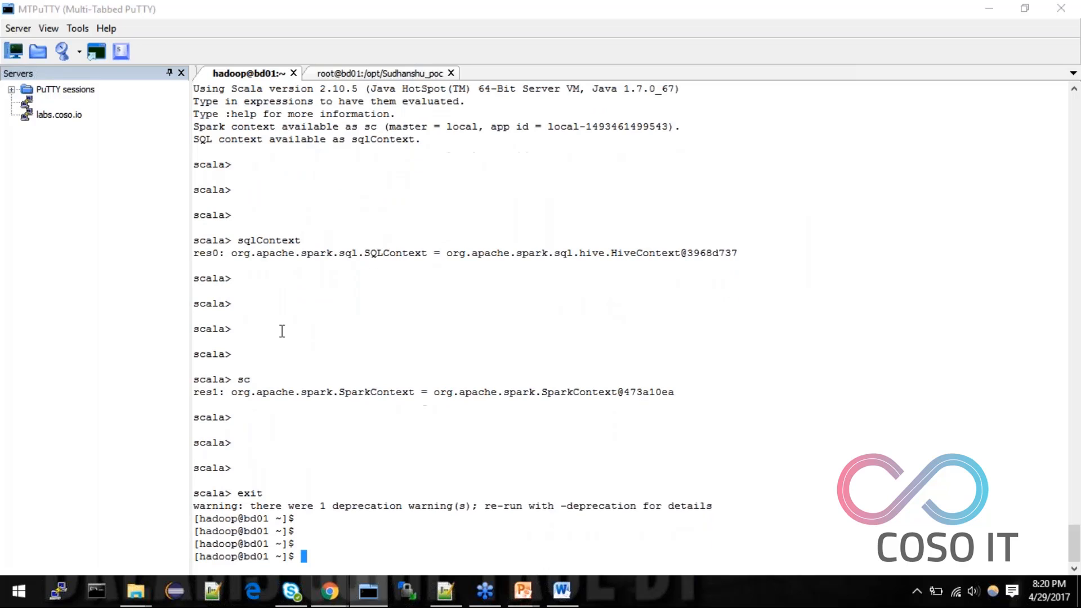
click(381, 73)
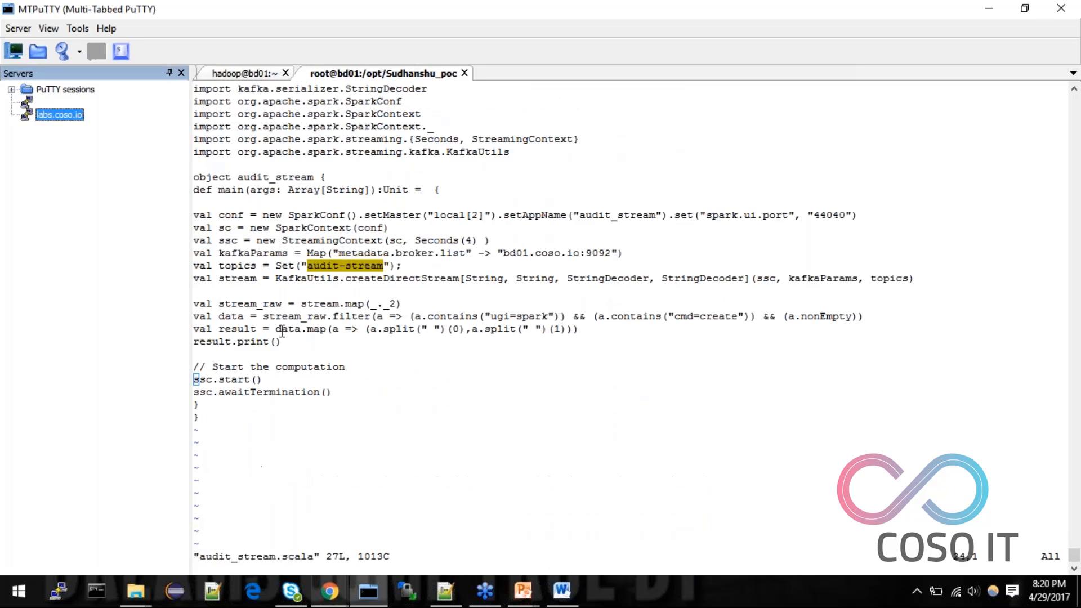
click(243, 73)
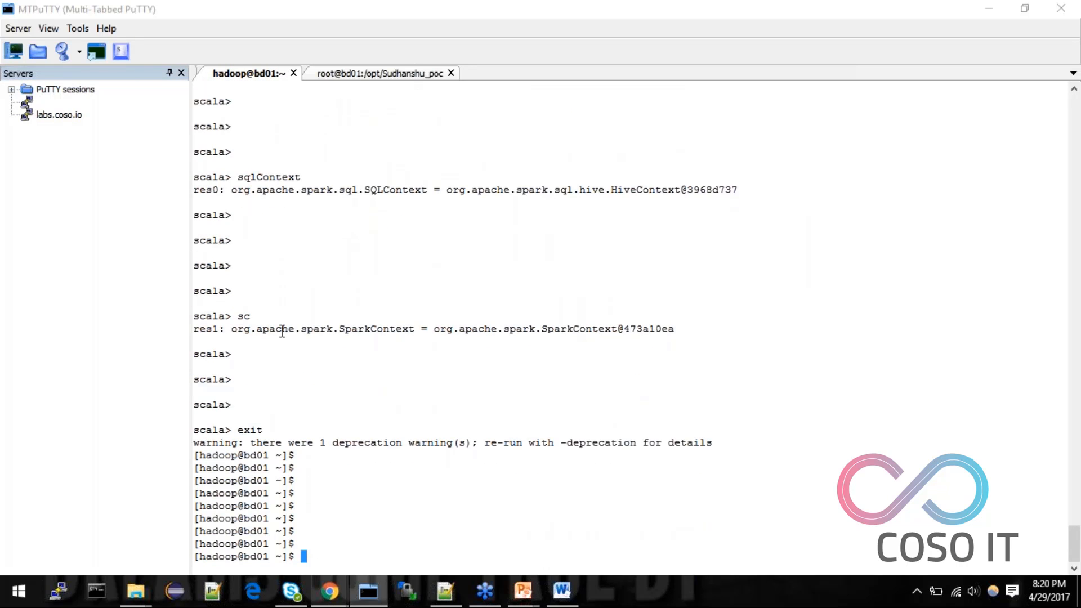
text(cd /)
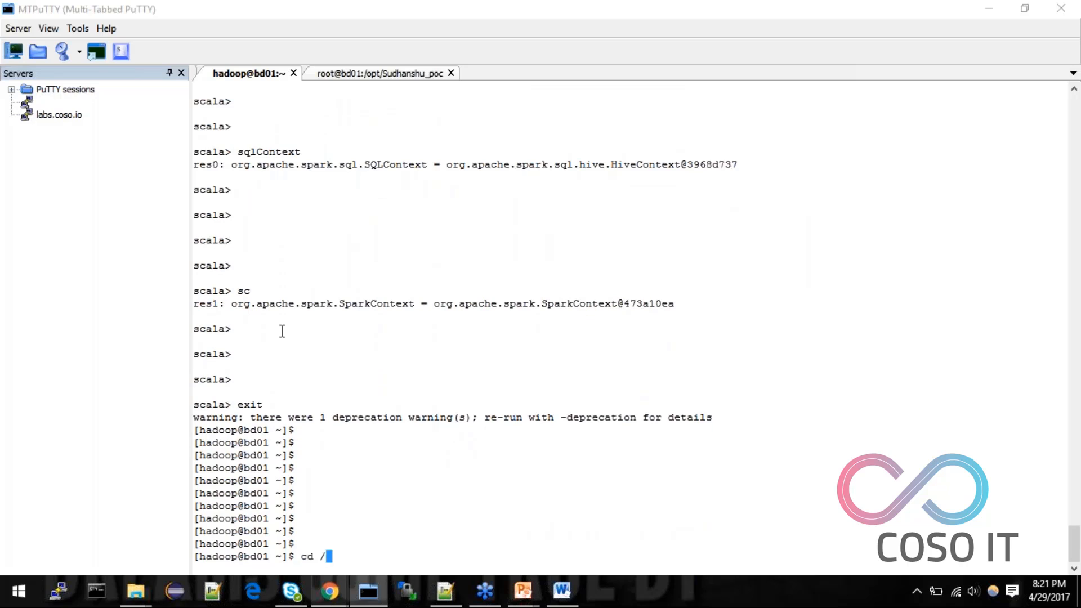
text(sudo)
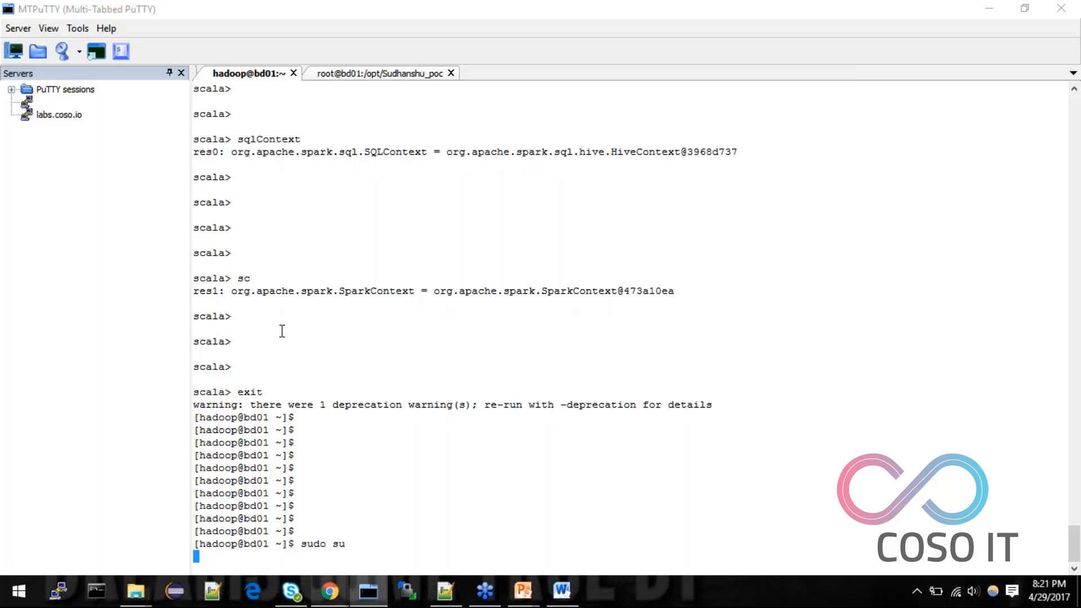
key(Return)
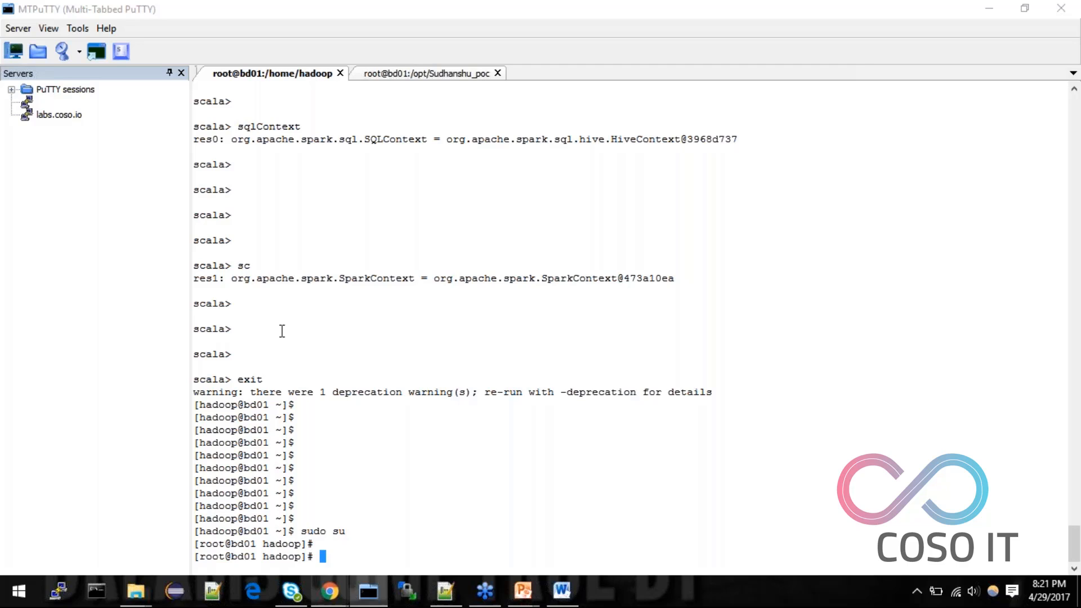
Step: Change into the /opt/Sudhanshu_poc project folder
scroll(down, 3)
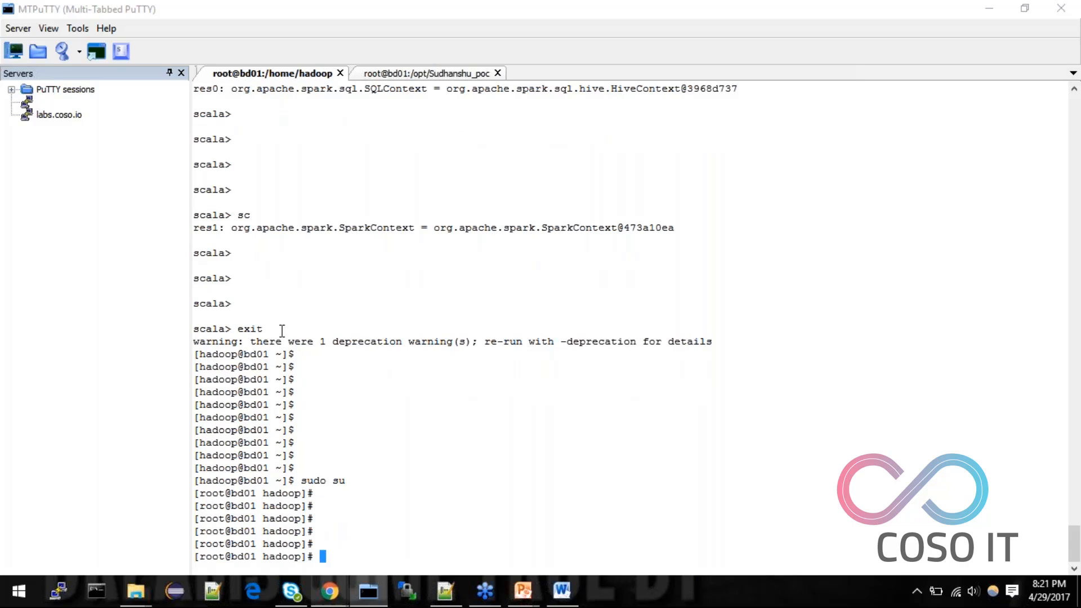
text(cd /o)
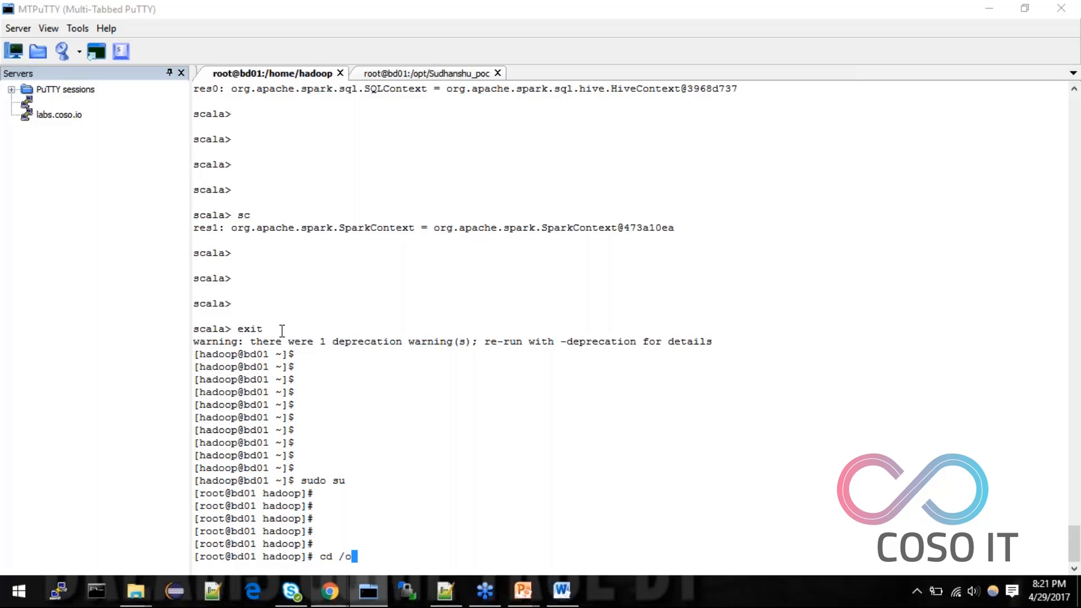
text(pt/S)
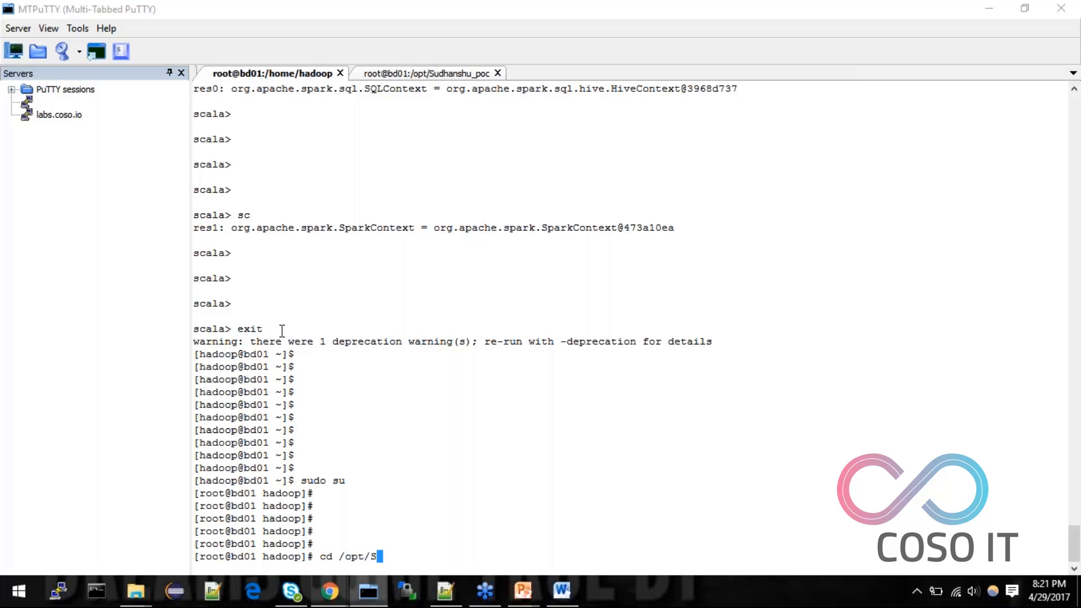
text(udhanshu_poc/)
text(l)
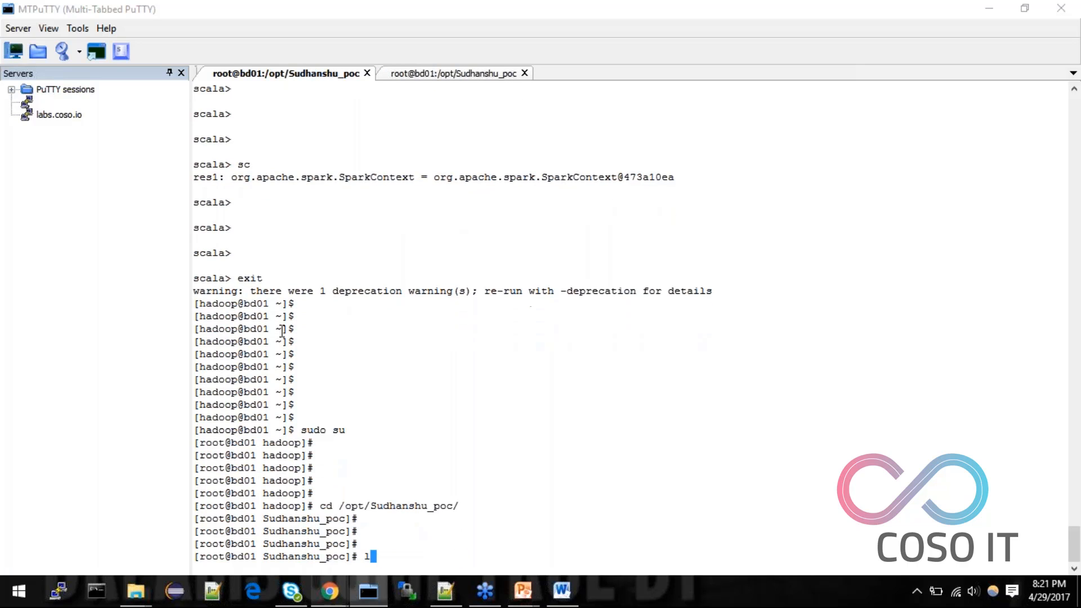
Step: Open conf/flume_kafka_agent.conf in vim and enter :!less /var/log/hadoop-hdfs/hdfs-audit.log
key(Return)
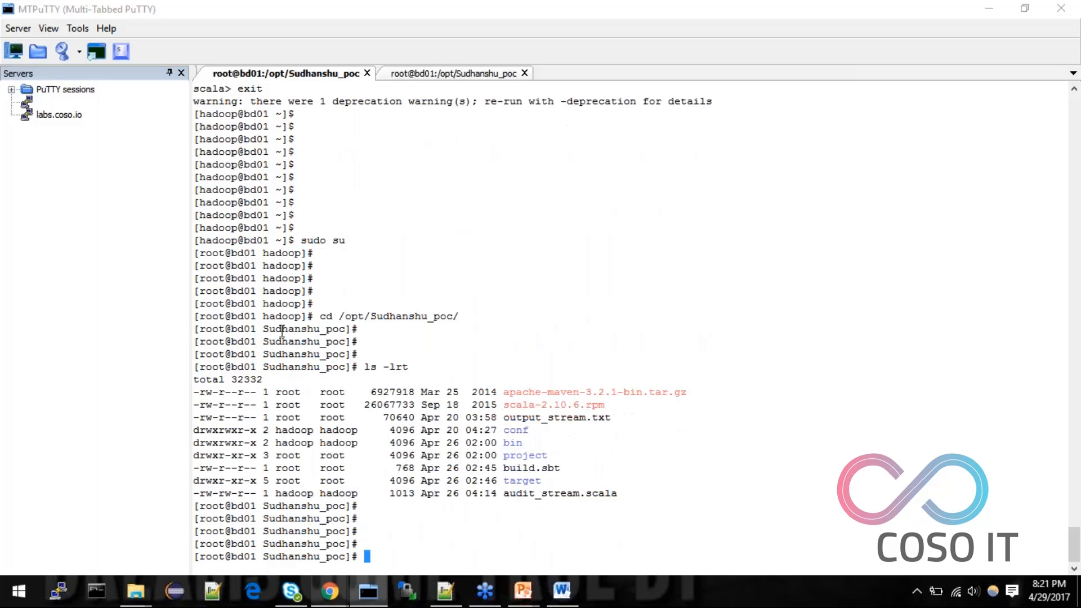
text(vim /c)
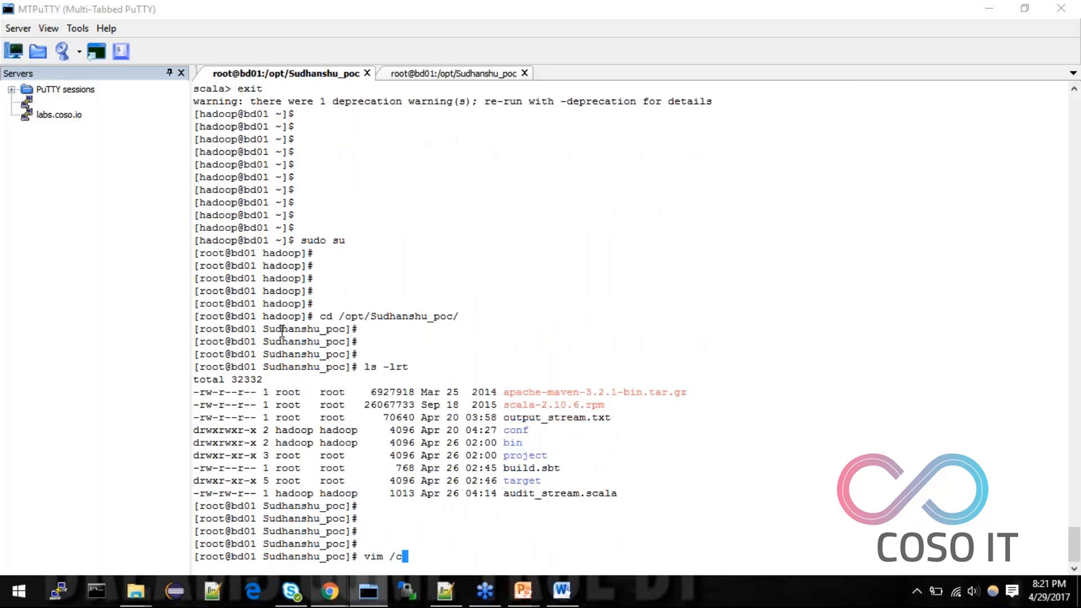
text(onf/)
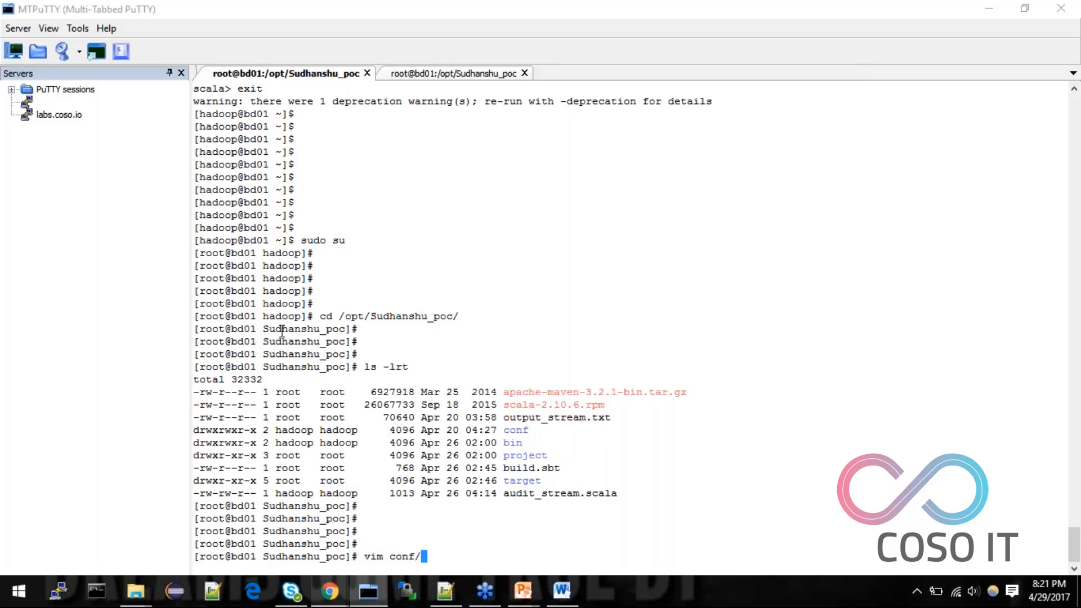
text(flume_kafka_agent.conf)
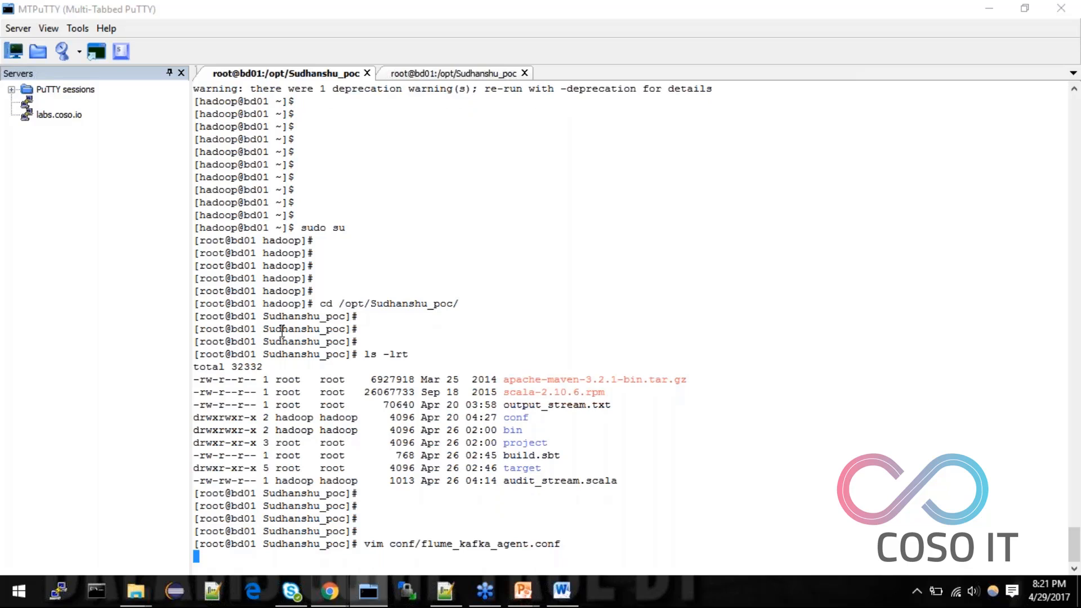
key(Return)
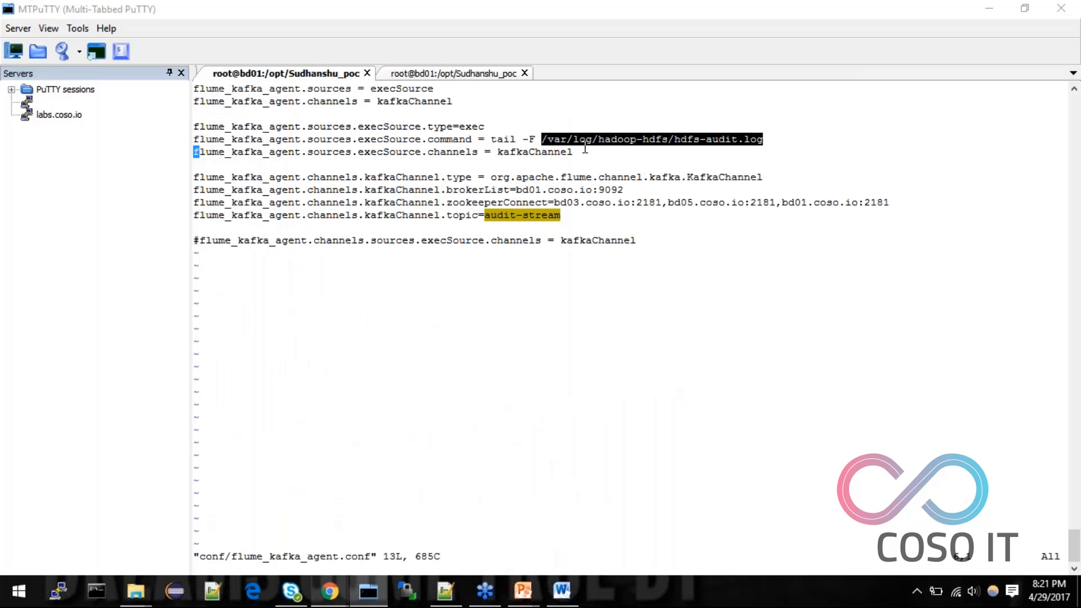
mouse_move(605, 160)
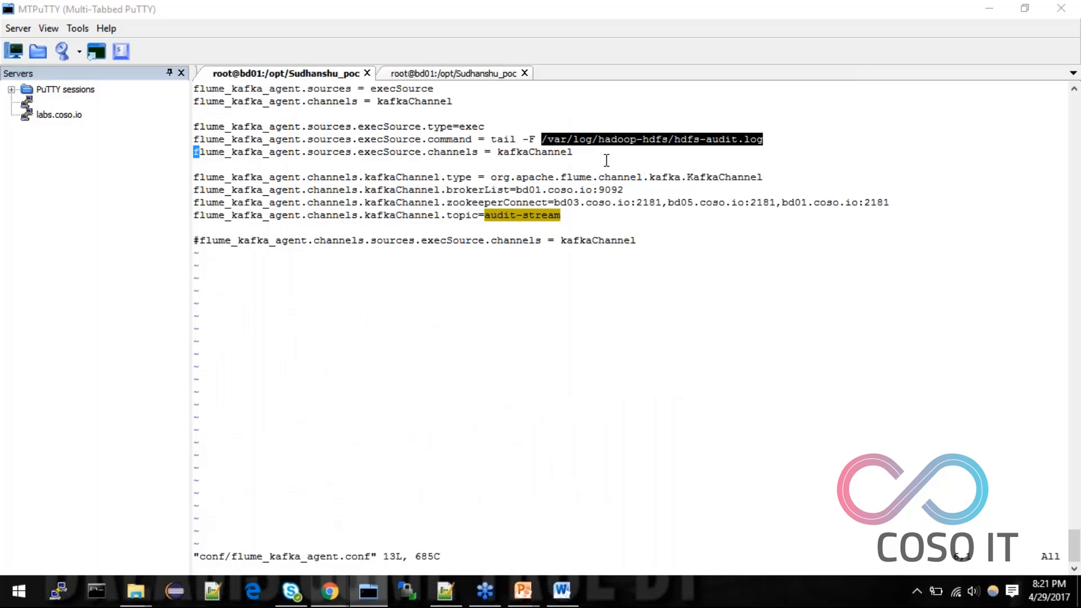
mouse_move(744, 95)
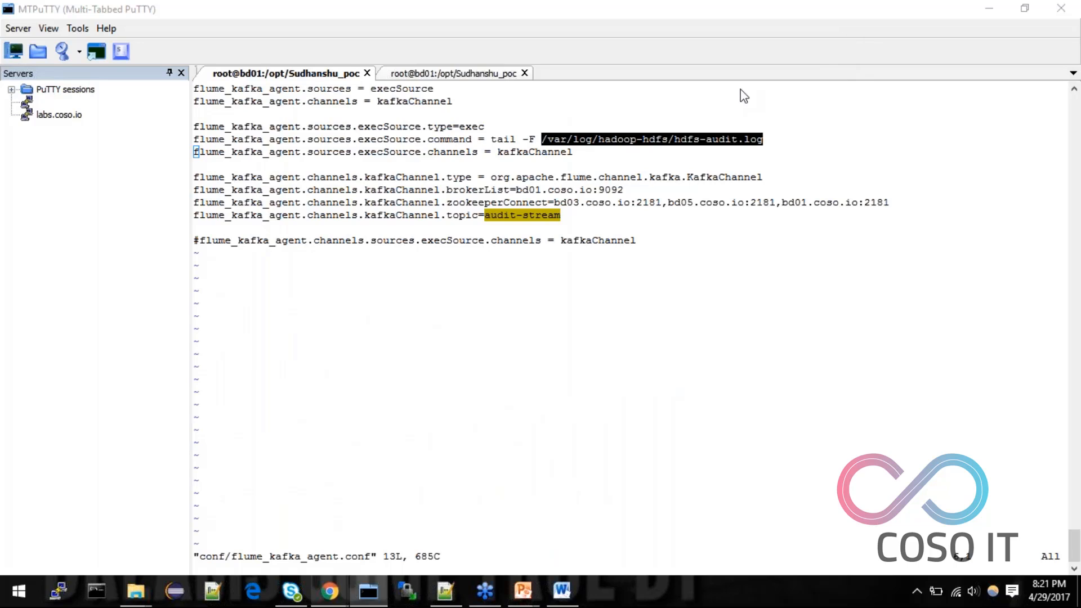
mouse_move(641, 153)
text(:)
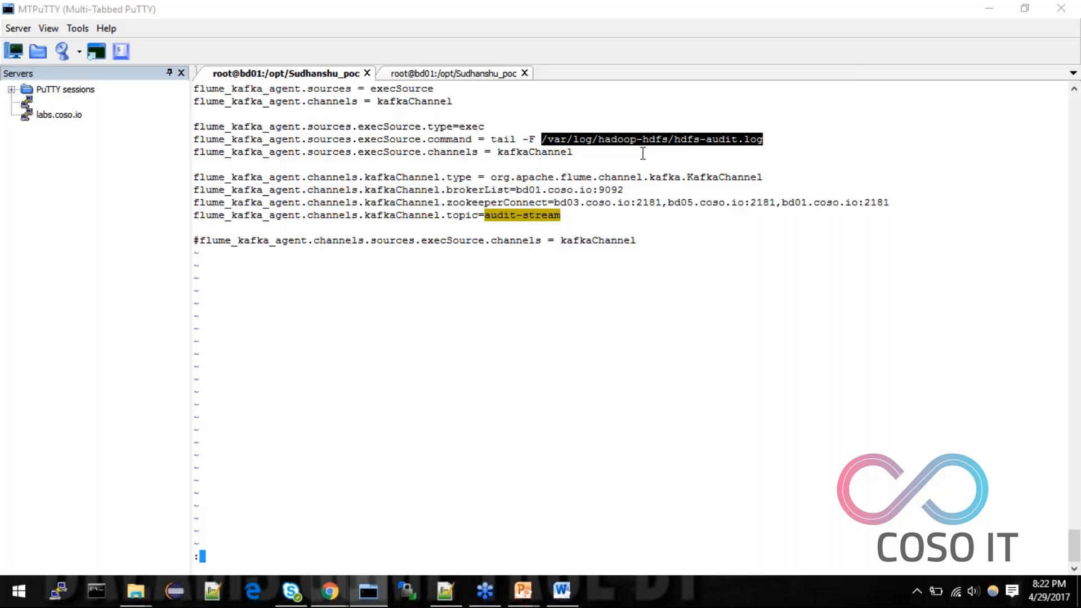
text(!1)
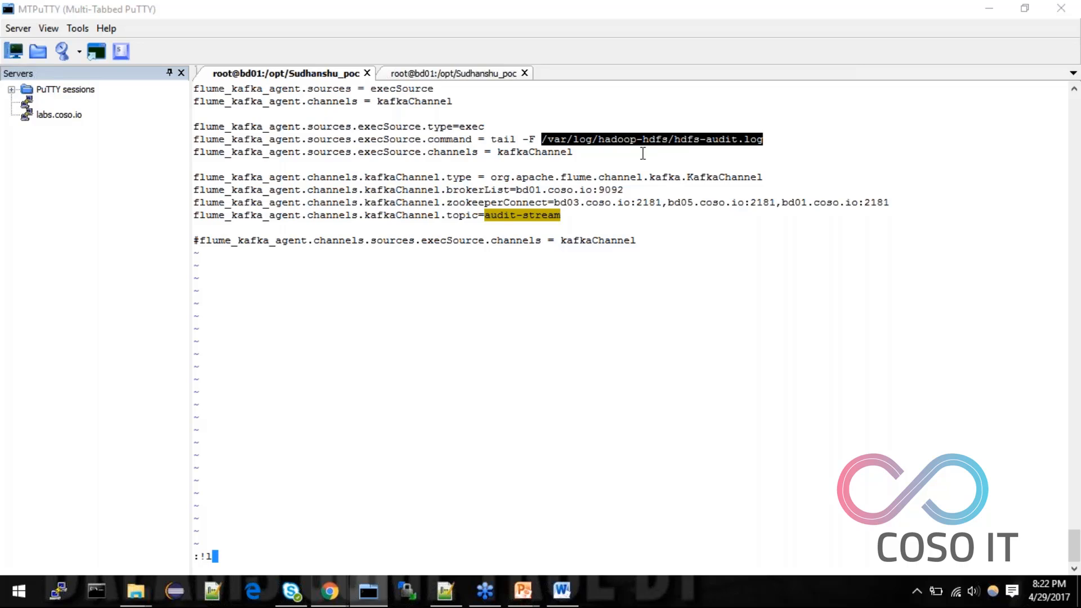
text(ess /var/log/hadoop-hdfs/hdfs-audit.log)
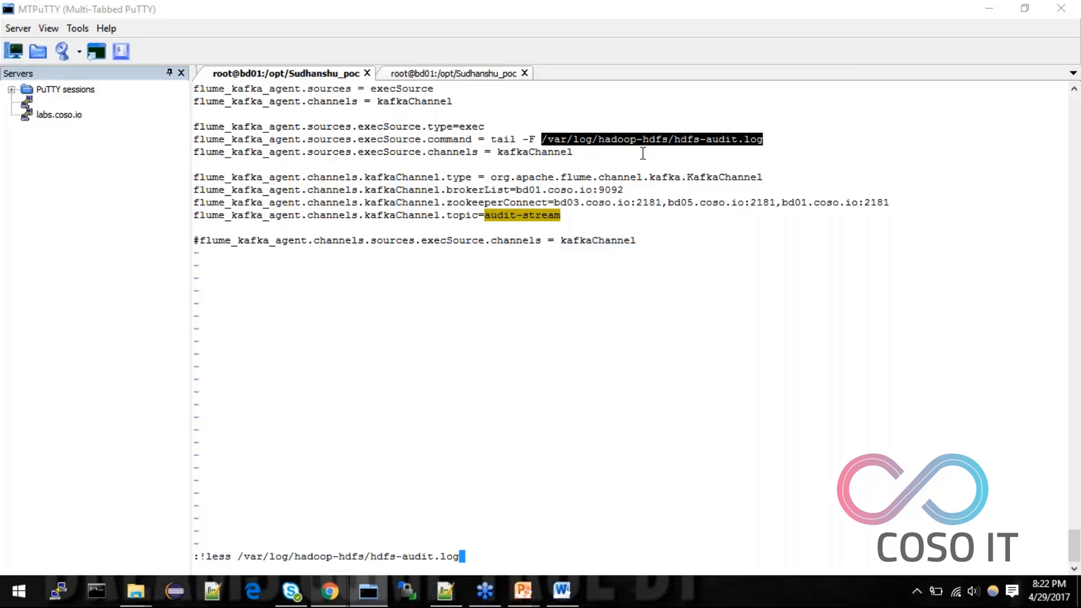
Step: Page through hdfs-audit.log, highlight a proto=rpc field, then exit the log
key(Return)
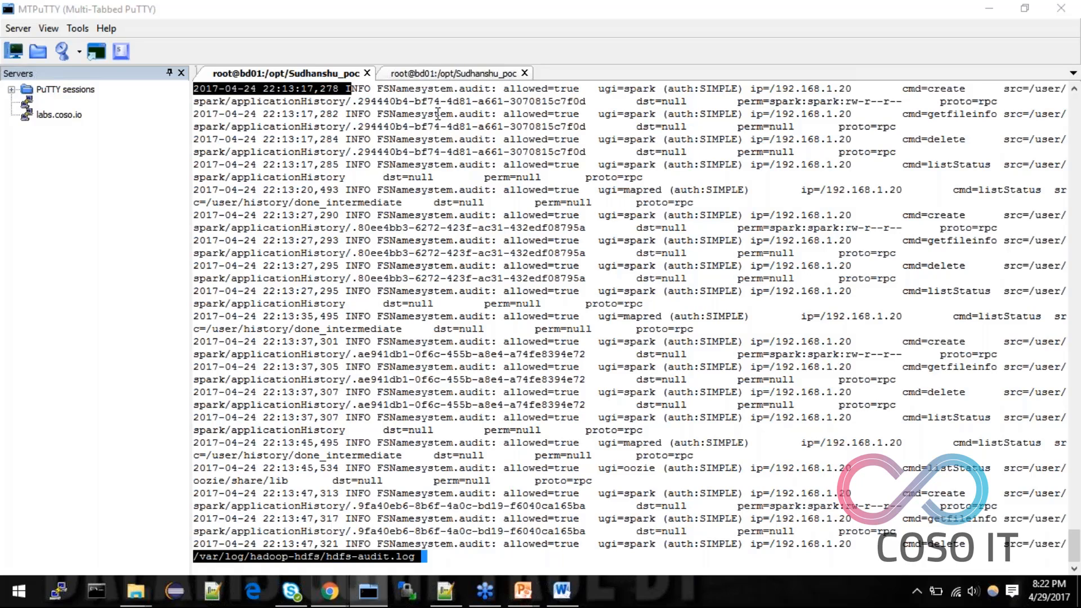
mouse_move(940, 85)
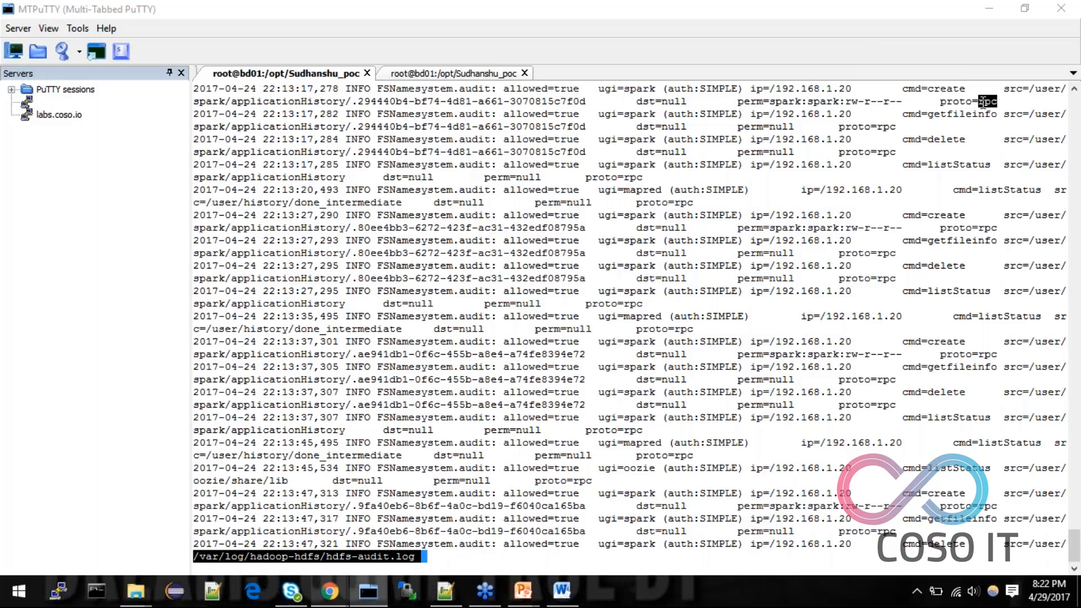
double_click(961, 101)
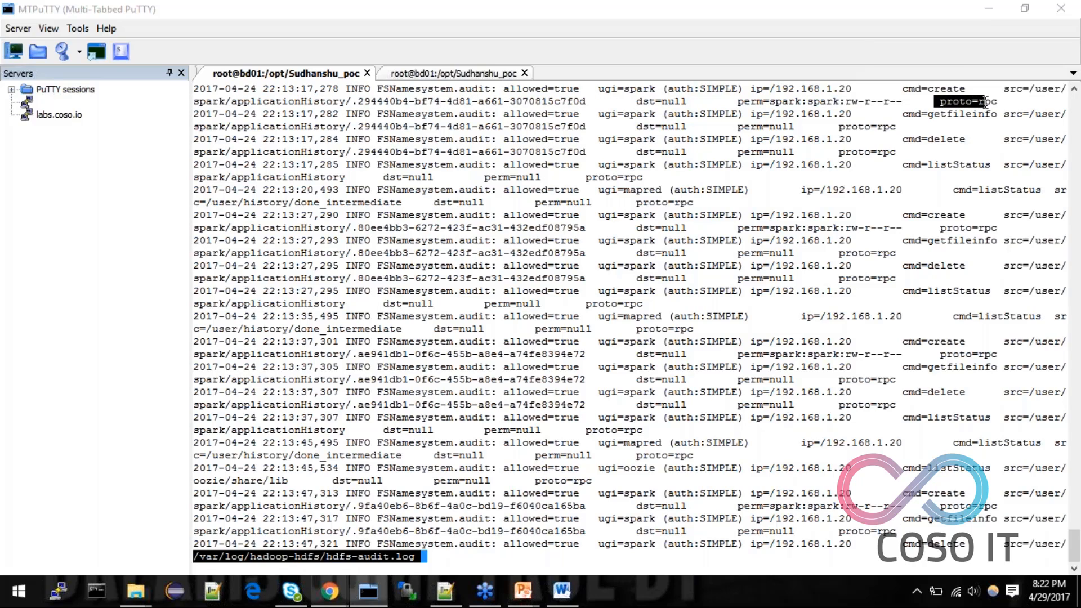
key(Escape)
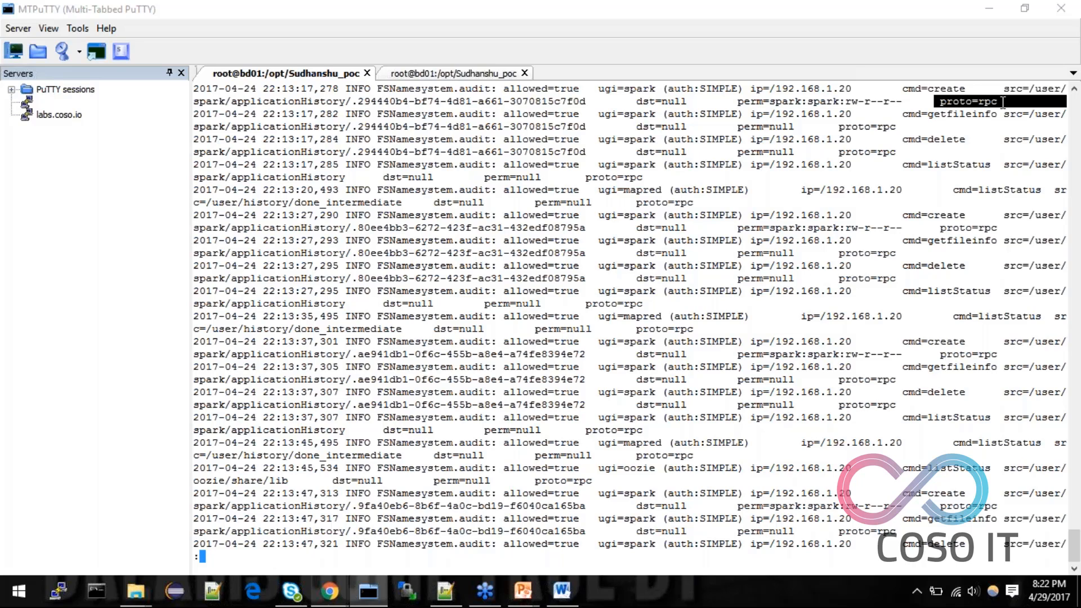
mouse_move(951, 125)
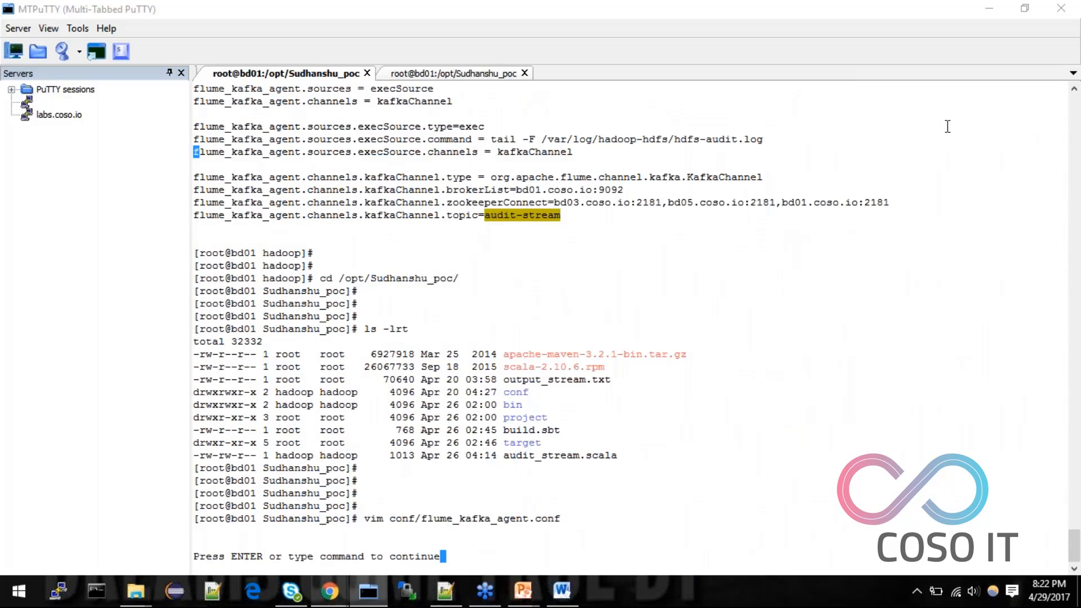
Step: Return from the audit log to vim showing flume_kafka_agent.conf
key(Return)
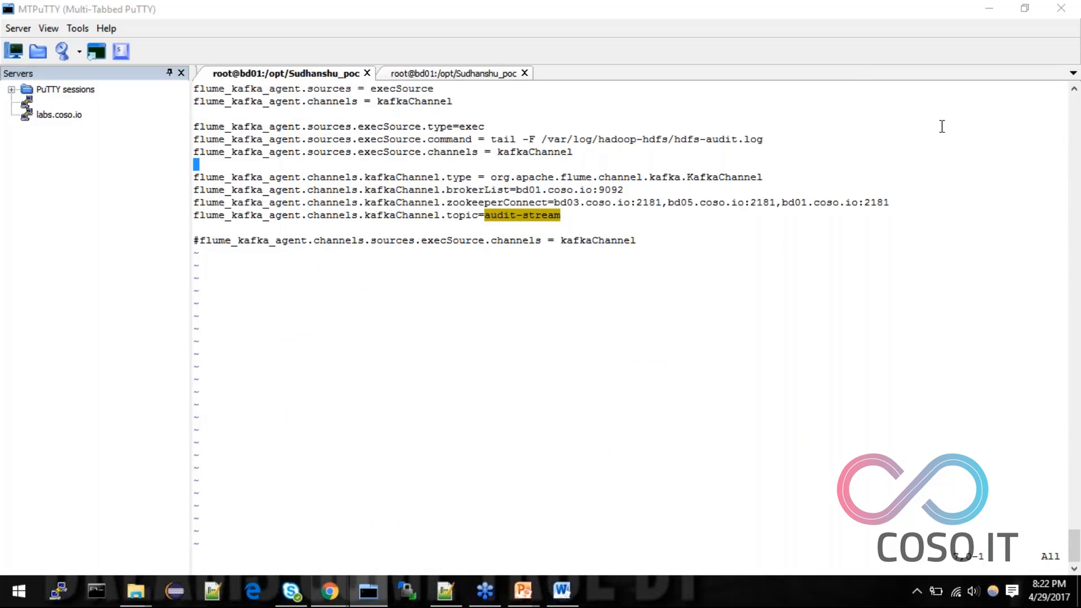
mouse_move(369, 138)
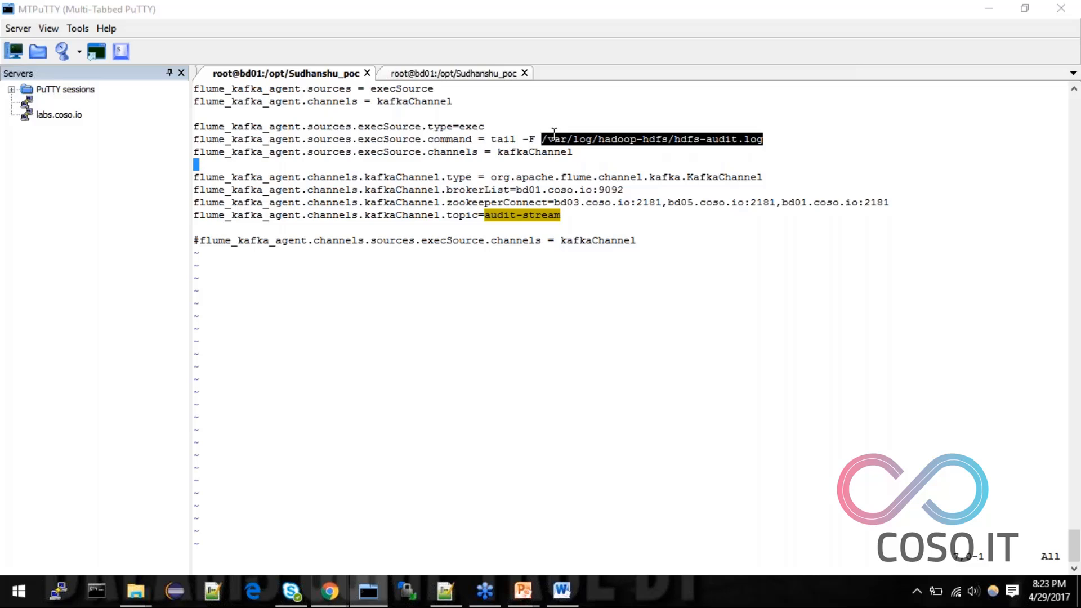
mouse_move(350, 187)
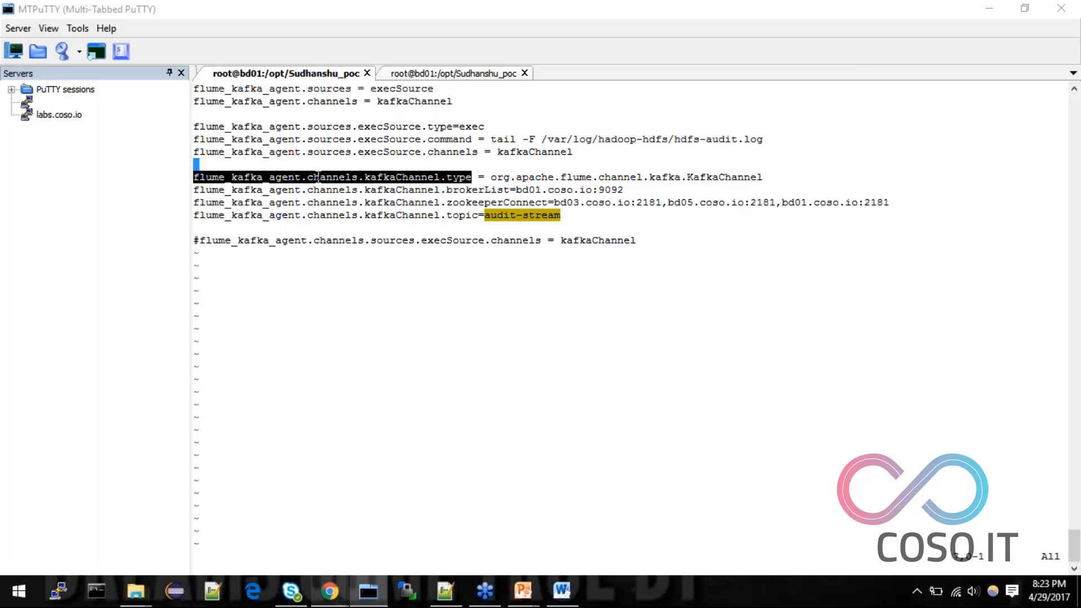
mouse_move(381, 176)
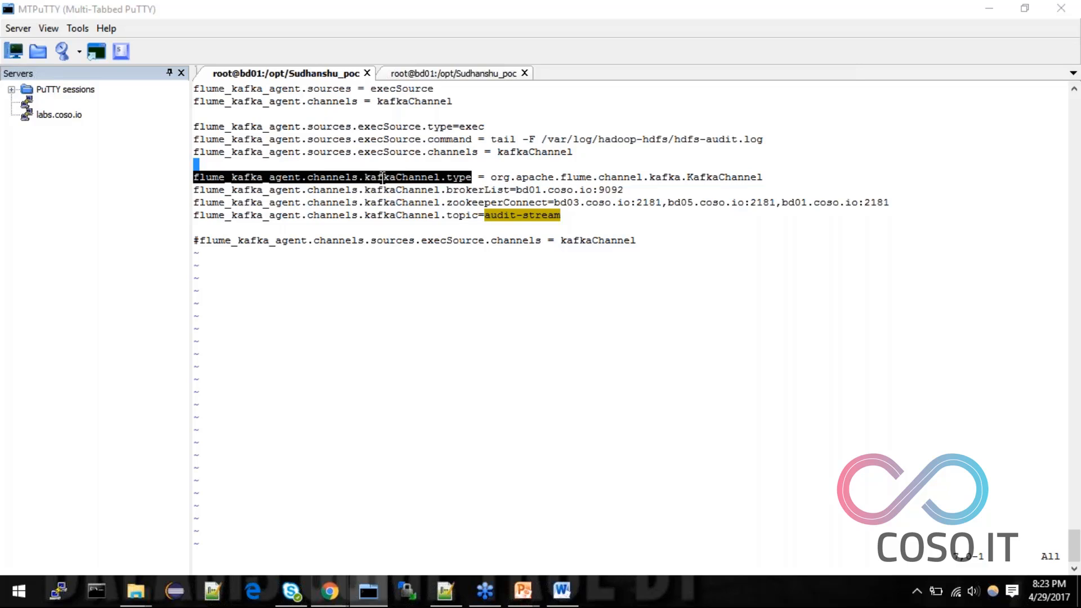
mouse_move(412, 196)
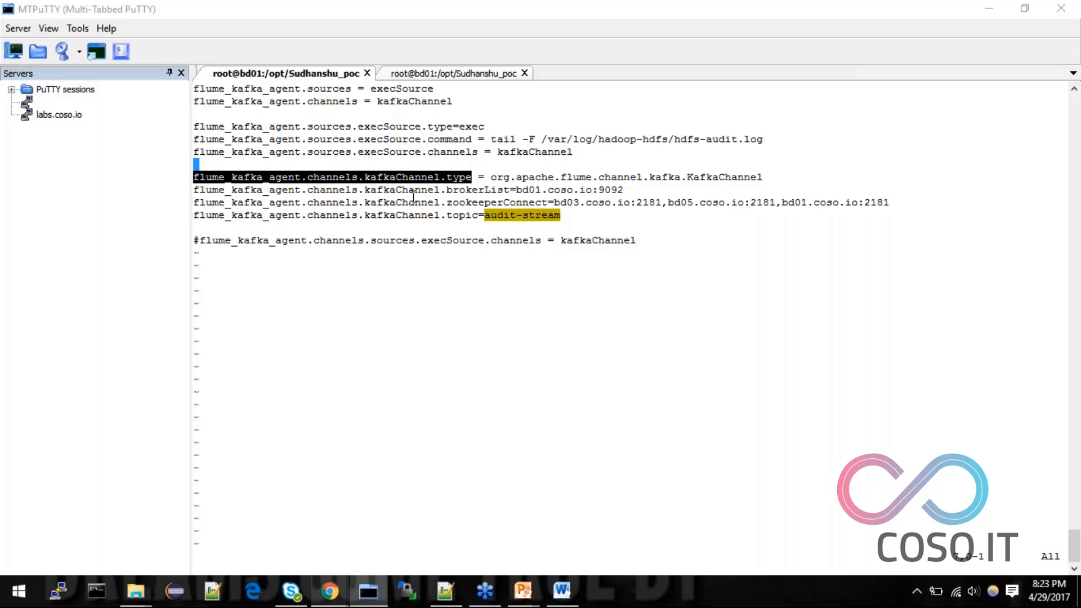
mouse_move(461, 214)
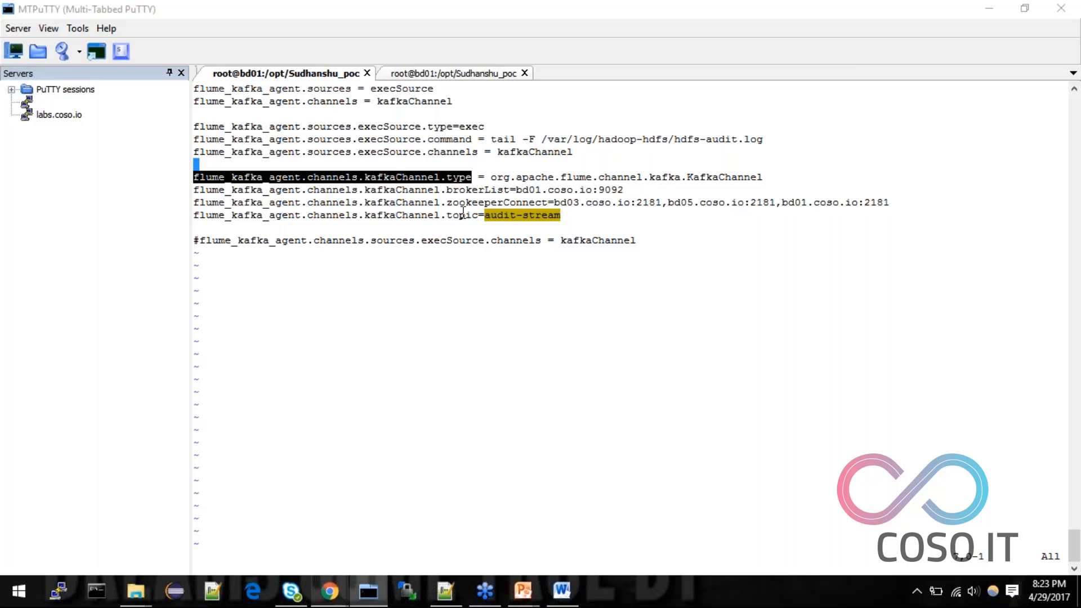
mouse_move(501, 216)
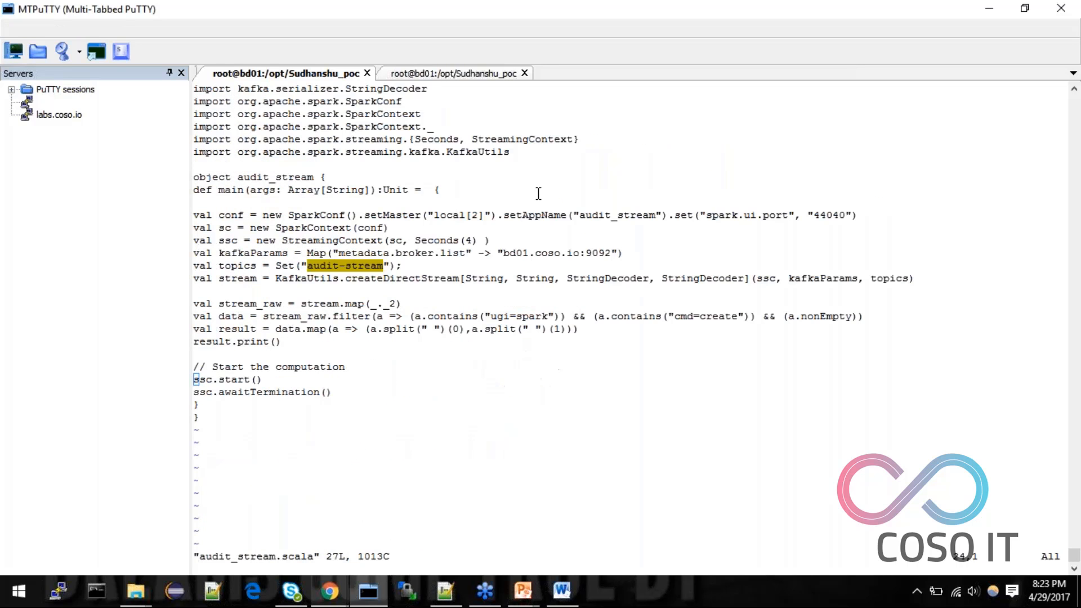
Step: Compare audit log entries like ugi=mapred against audit_stream.scala's cmd=create filter
click(448, 73)
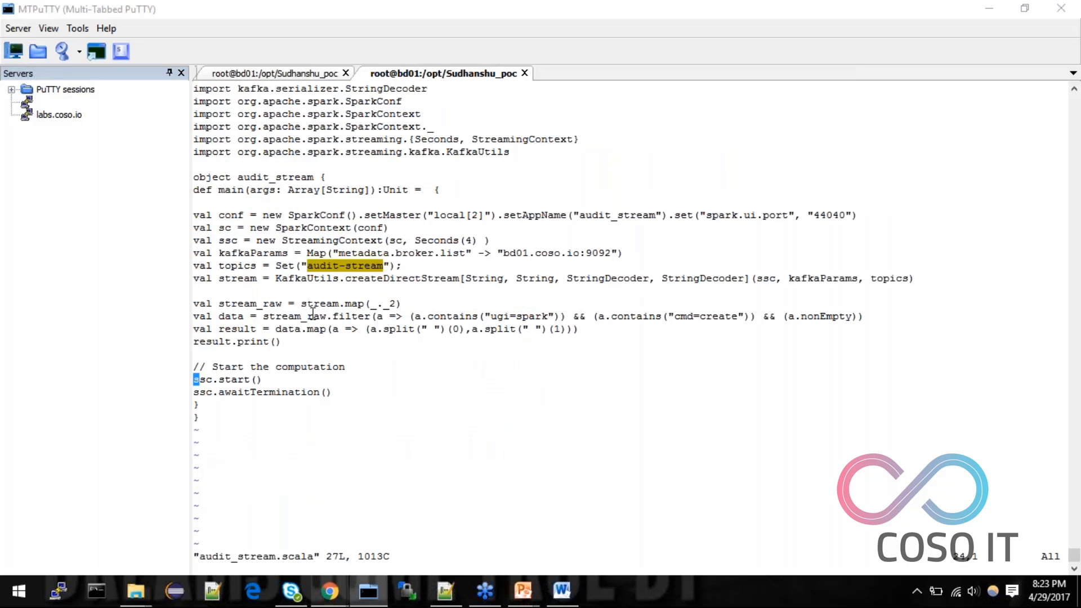
click(283, 73)
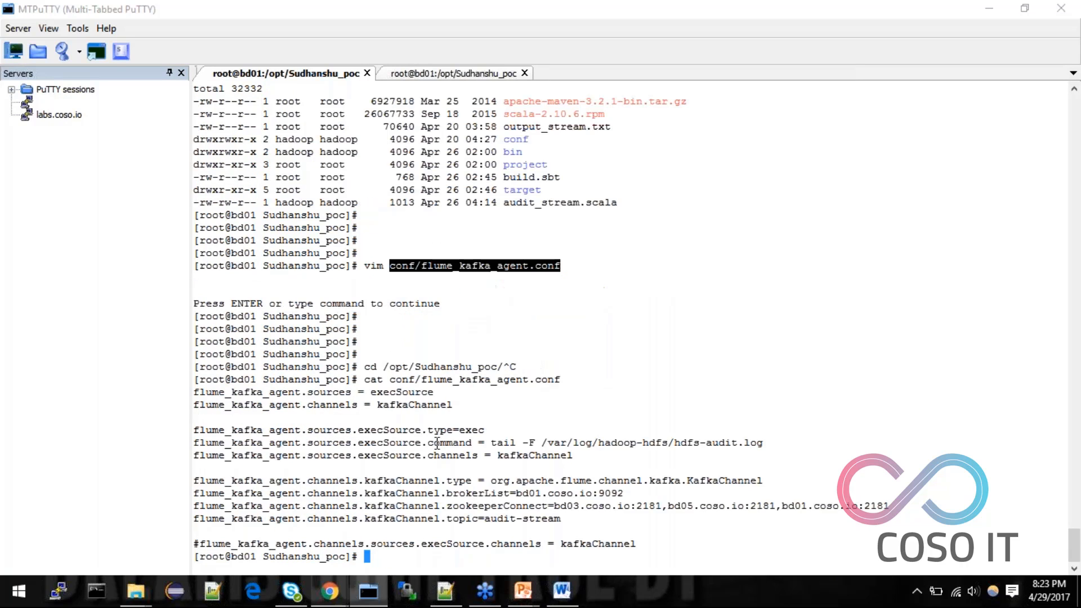
text(cat)
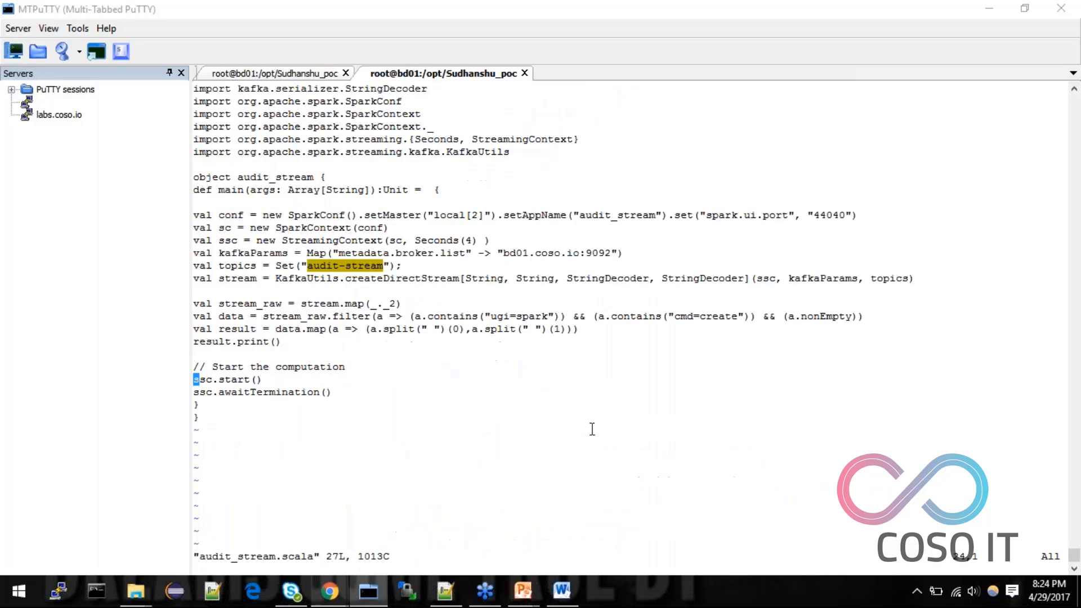
mouse_move(655, 323)
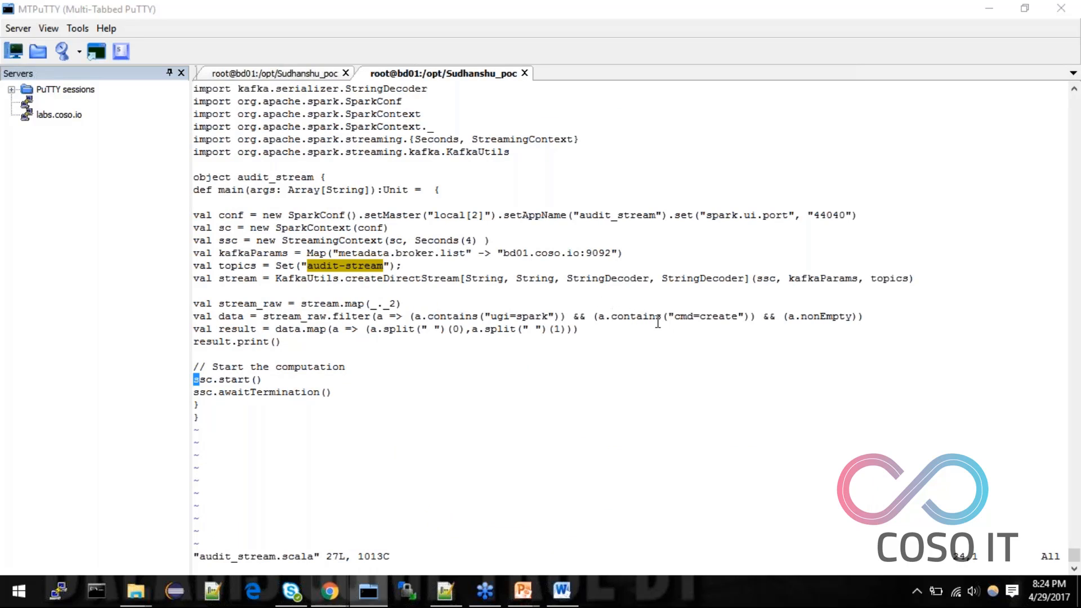
double_click(503, 316)
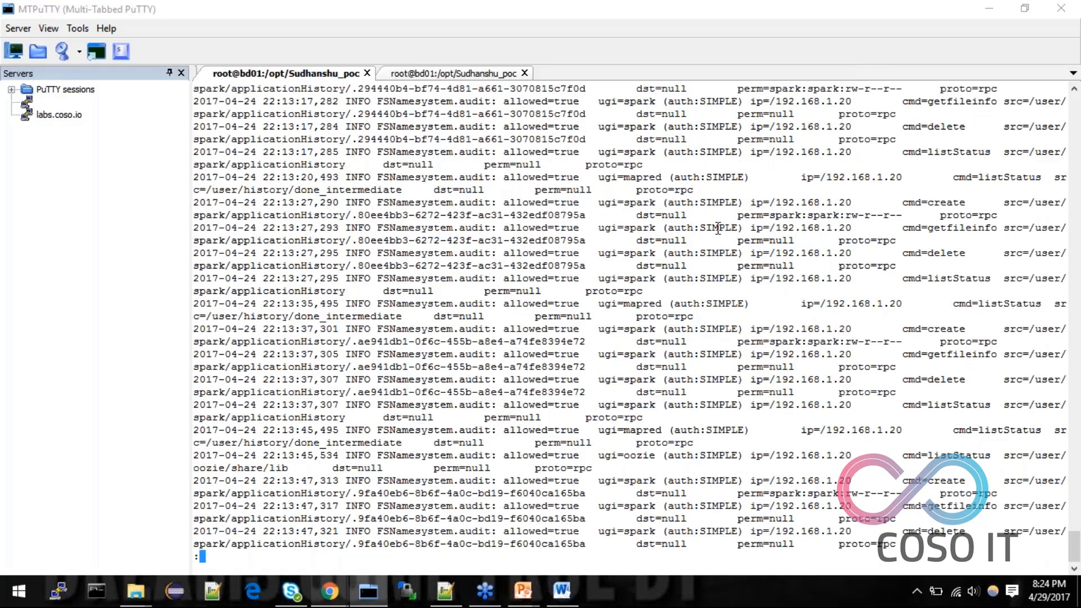
mouse_move(641, 241)
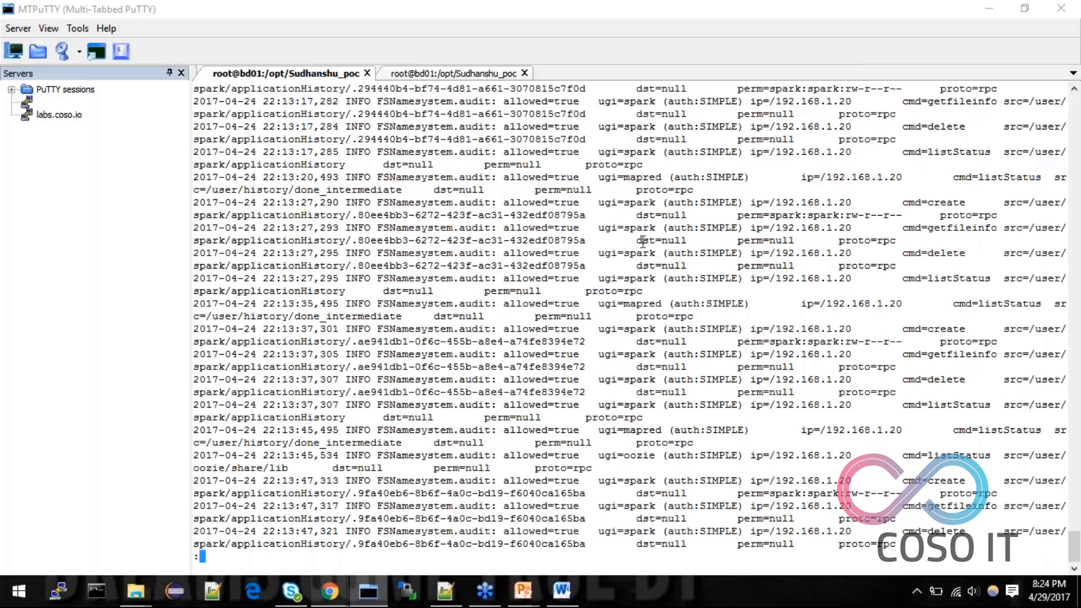
scroll(down, 3)
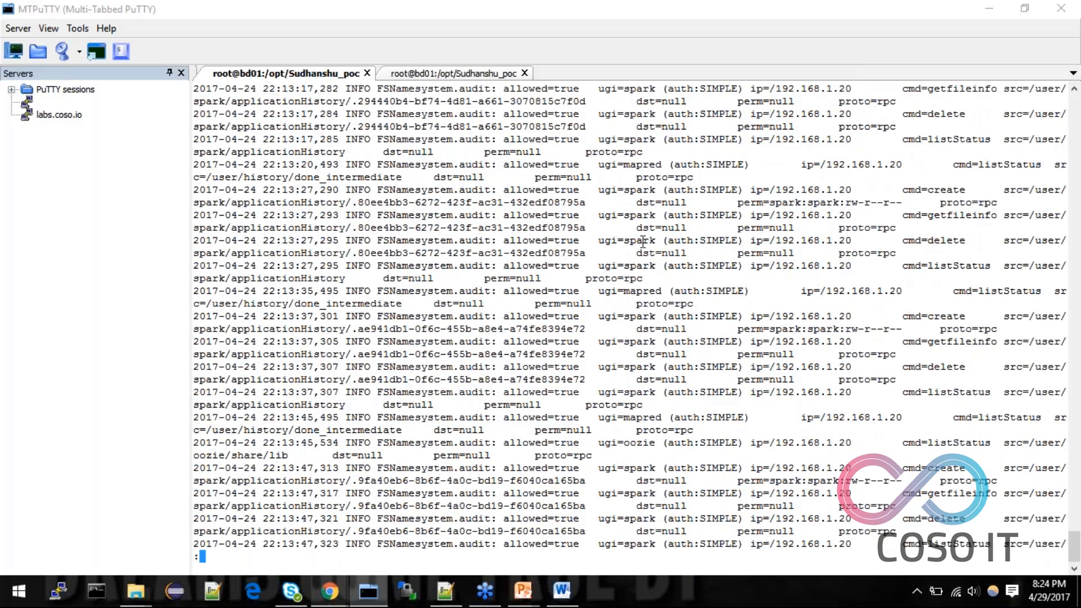
double_click(640, 290)
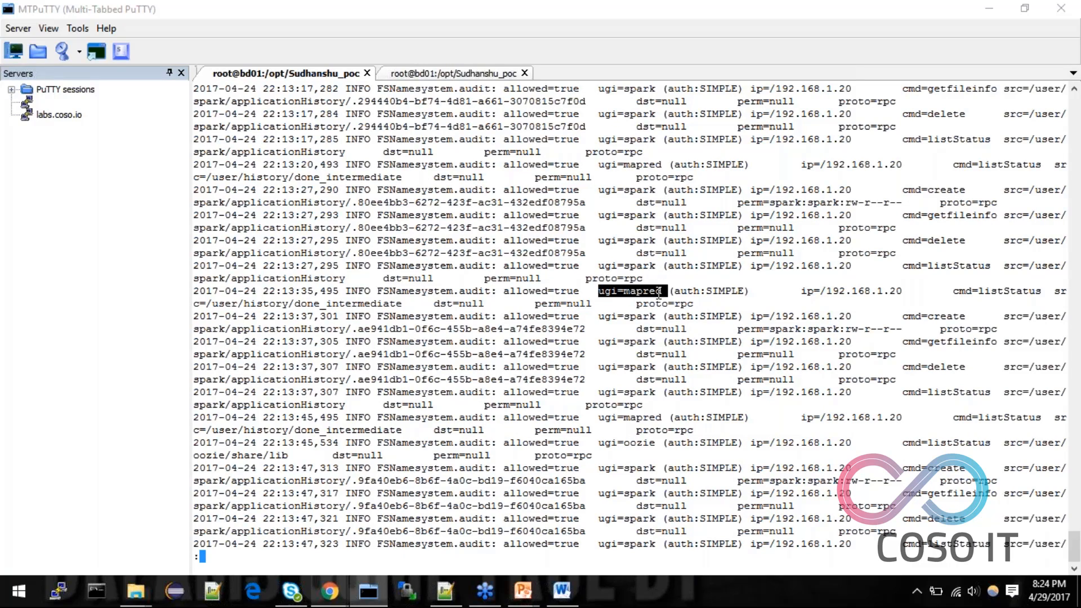
scroll(up, 3)
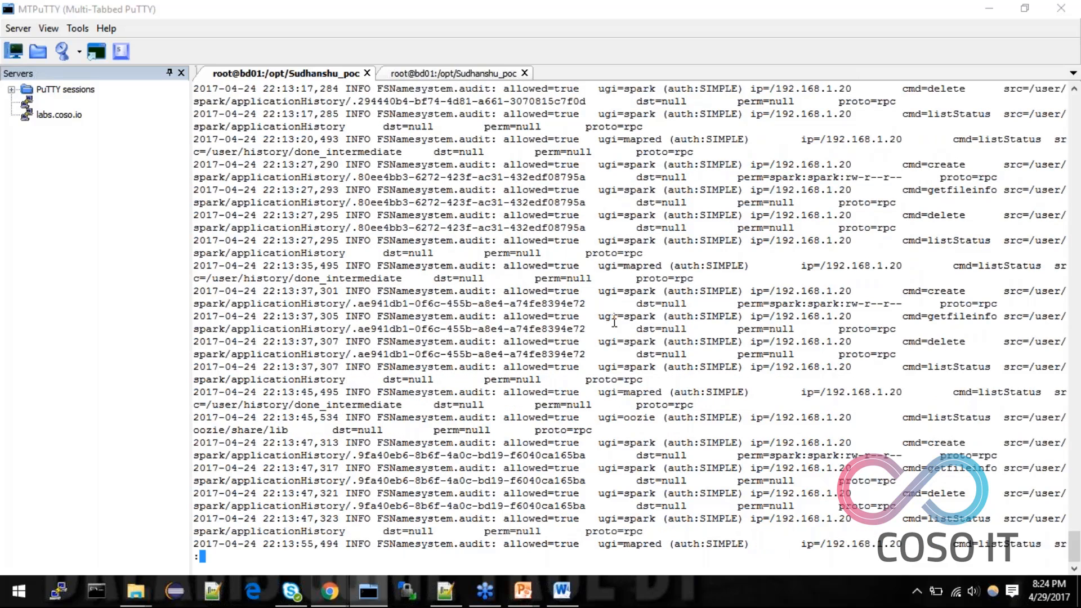
click(452, 74)
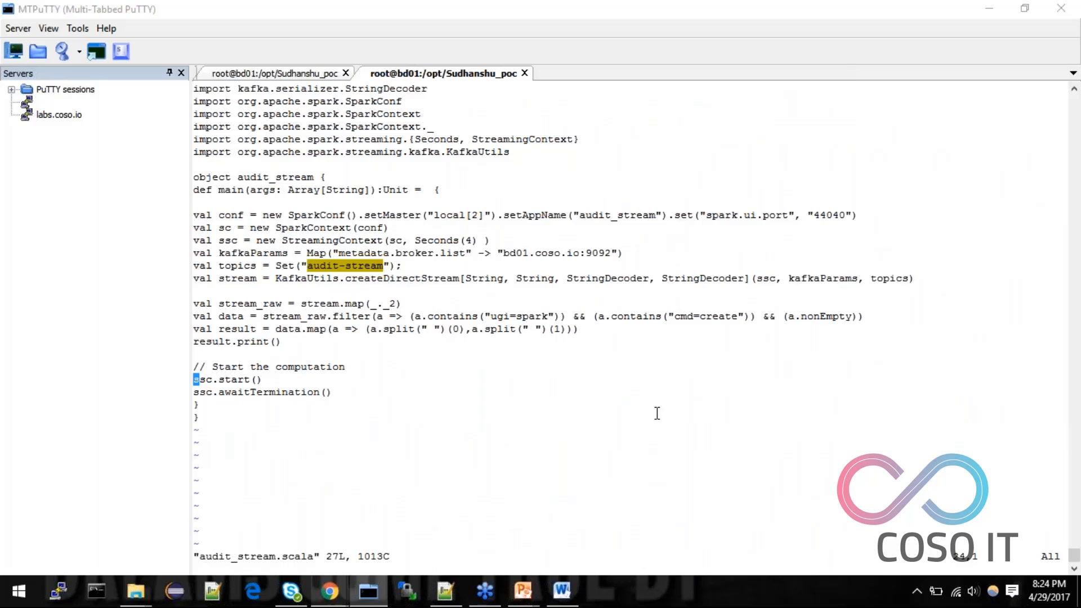
mouse_move(603, 319)
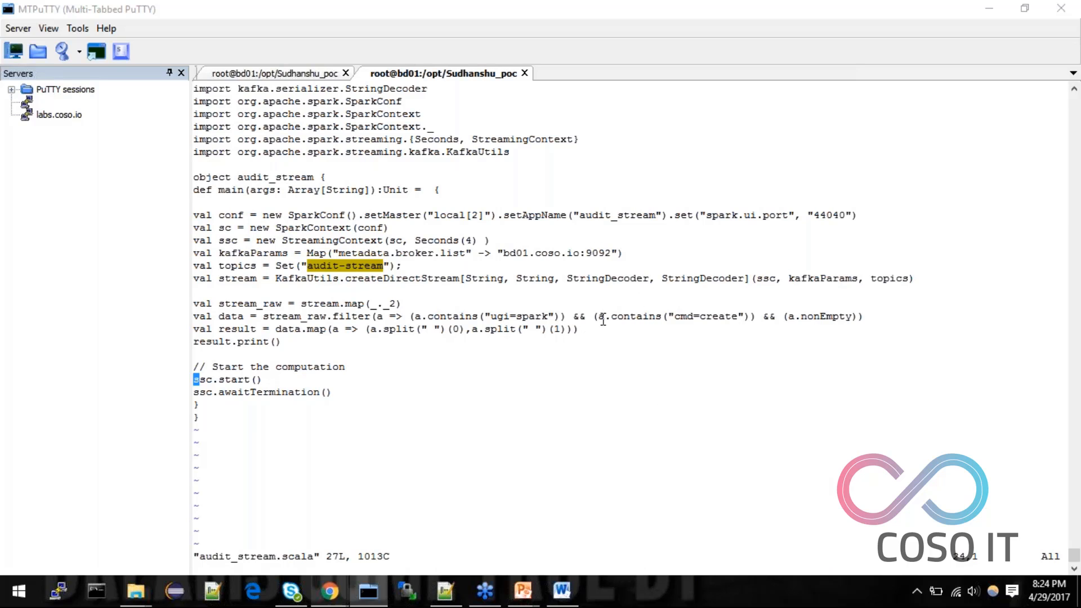
Step: Highlight the cmd=create filter condition and save audit_stream.scala with :w
double_click(631, 316)
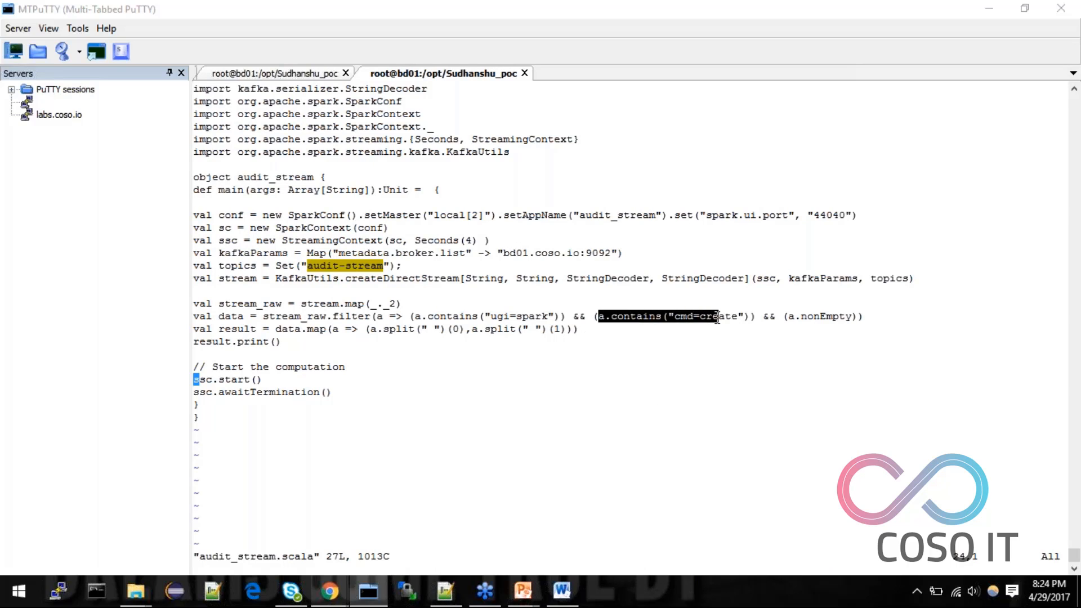
double_click(717, 317)
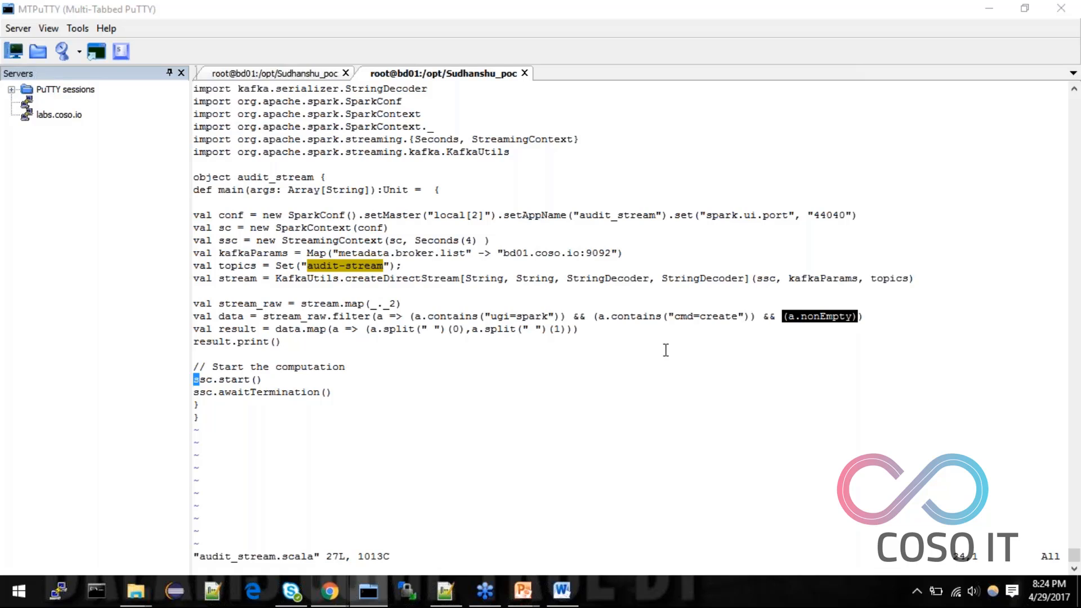
mouse_move(255, 331)
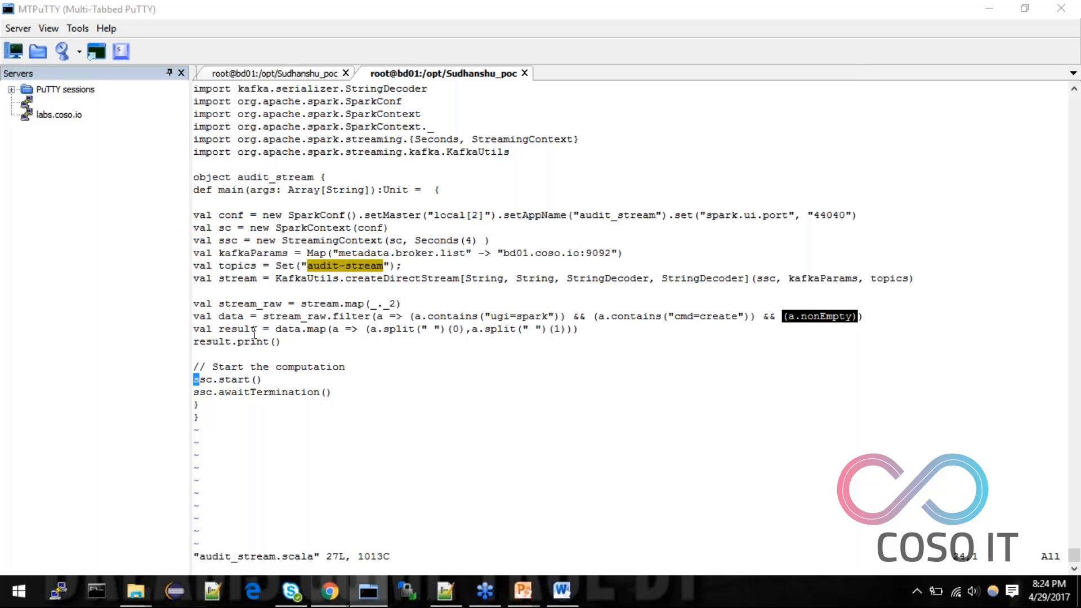
mouse_move(314, 331)
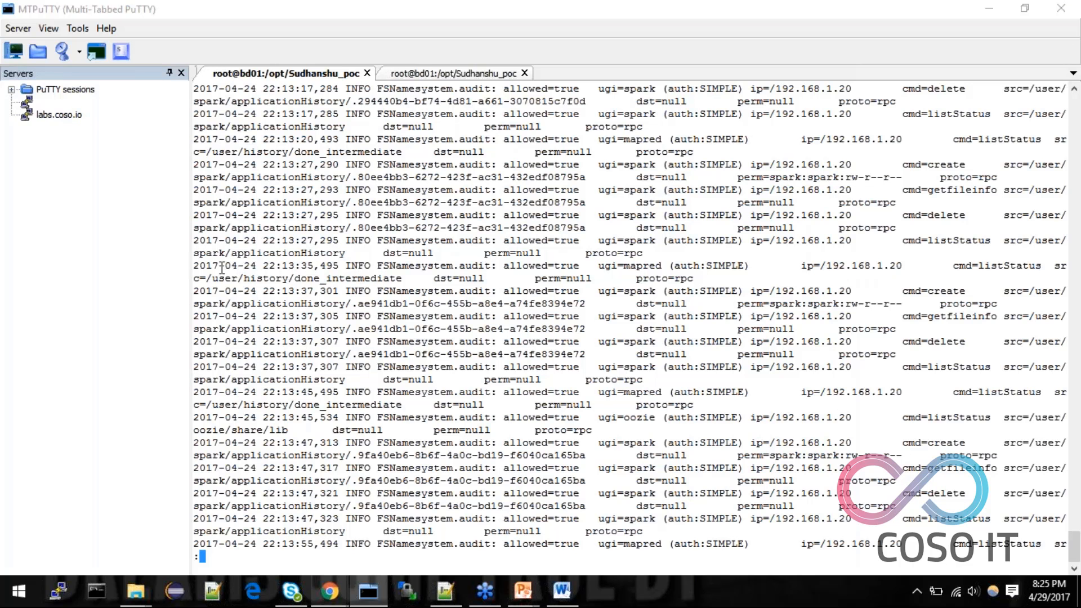
click(451, 73)
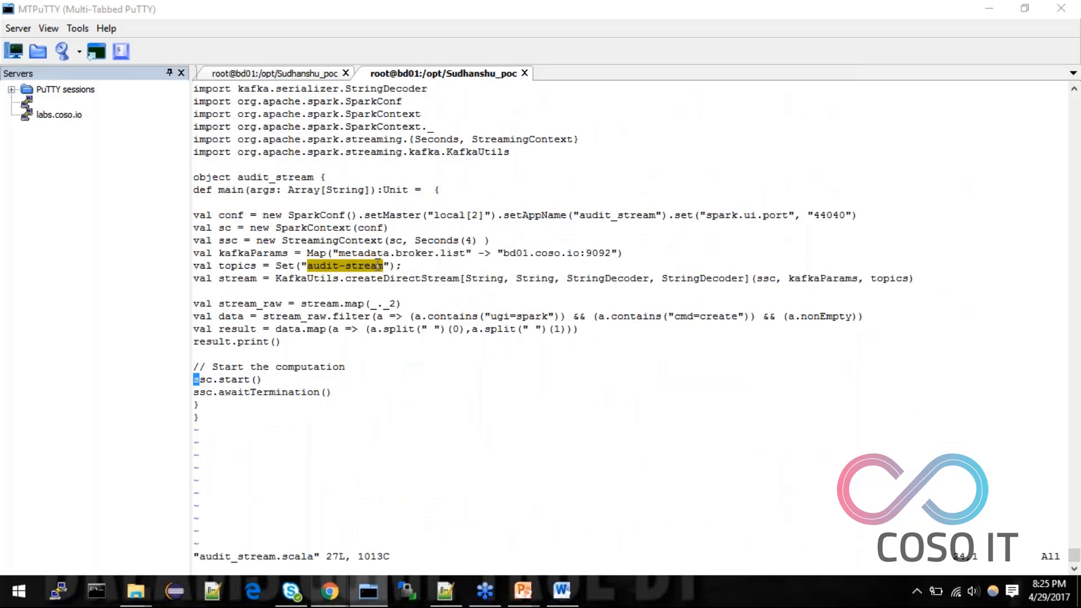
mouse_move(340, 323)
text(:)
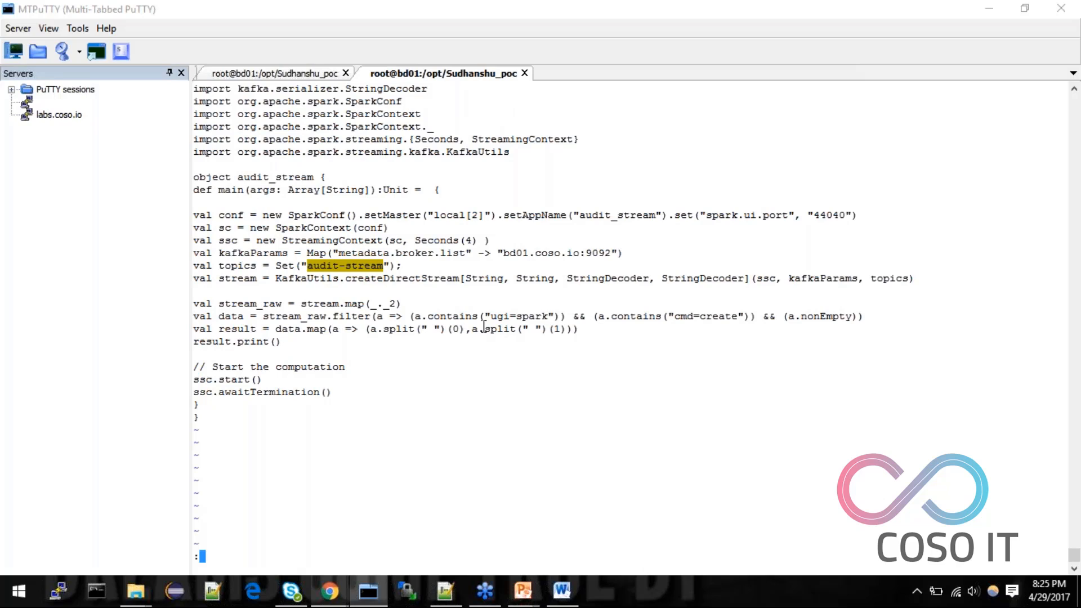
mouse_move(367, 354)
text(w)
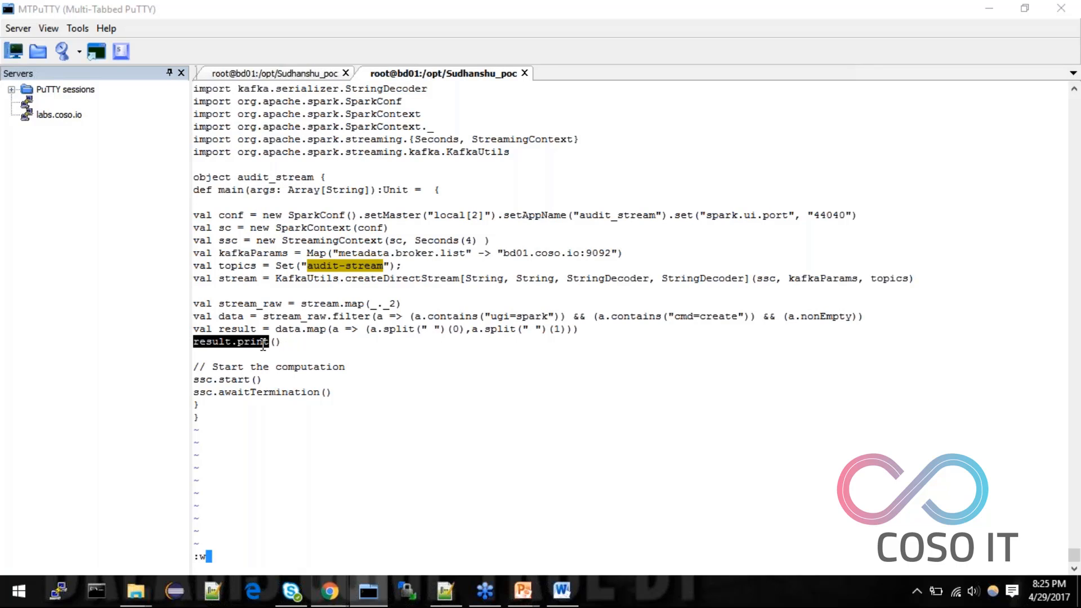
key(Return)
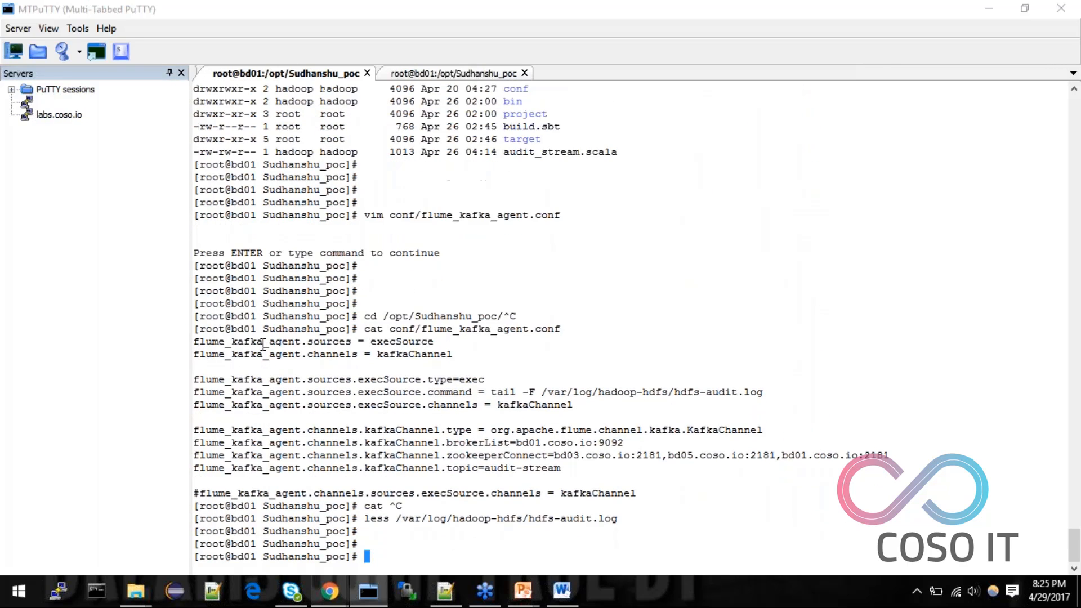
Step: Start the Flume agent from the recalled flume-ng command and recall the Kafka consumer command
key(ctrl+r)
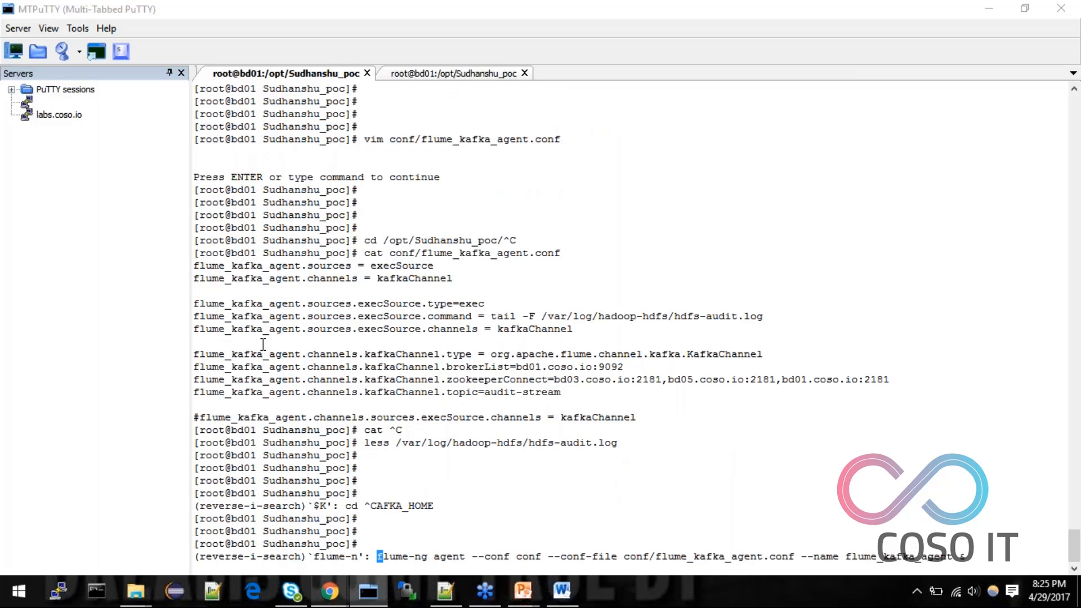
key(Return)
text($)
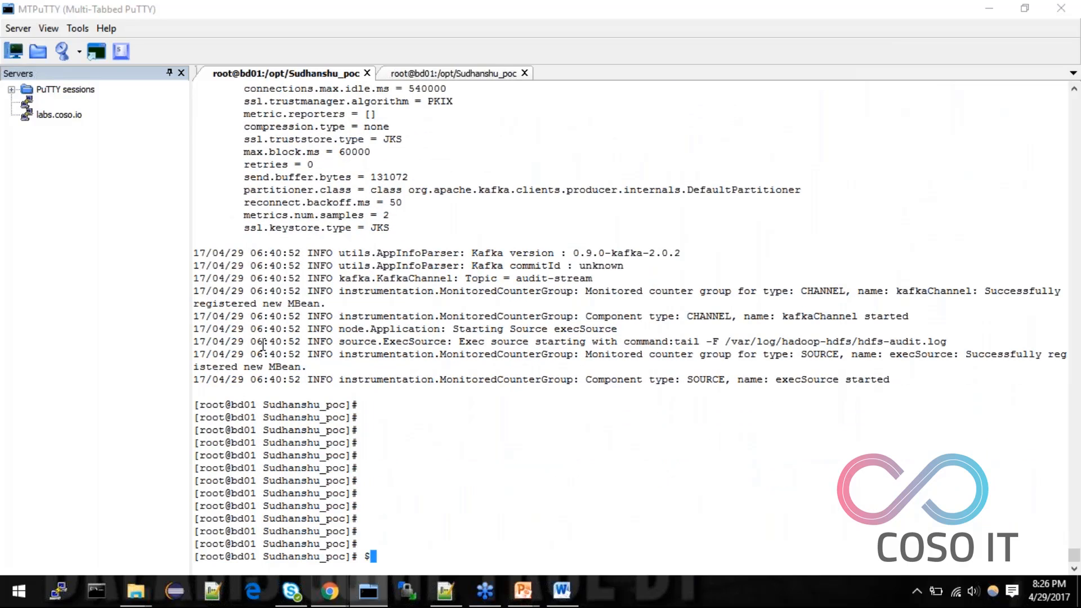
key(ctrl+r)
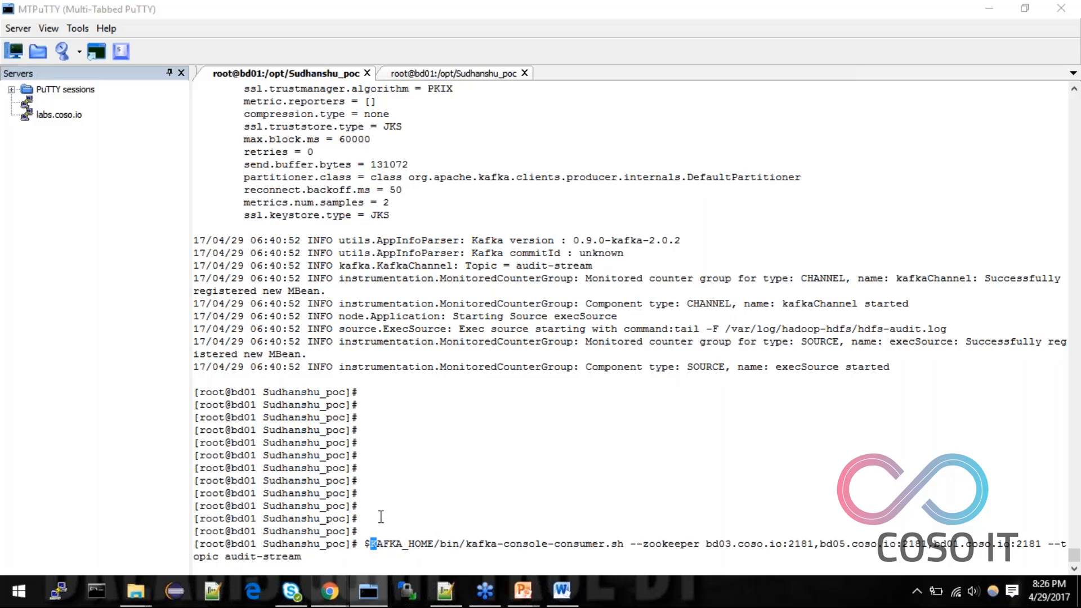
mouse_move(511, 547)
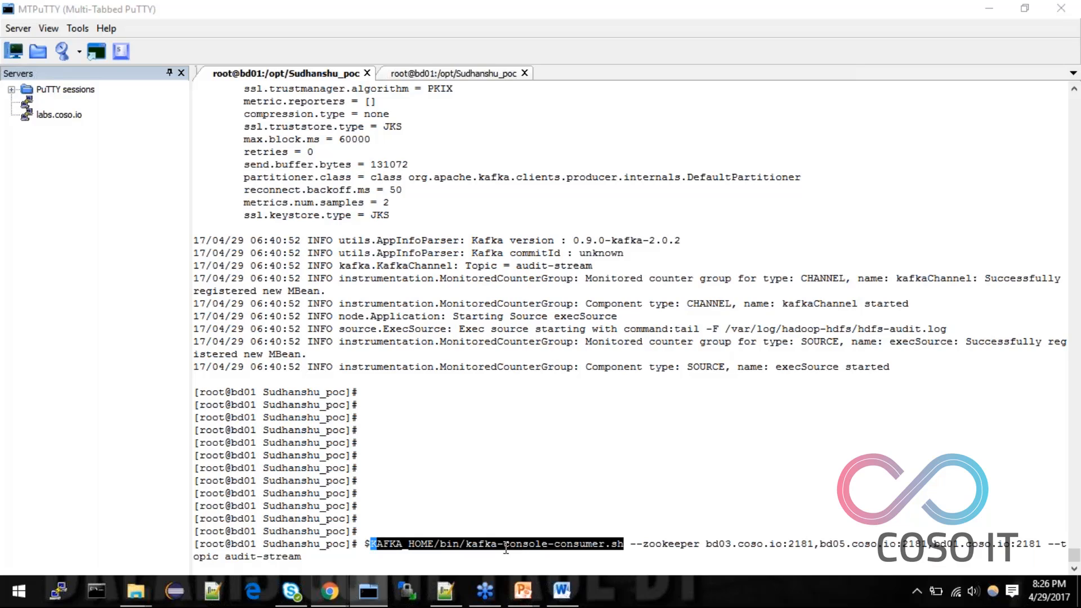
mouse_move(485, 239)
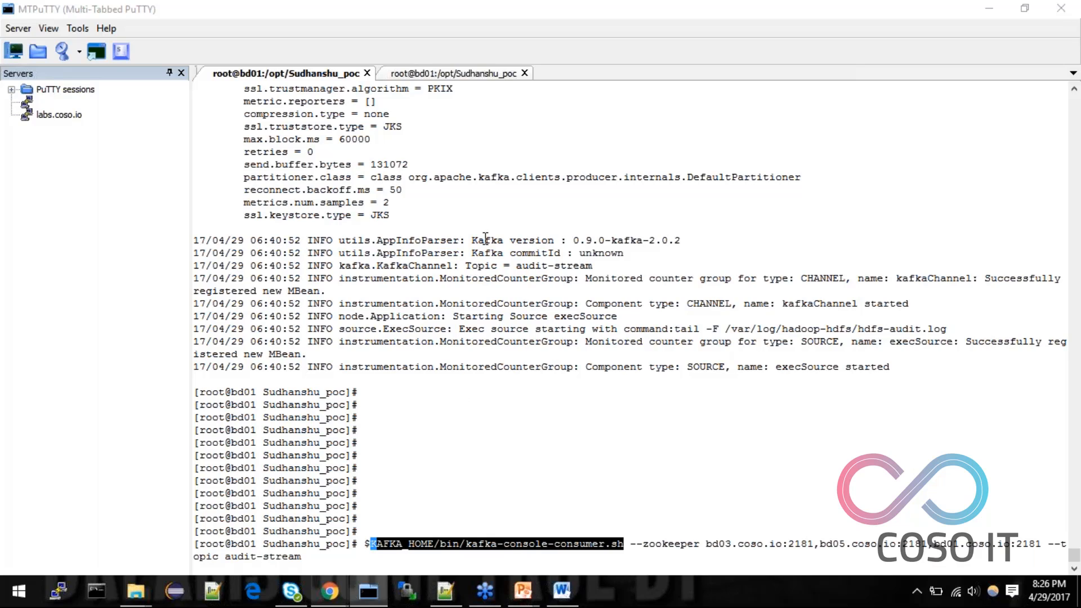
mouse_move(516, 495)
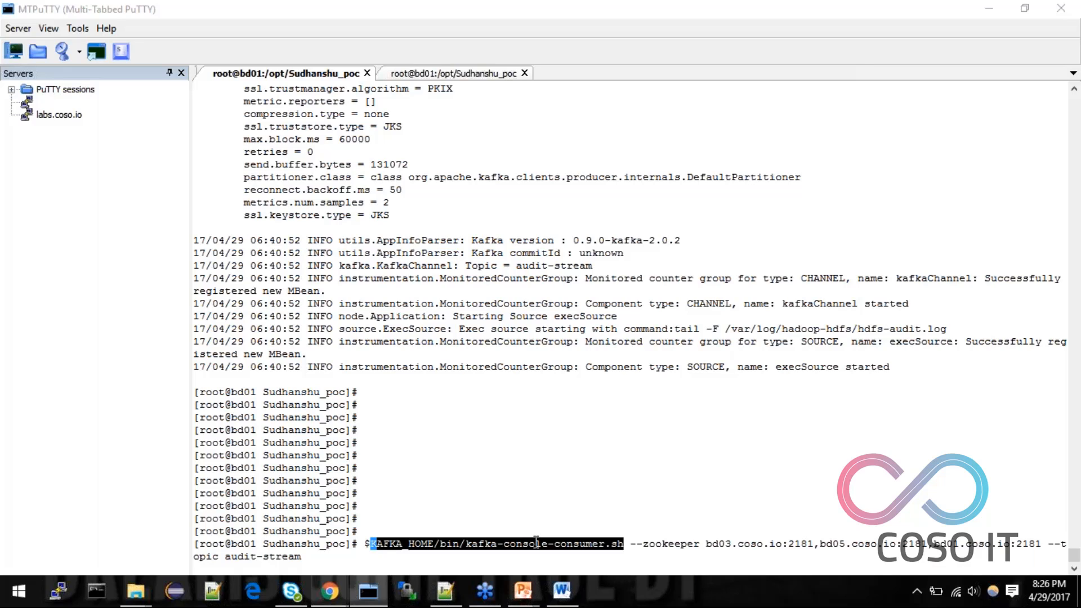
mouse_move(690, 527)
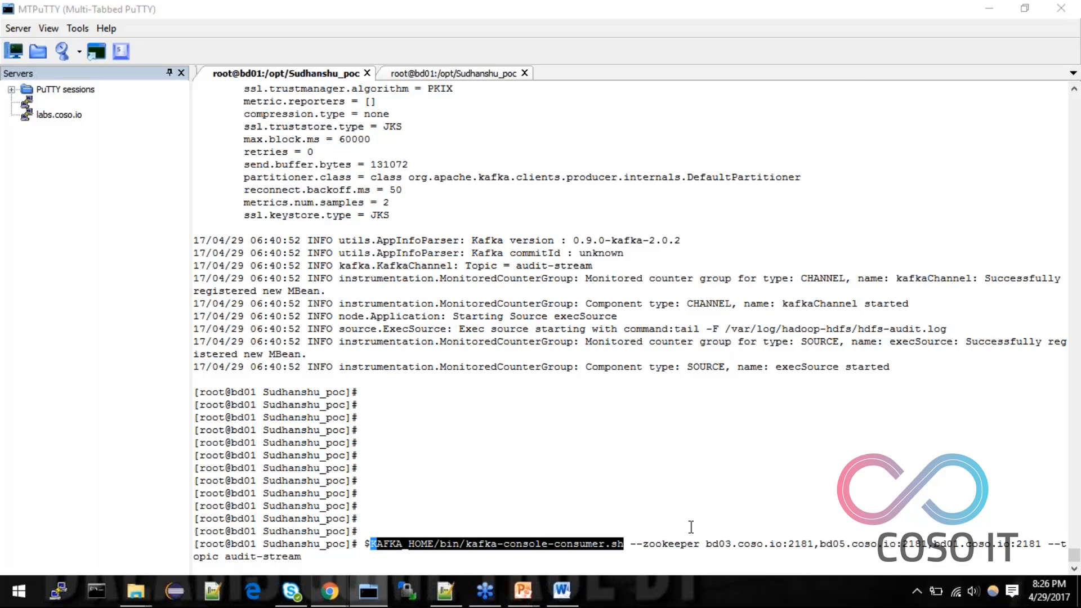
Step: Run kafka-console-consumer.sh on the audit-stream topic and scroll through the received audit entries
double_click(262, 556)
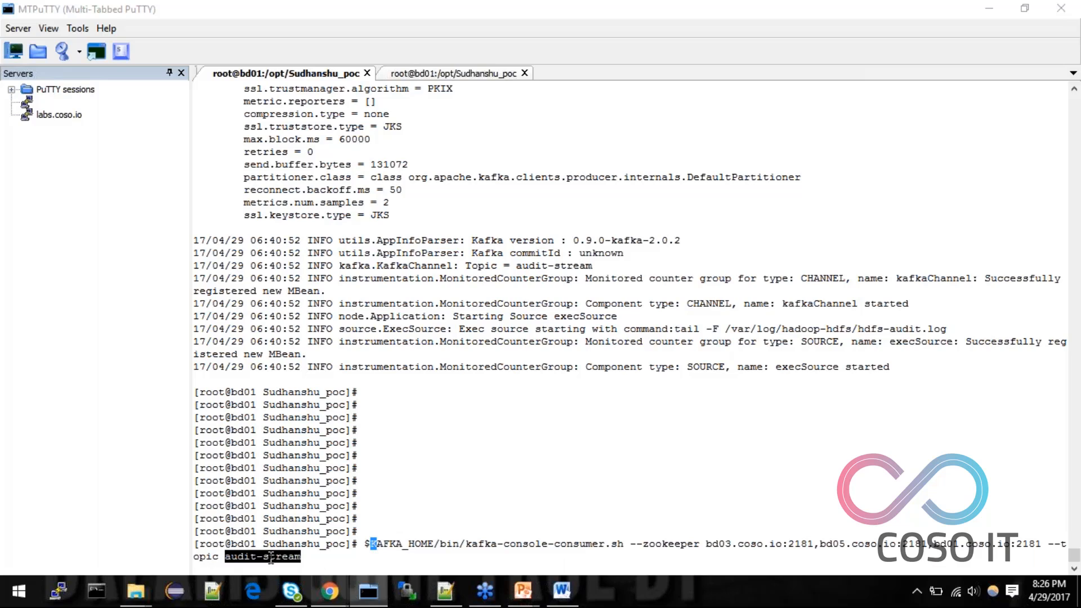
mouse_move(385, 555)
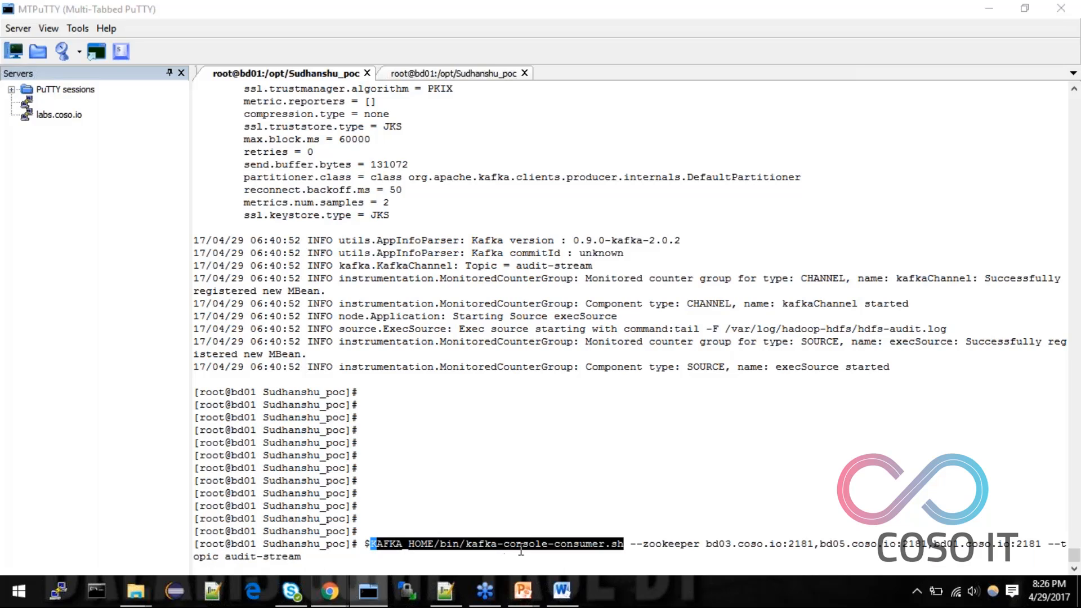
mouse_move(688, 544)
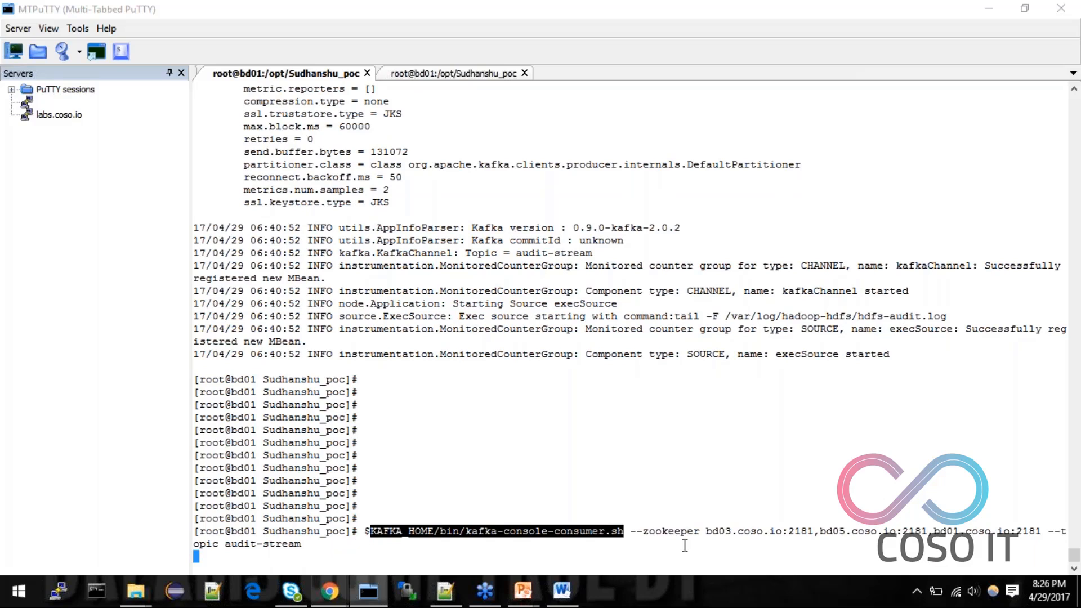
scroll(up, 3)
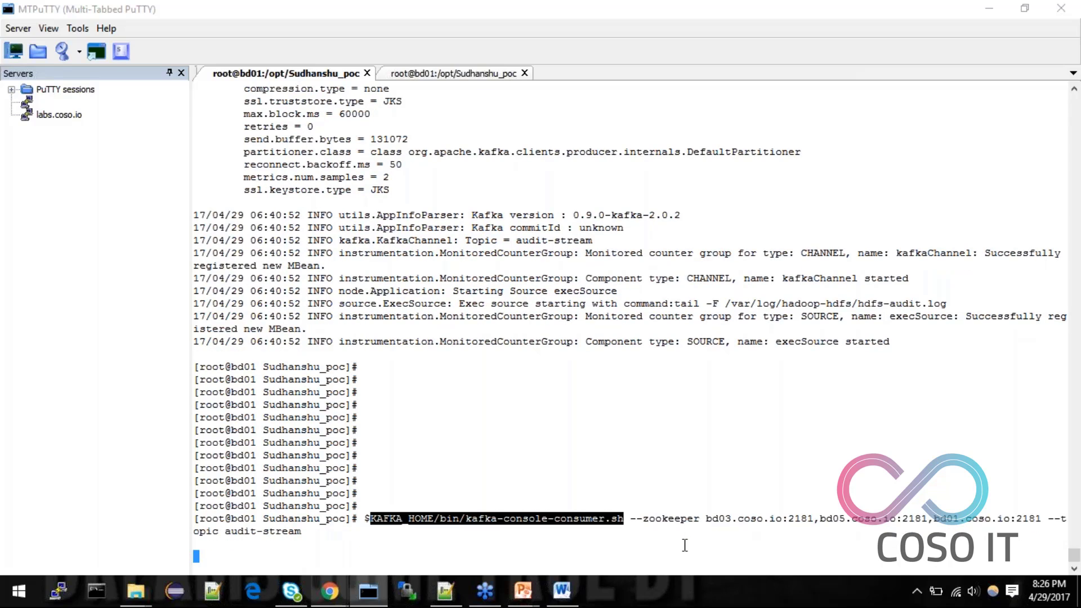
scroll(down, 3)
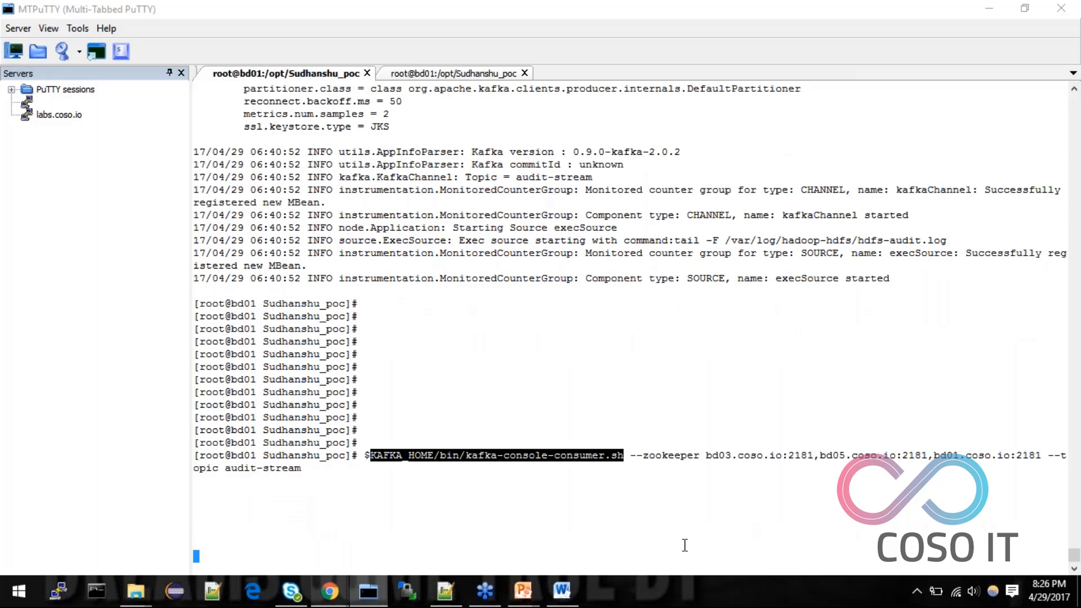
scroll(up, 3)
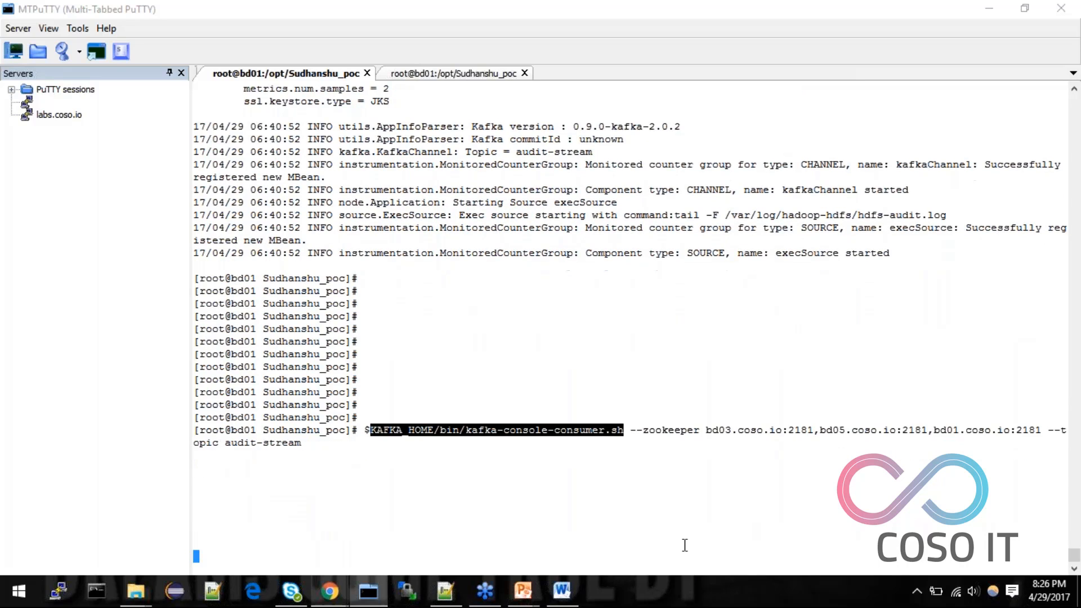
key(Return)
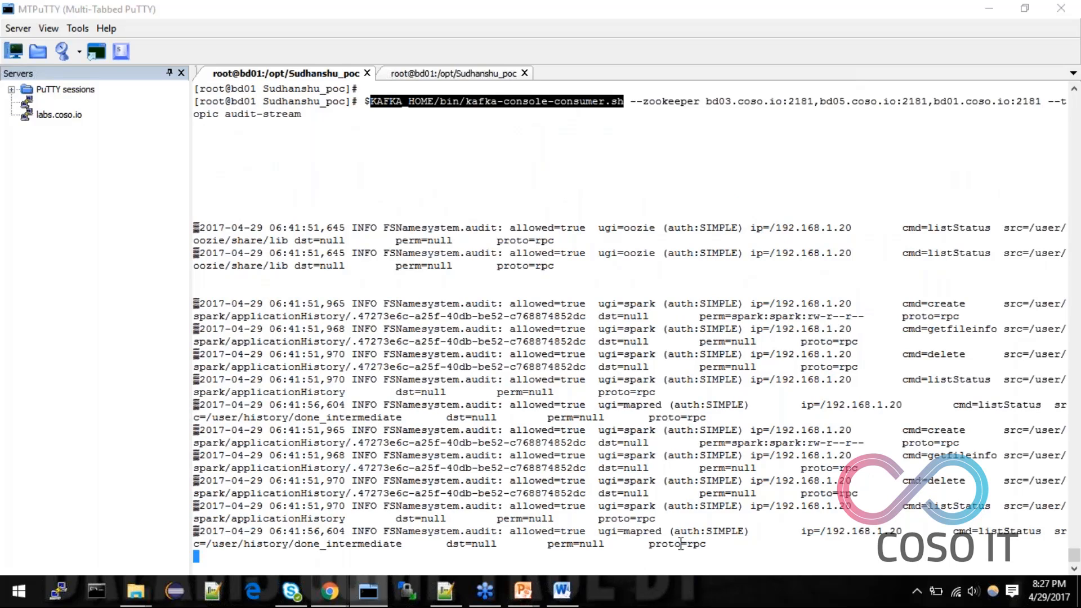
scroll(down, 3)
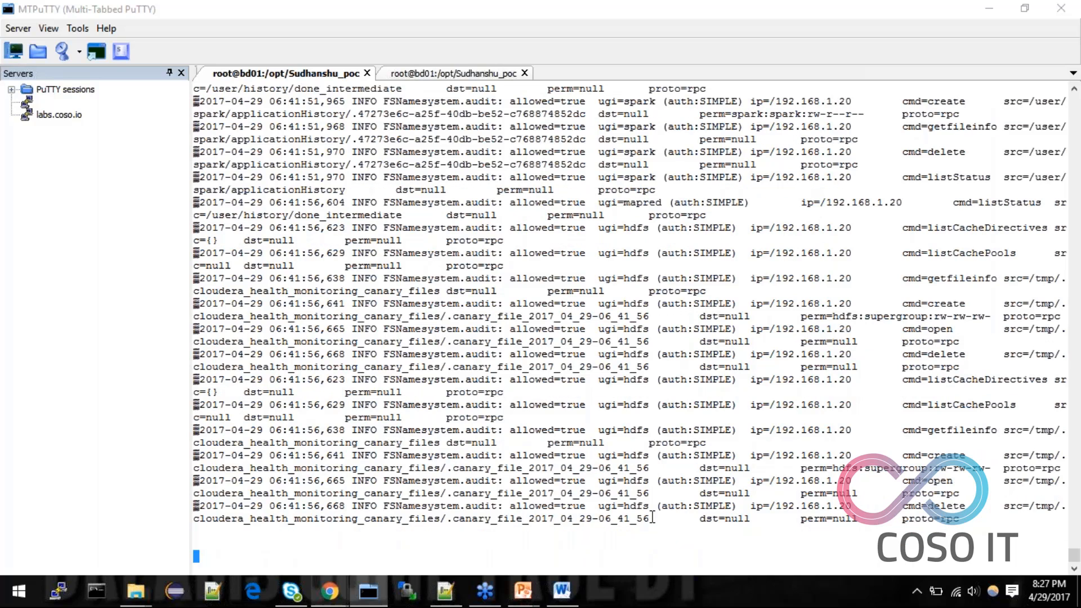
scroll(down, 3)
text(date)
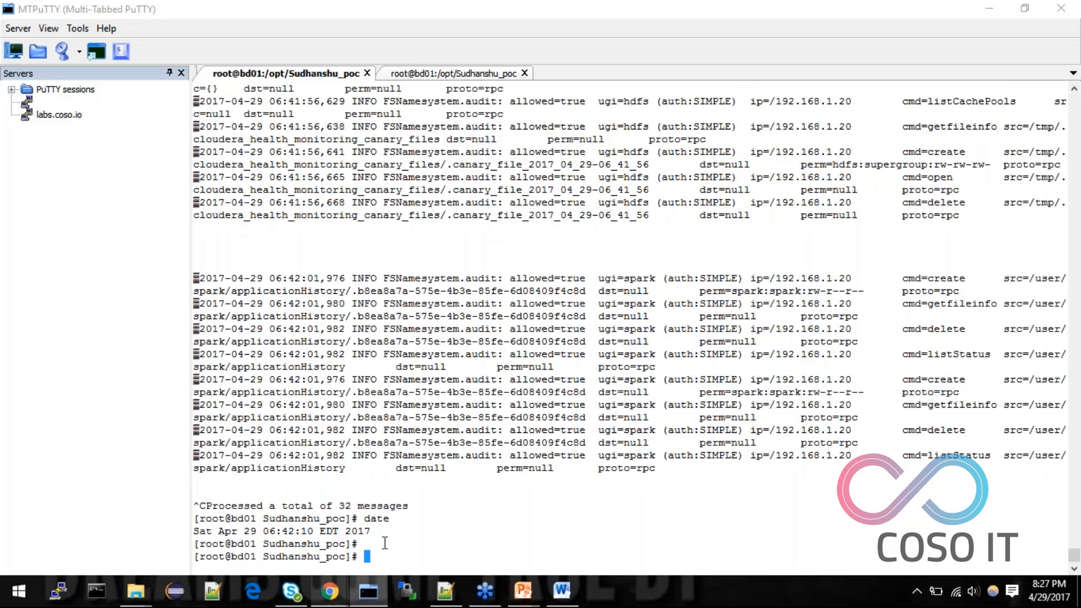
text($KAFKA_HOME/bin/kafka-console-consumer.sh --zookeeper bd03.coso.io:2181,bd05.coso.io:2181,bd01.coso.io:2181 --topic audit-stream)
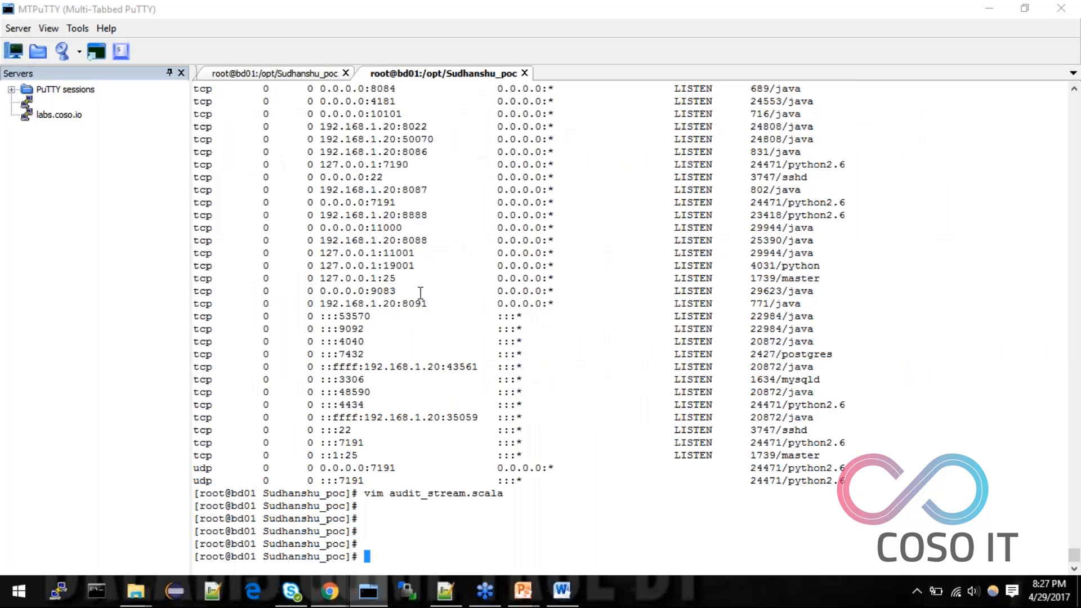
Step: Open audit_stream.scala in vim and check the bd01.coso.io broker against the consumer session
text(v)
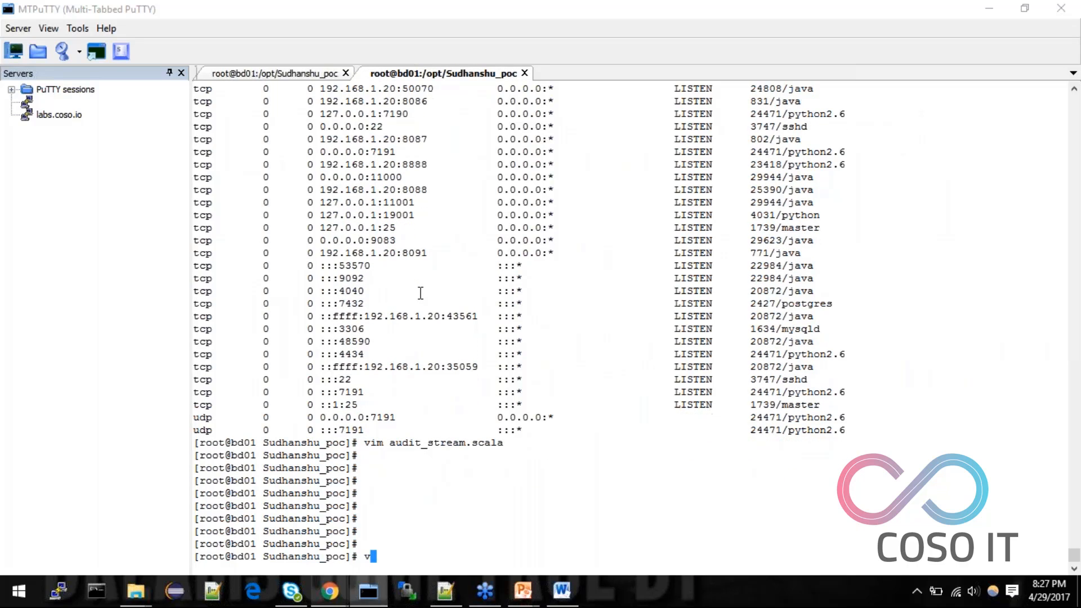
text(im scala-2.10.6.rpm)
text(vim a)
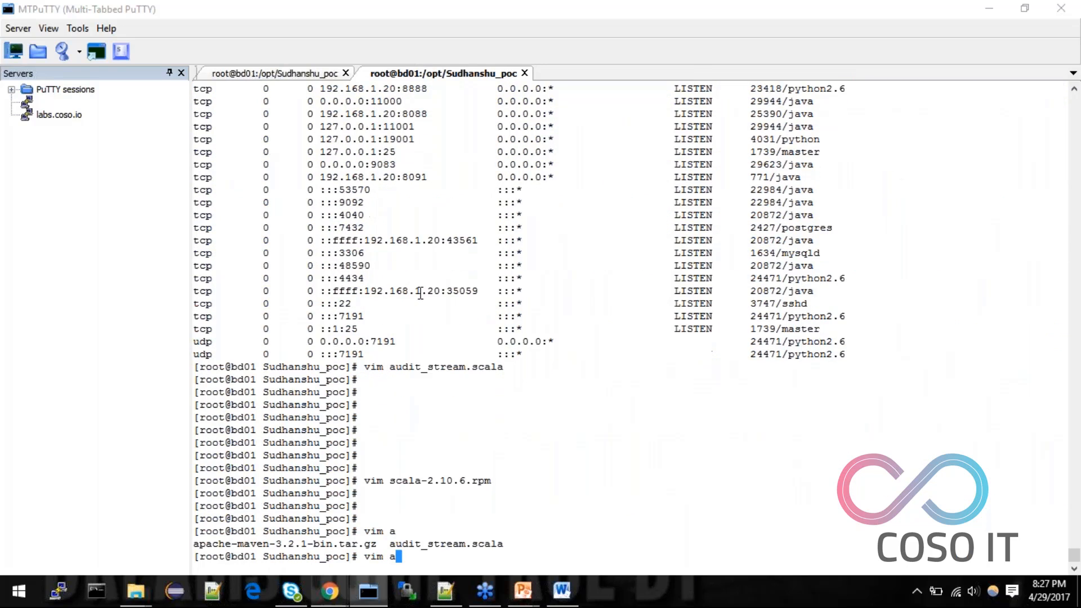
key(Return)
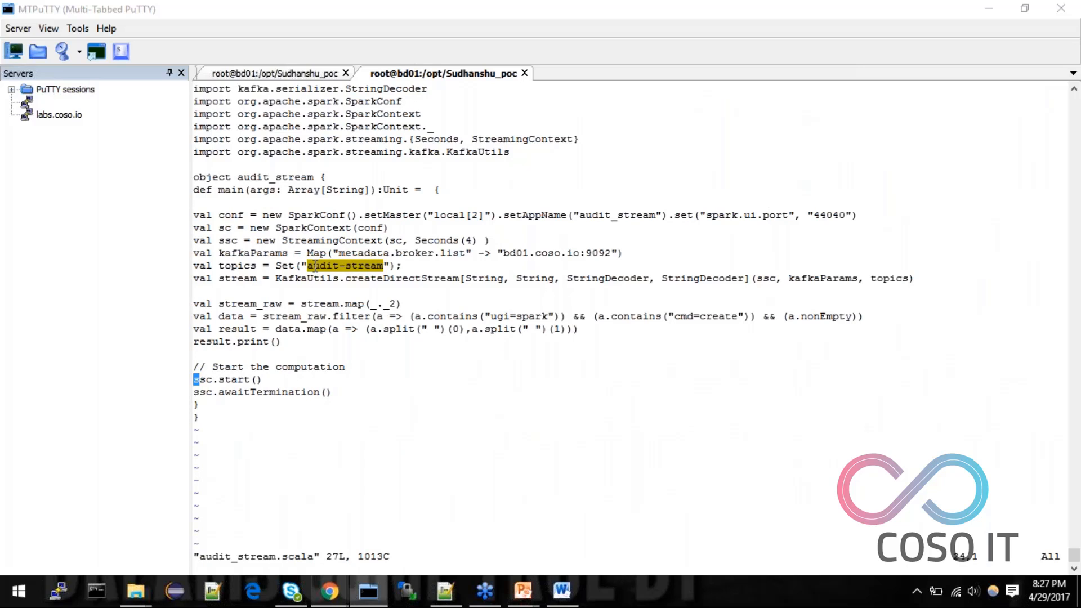
double_click(538, 252)
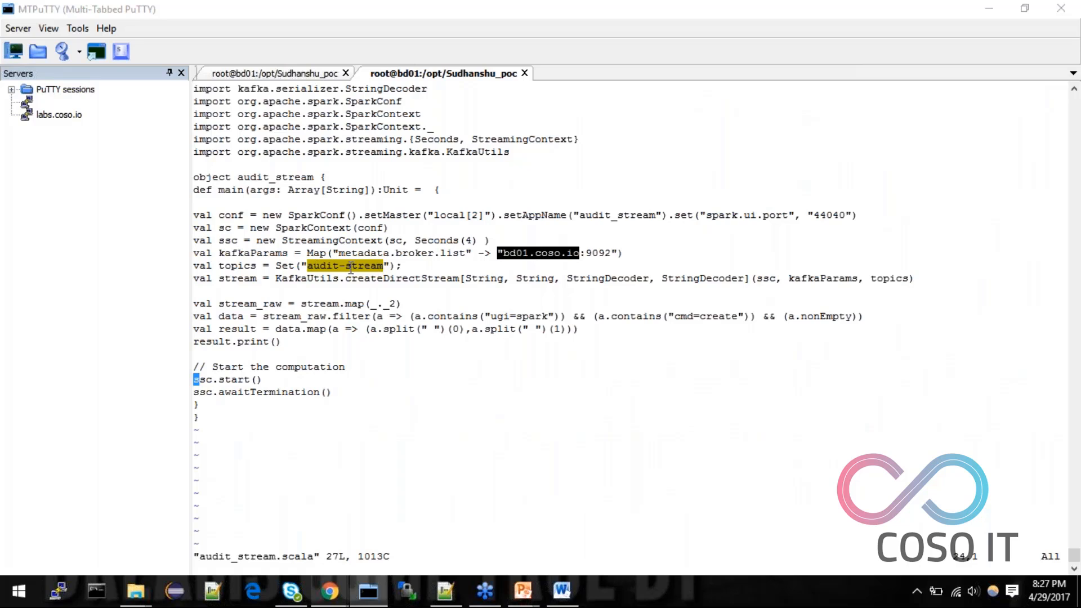
click(59, 114)
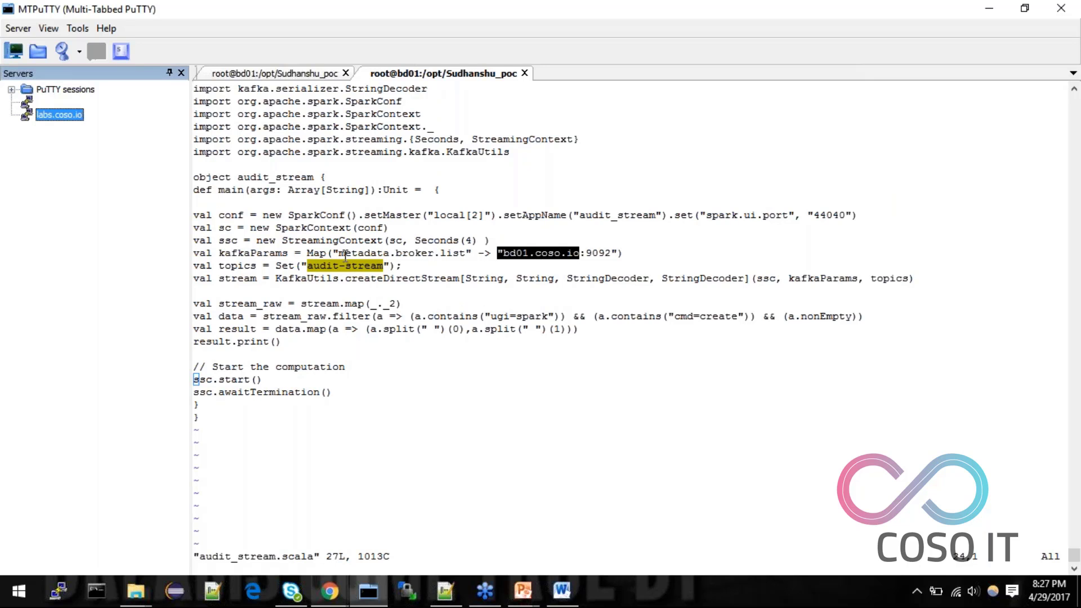
click(276, 73)
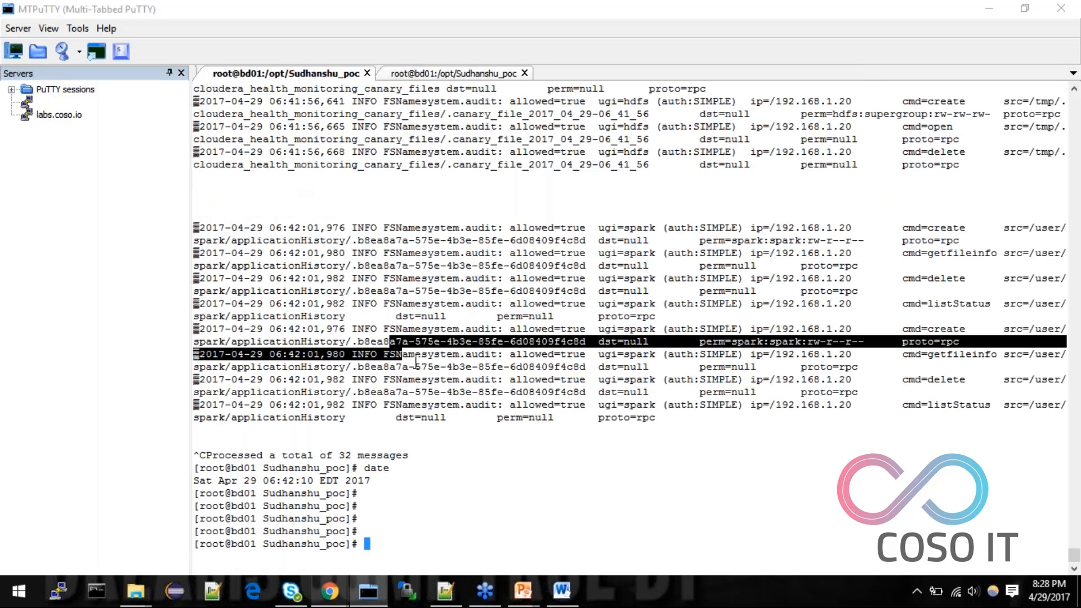
click(448, 73)
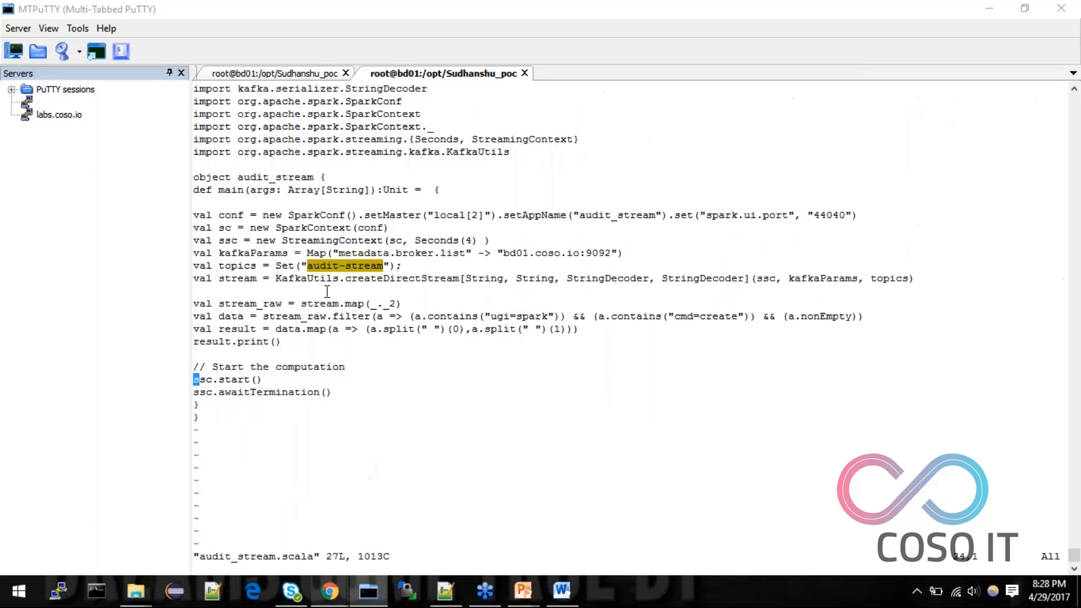
mouse_move(269, 320)
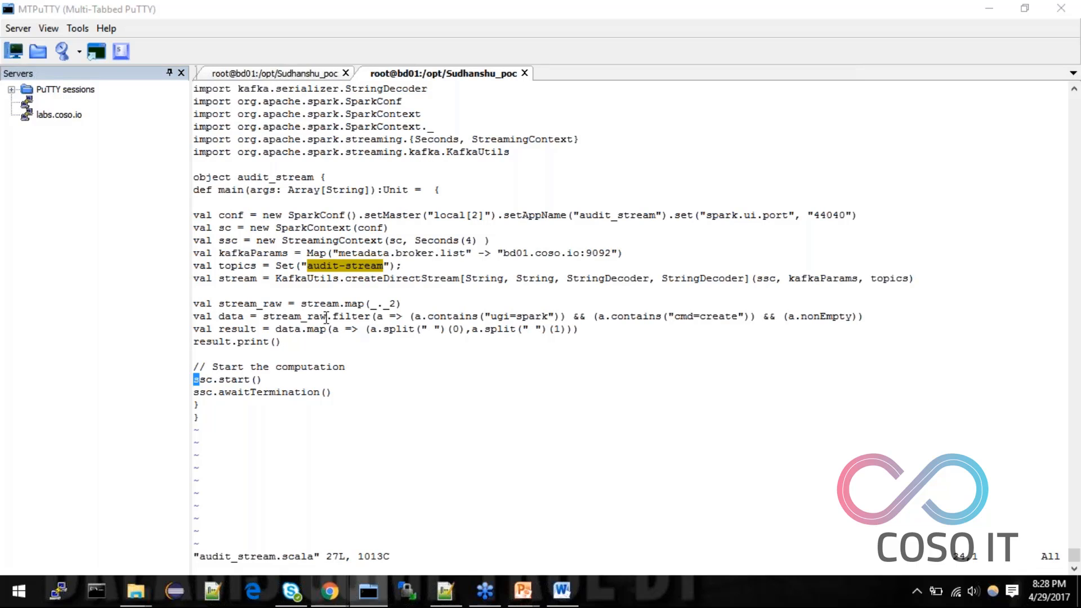
mouse_move(540, 325)
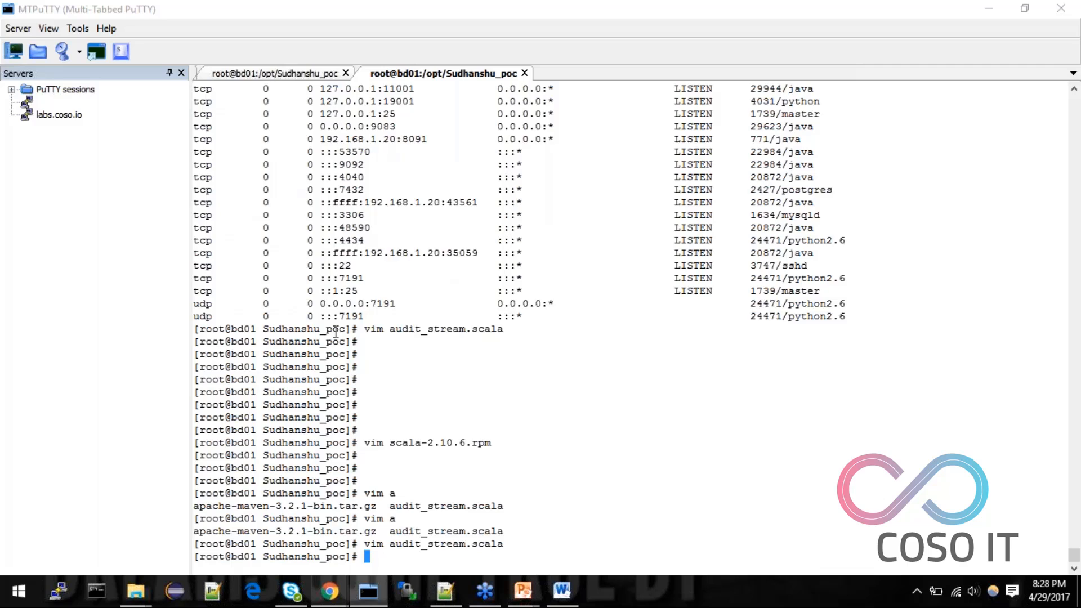
Step: Run sbt in the project folder, then open build.sbt in vim
scroll(down, 3)
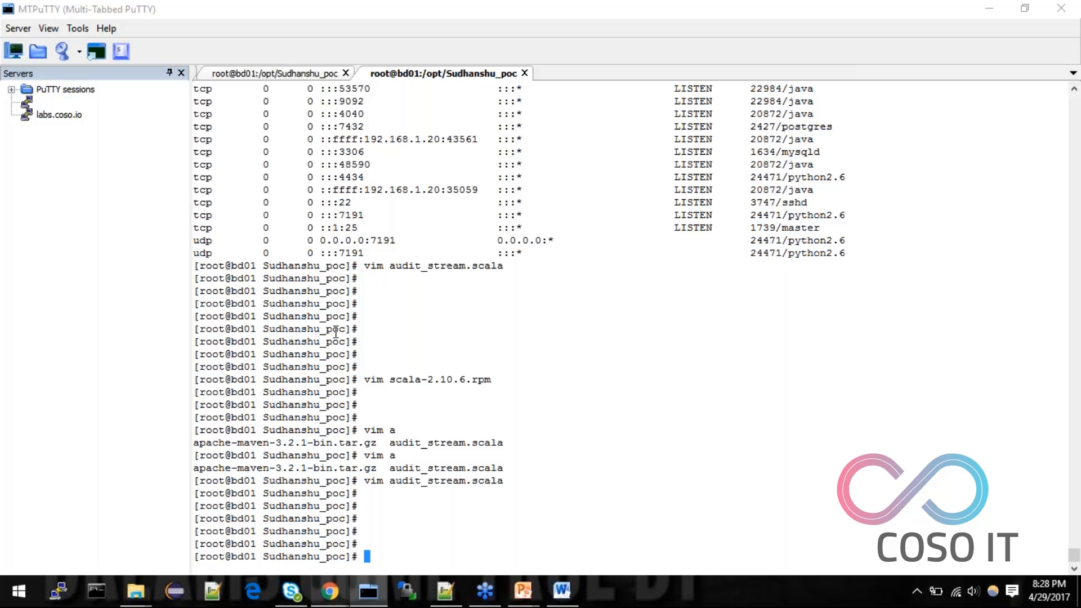
text(sbt)
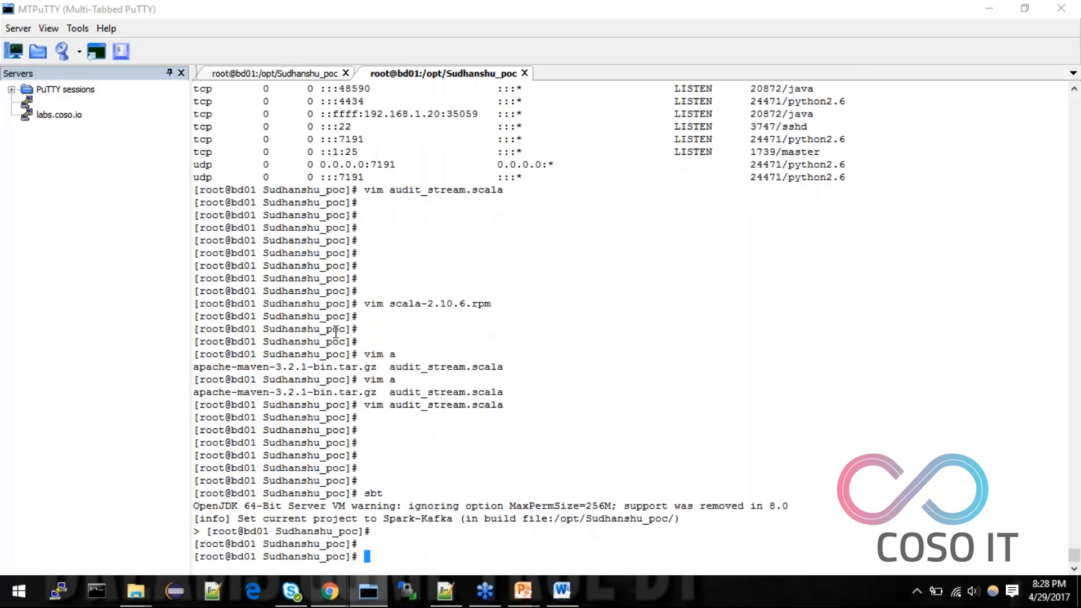
text(vim bu)
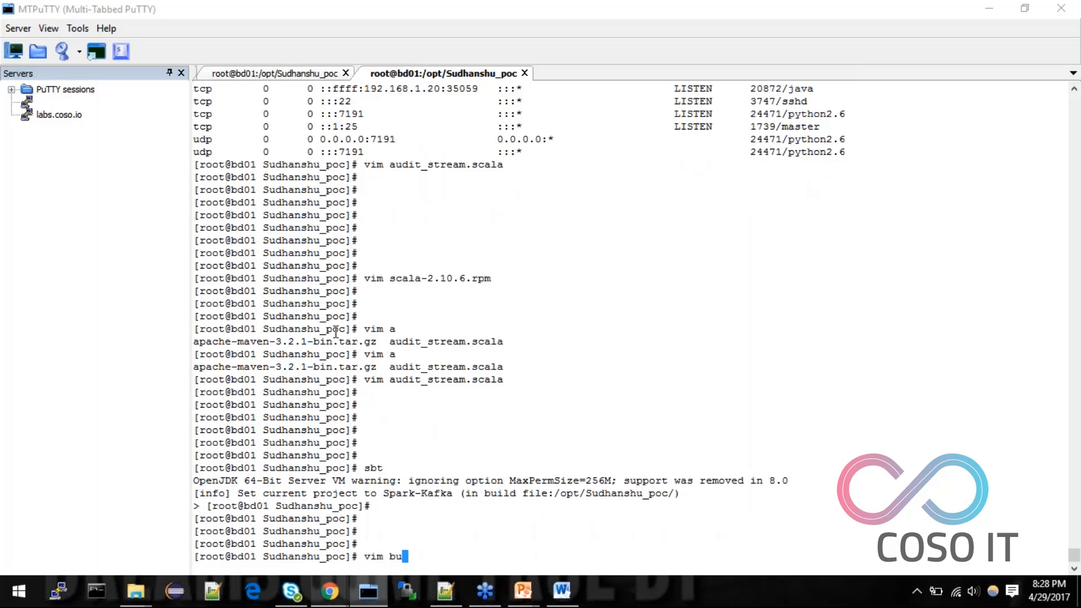
key(Return)
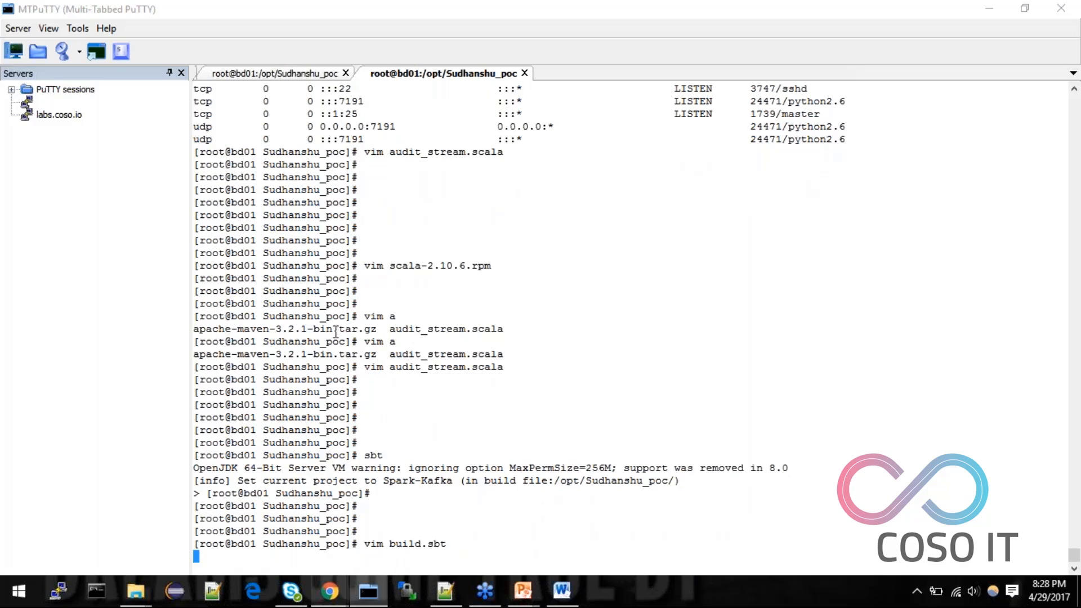
Step: Open build.sbt in vim and highlight the Spark-Kafka project name
key(Return)
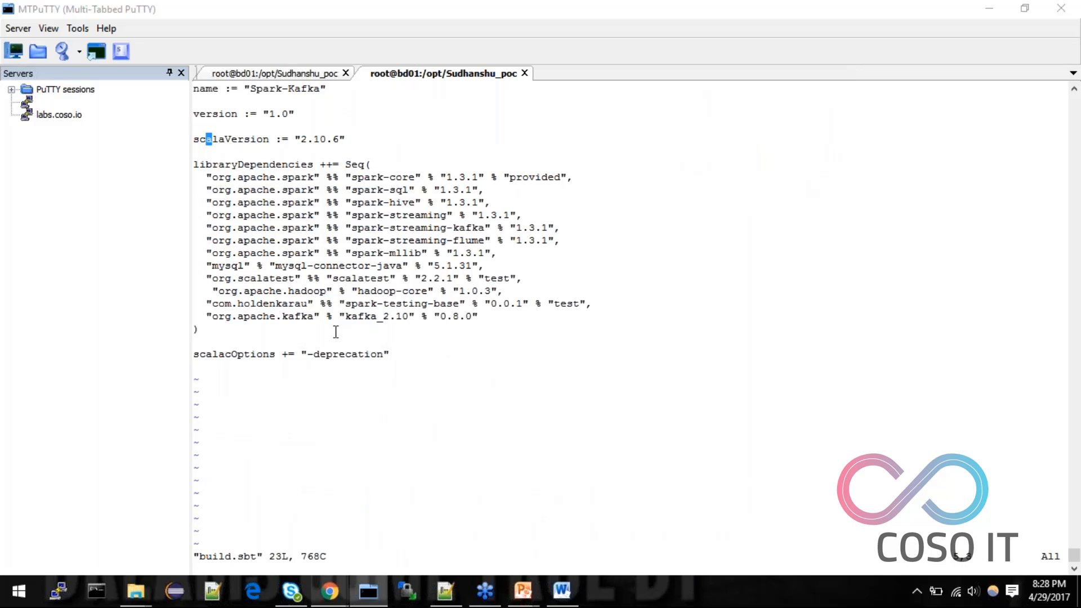
click(206, 89)
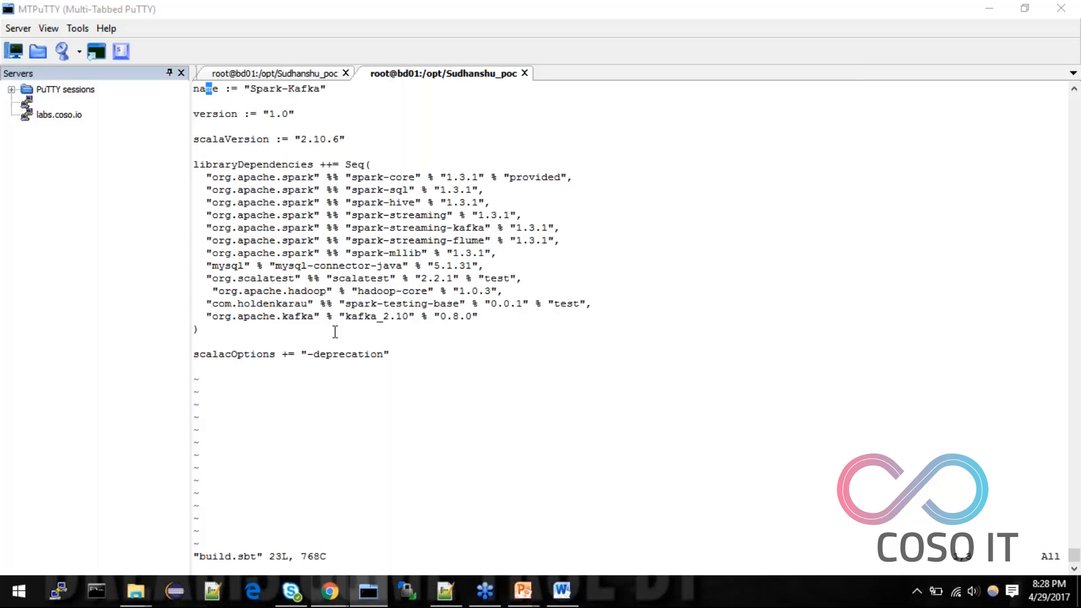
mouse_move(223, 83)
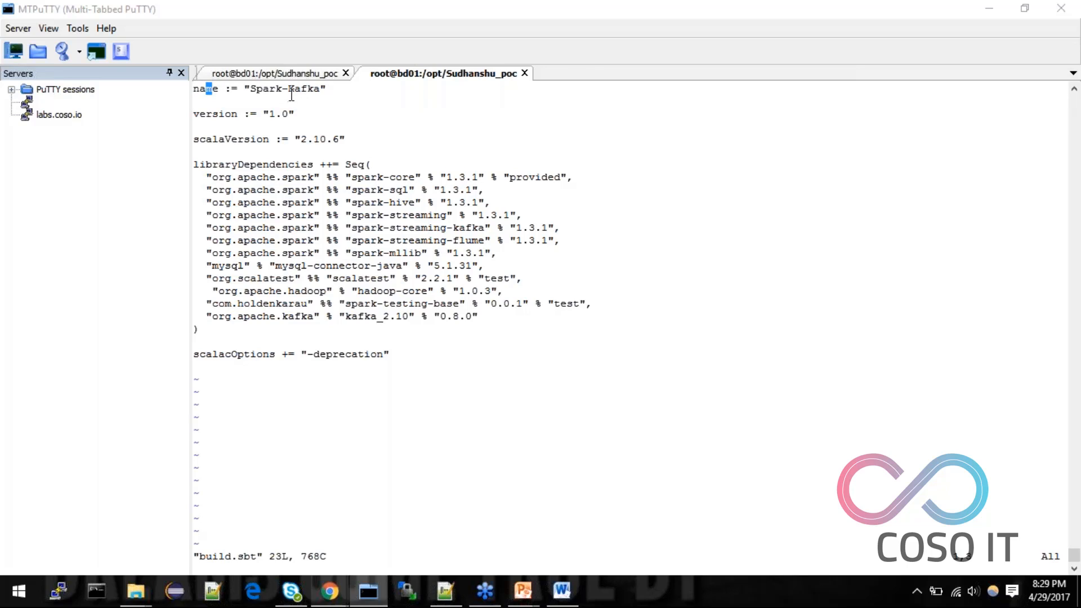
double_click(283, 89)
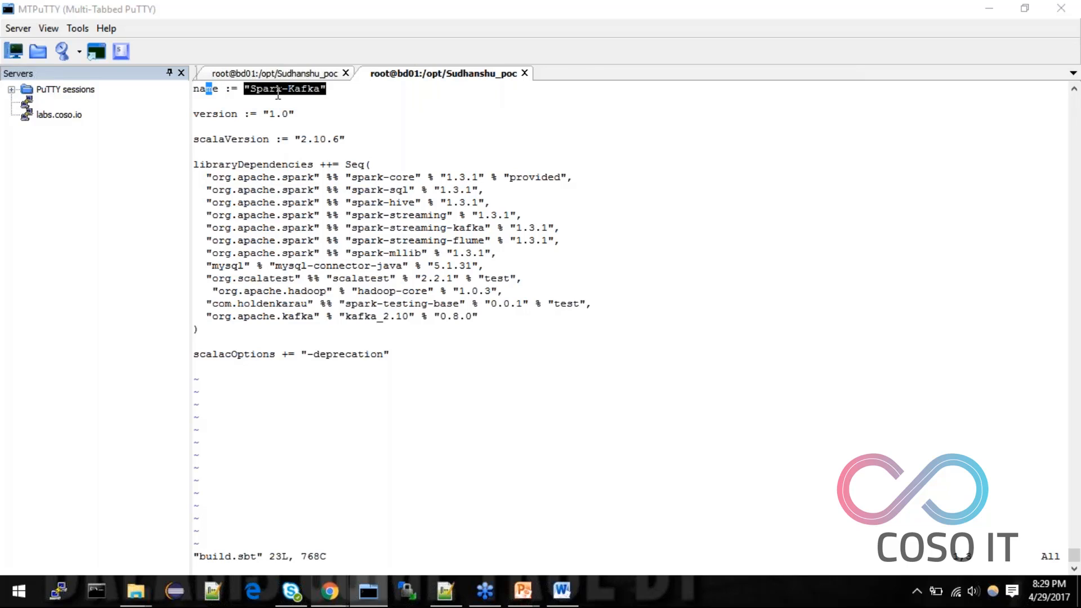
mouse_move(249, 141)
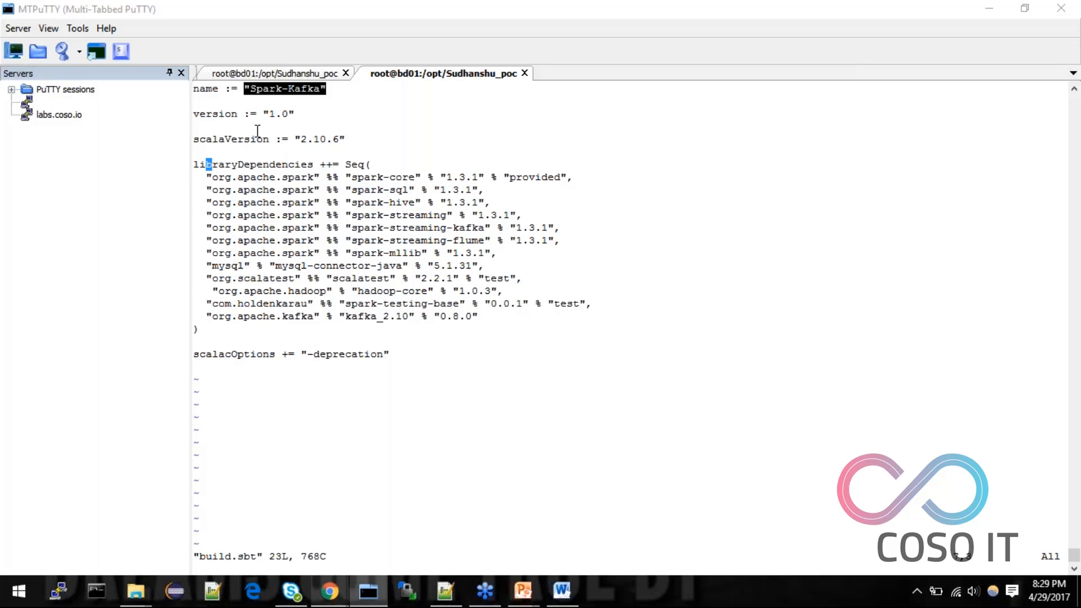
mouse_move(305, 139)
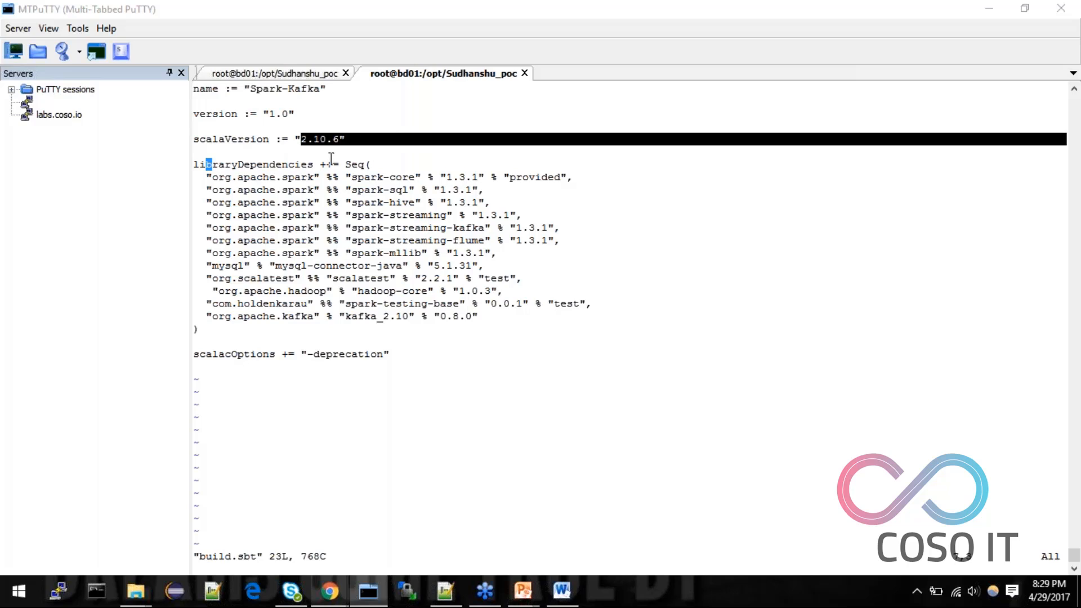
mouse_move(310, 170)
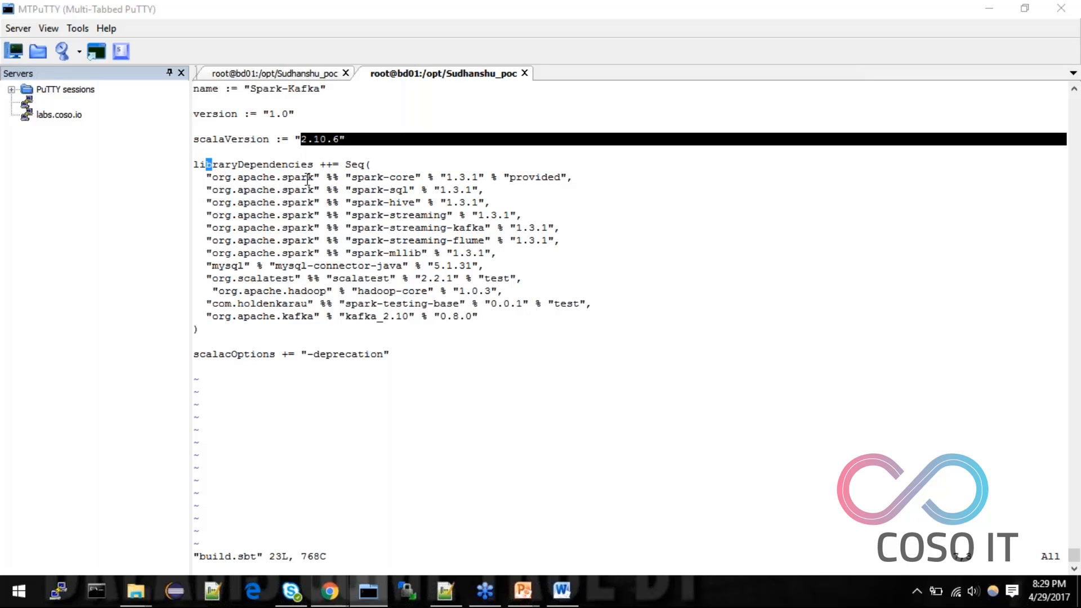
mouse_move(356, 190)
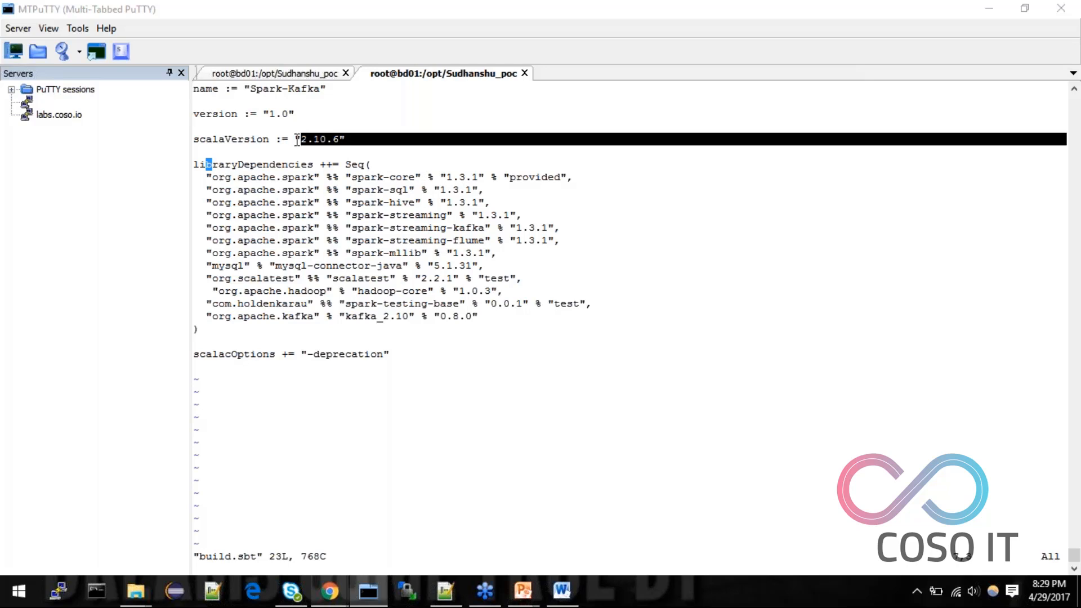
mouse_move(386, 181)
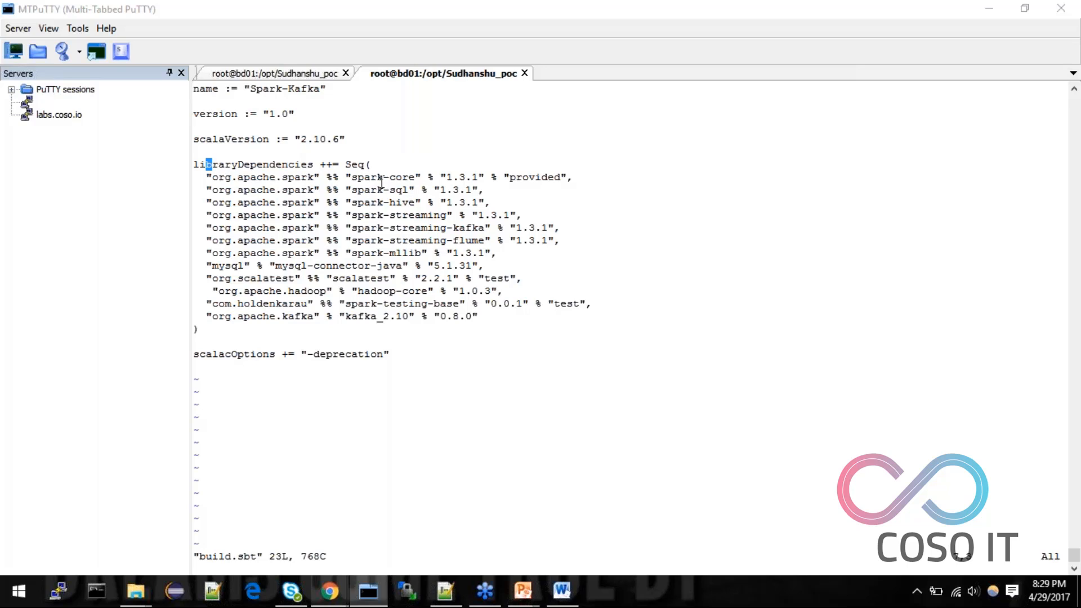
double_click(383, 176)
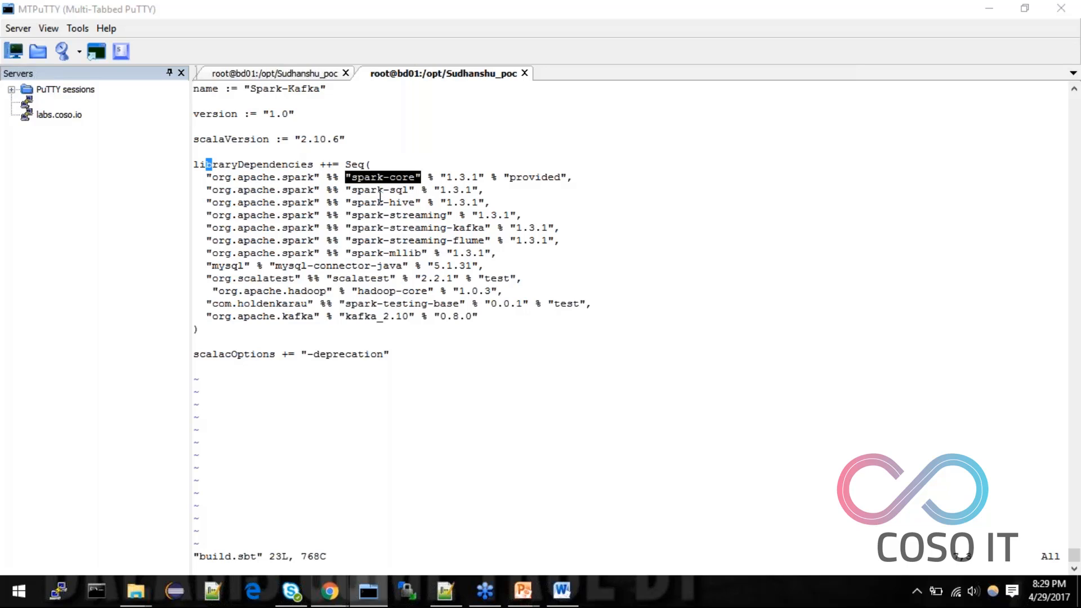
mouse_move(362, 178)
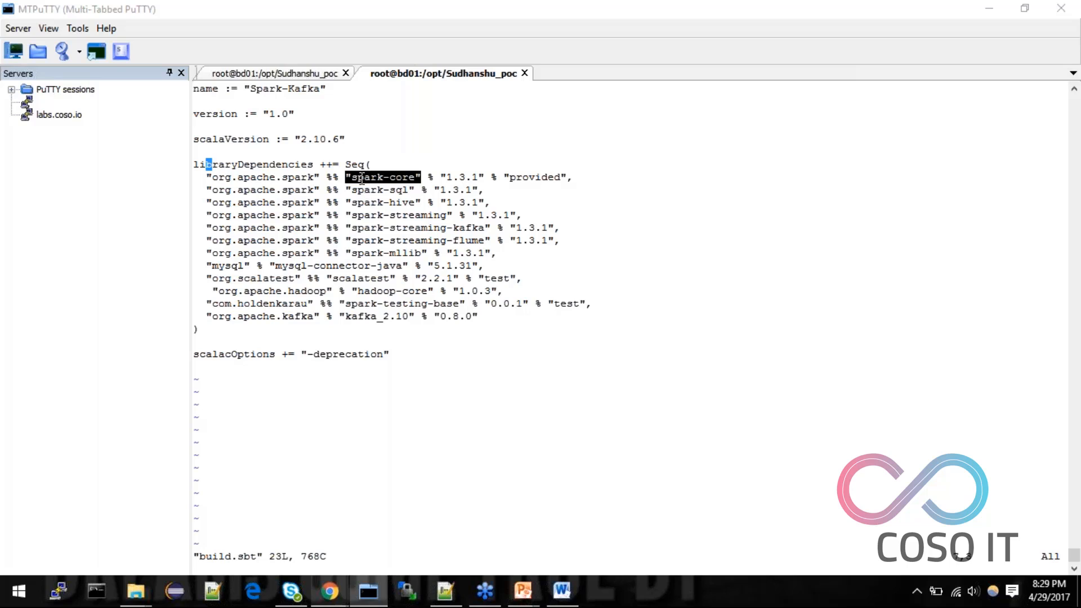
double_click(380, 190)
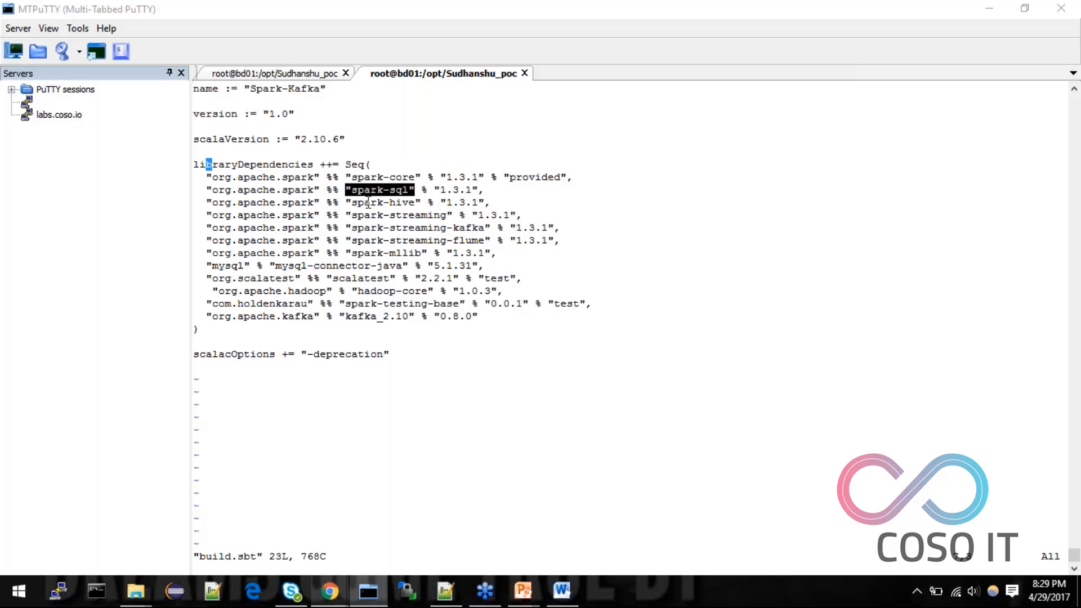
double_click(399, 215)
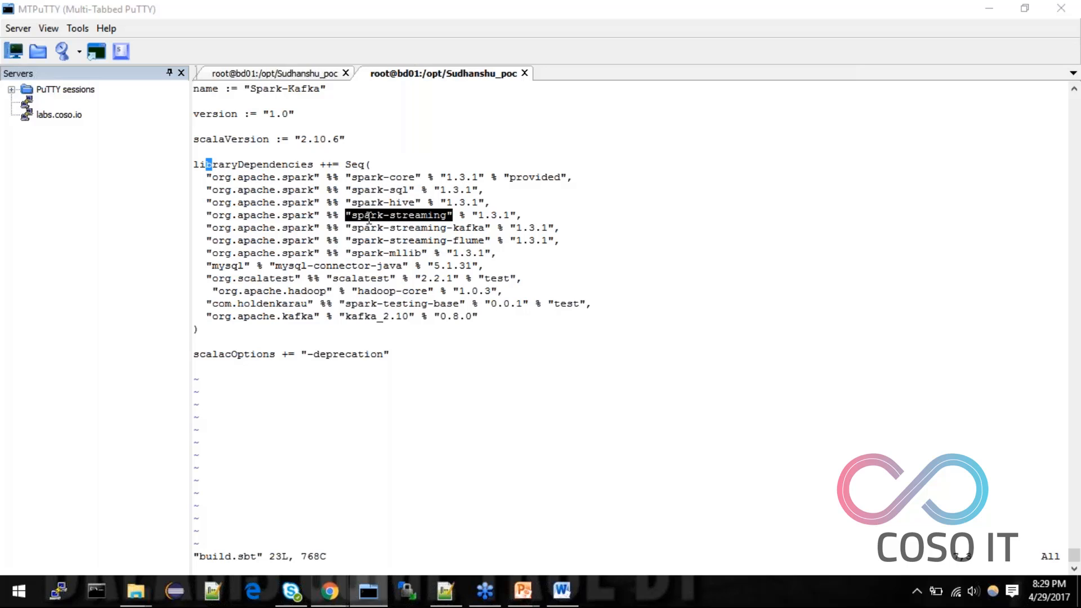
double_click(417, 227)
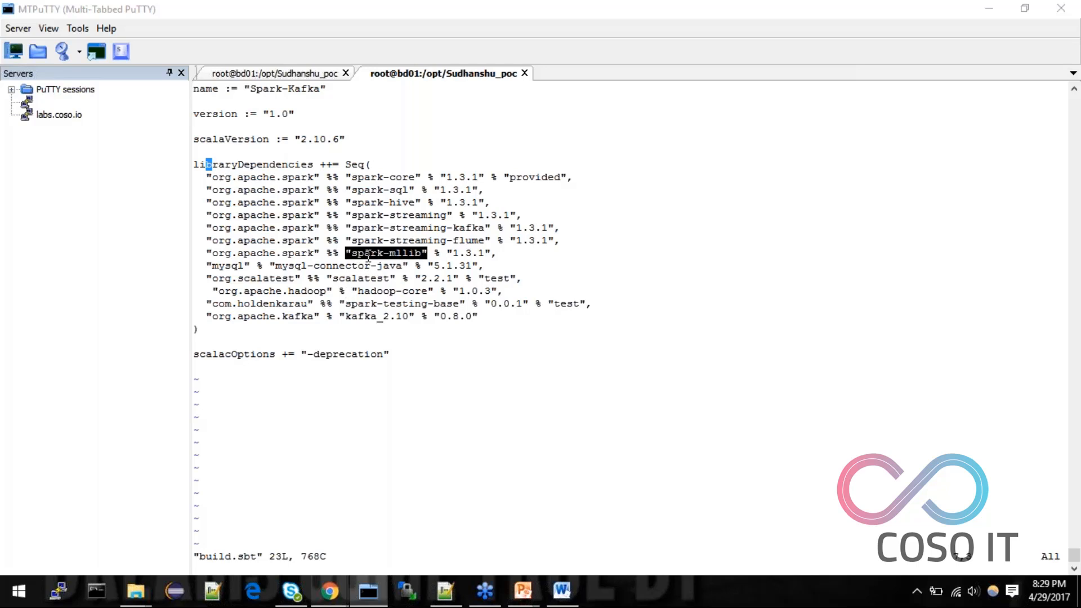
click(355, 266)
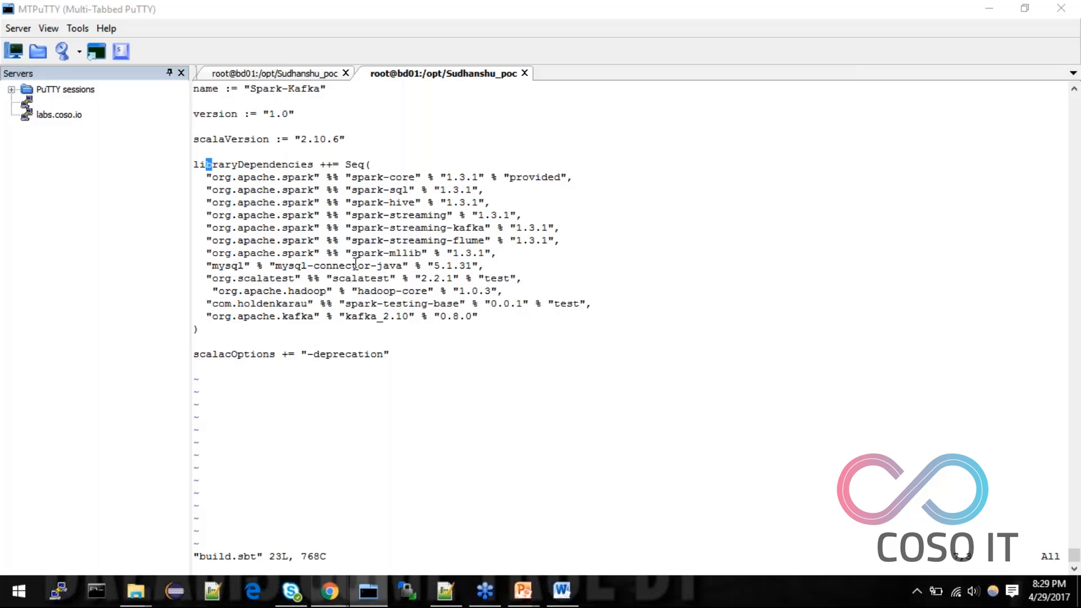
double_click(359, 277)
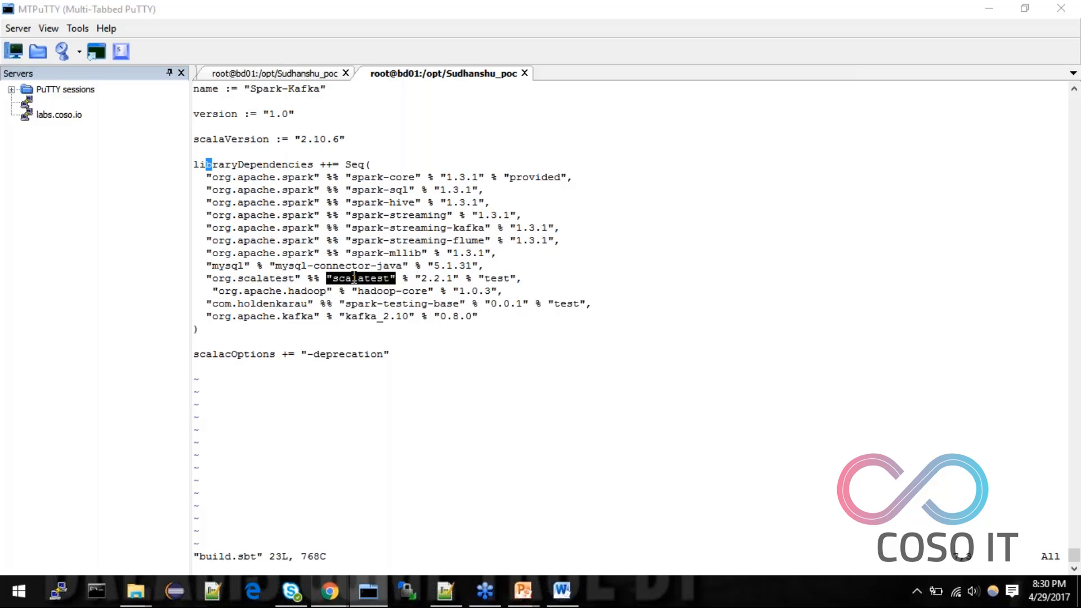
double_click(392, 290)
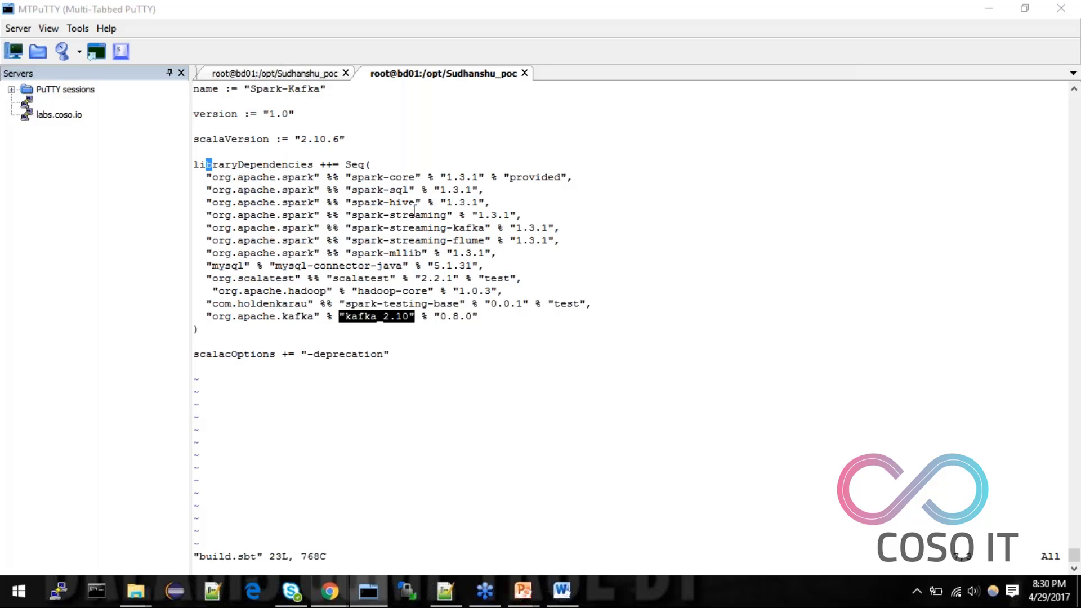
mouse_move(231, 221)
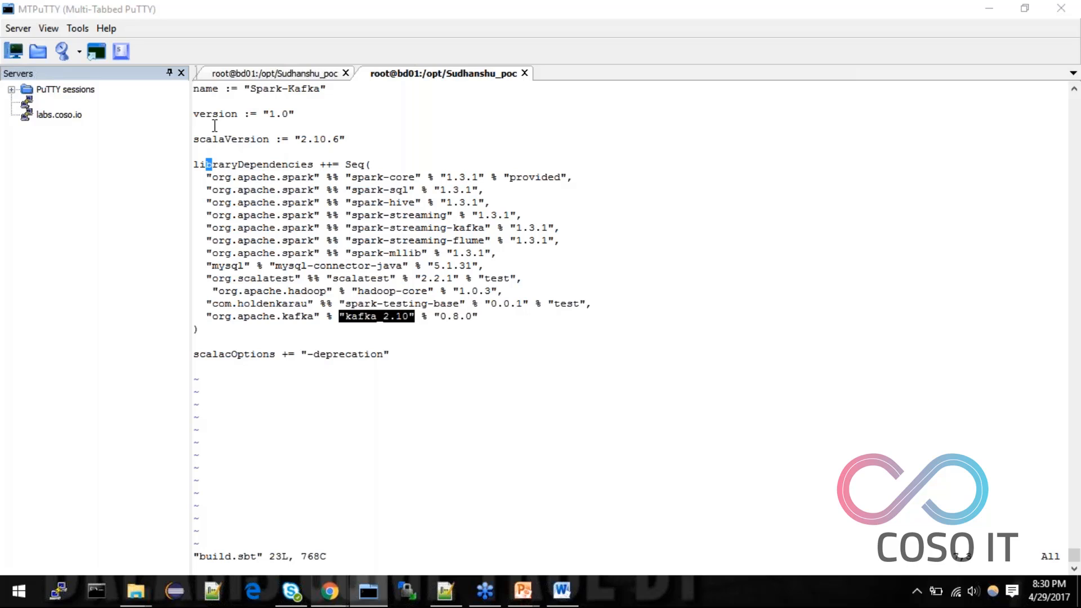
Step: Quit vim on build.sbt and rerun vim build.sbt at the shell
key(:)
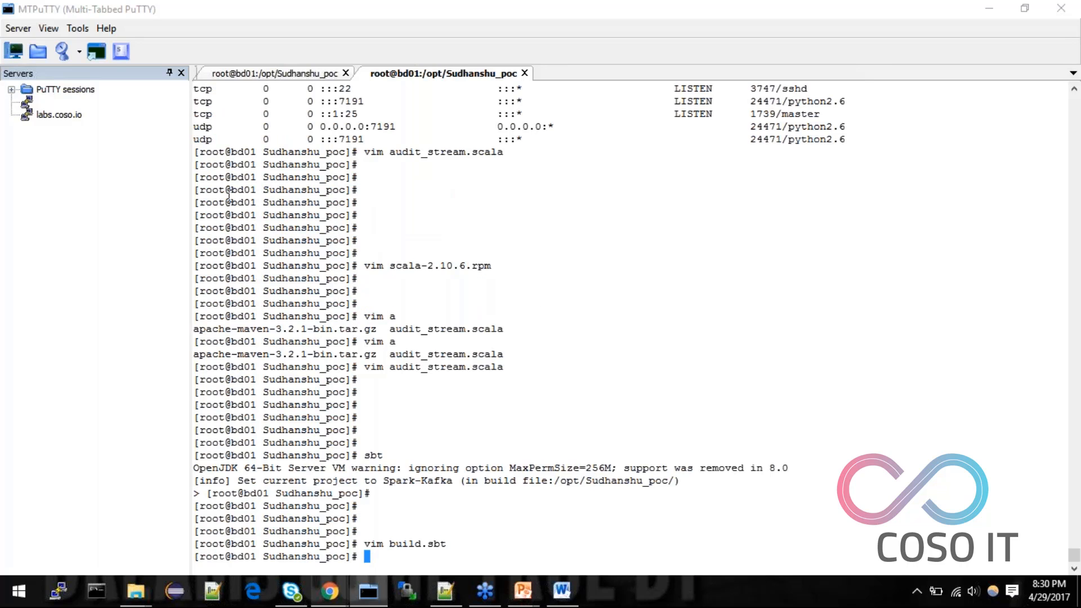
text(vim build.sbt)
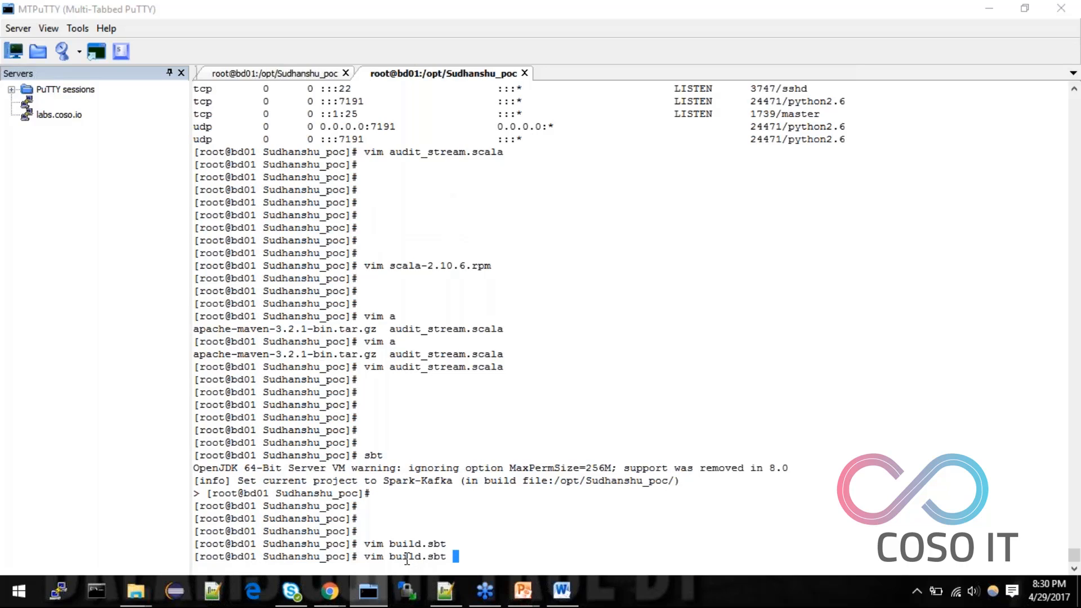
key(Return)
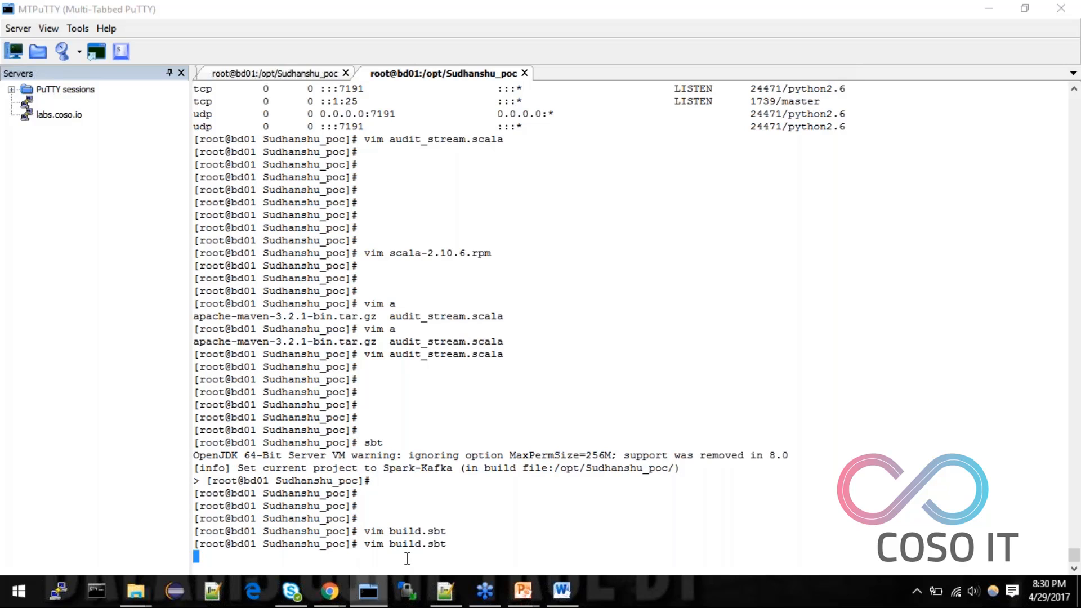
Step: Reopen build.sbt in vim, showing the Spark-Kafka settings and dependency list
key(Return)
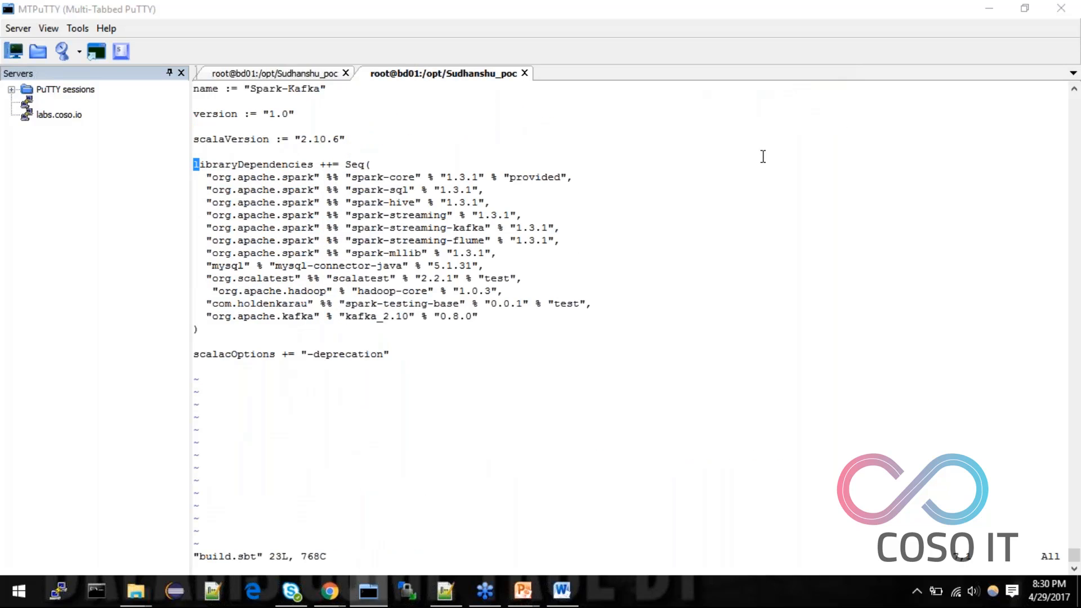
mouse_move(807, 199)
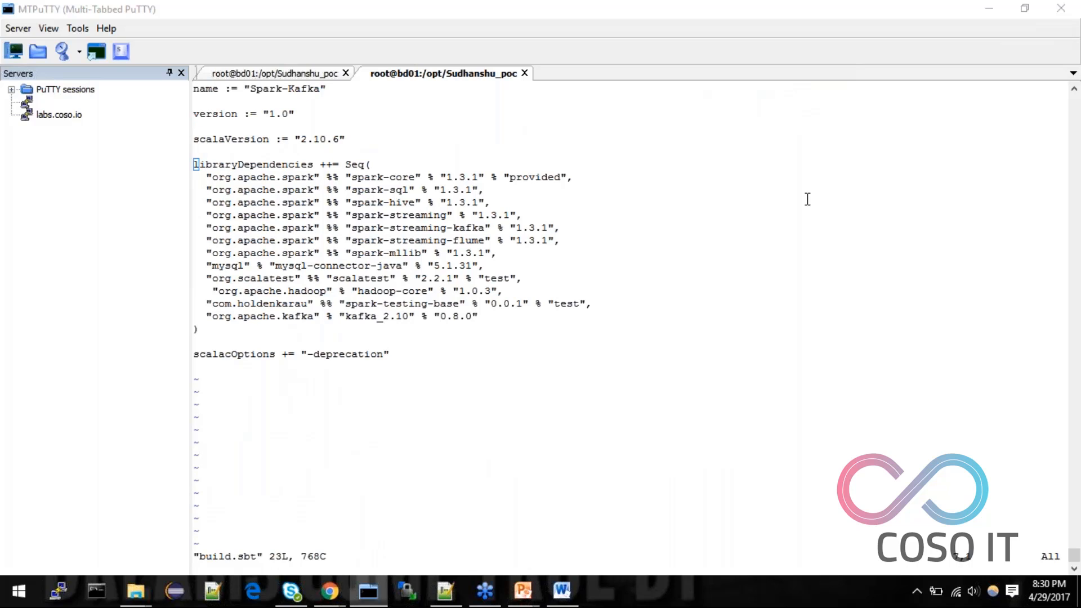
mouse_move(860, 153)
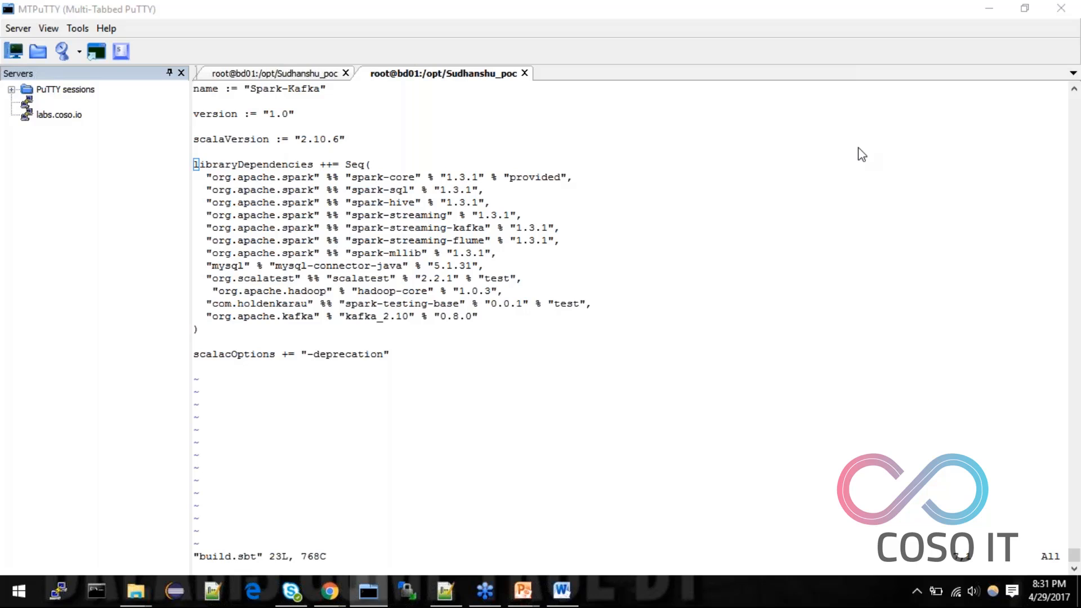
mouse_move(878, 202)
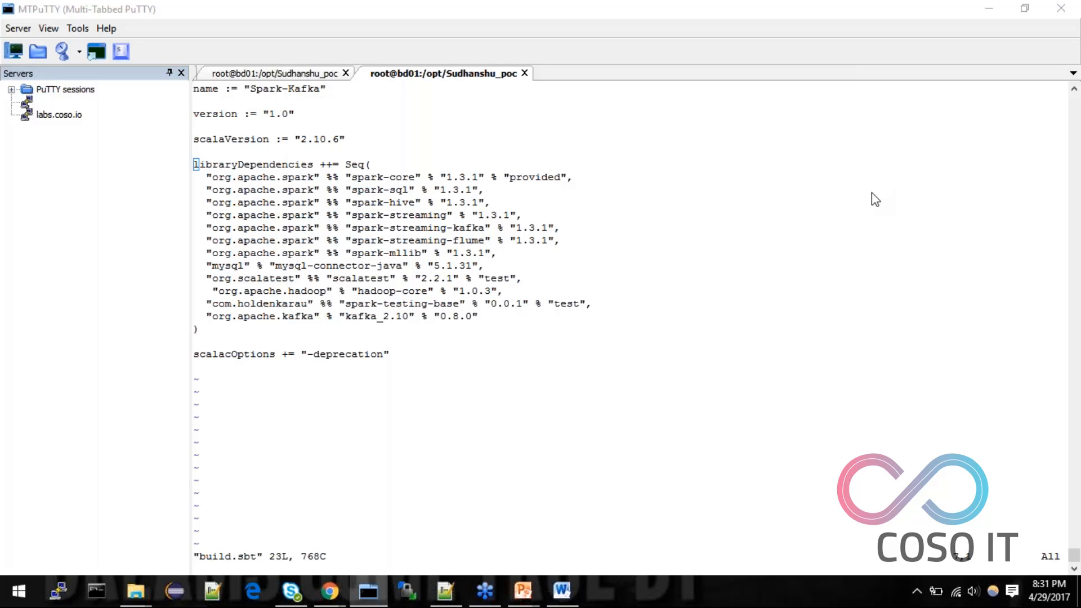
mouse_move(952, 266)
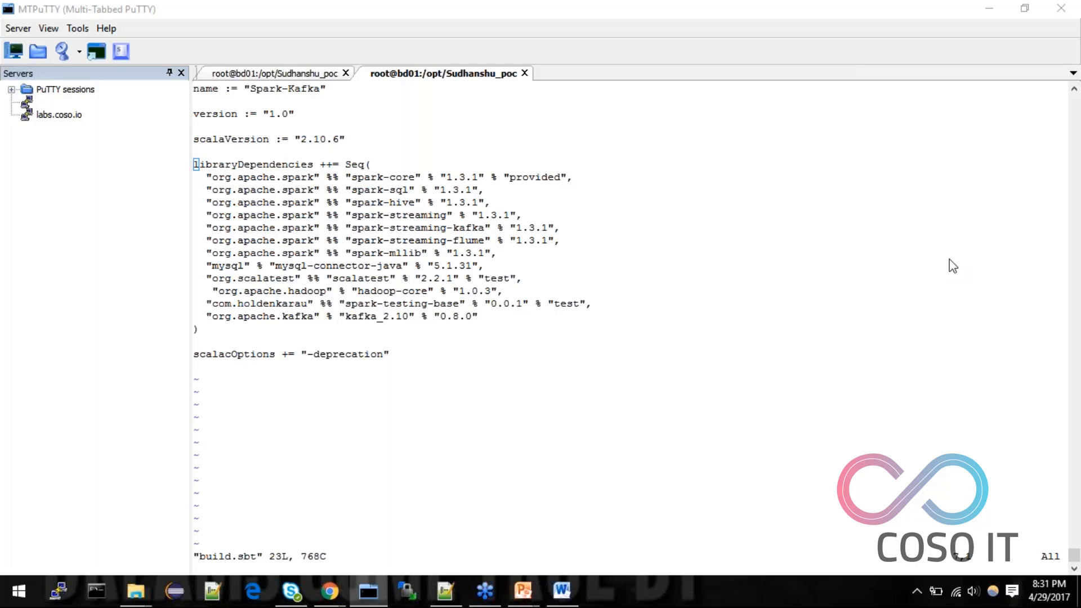
mouse_move(831, 265)
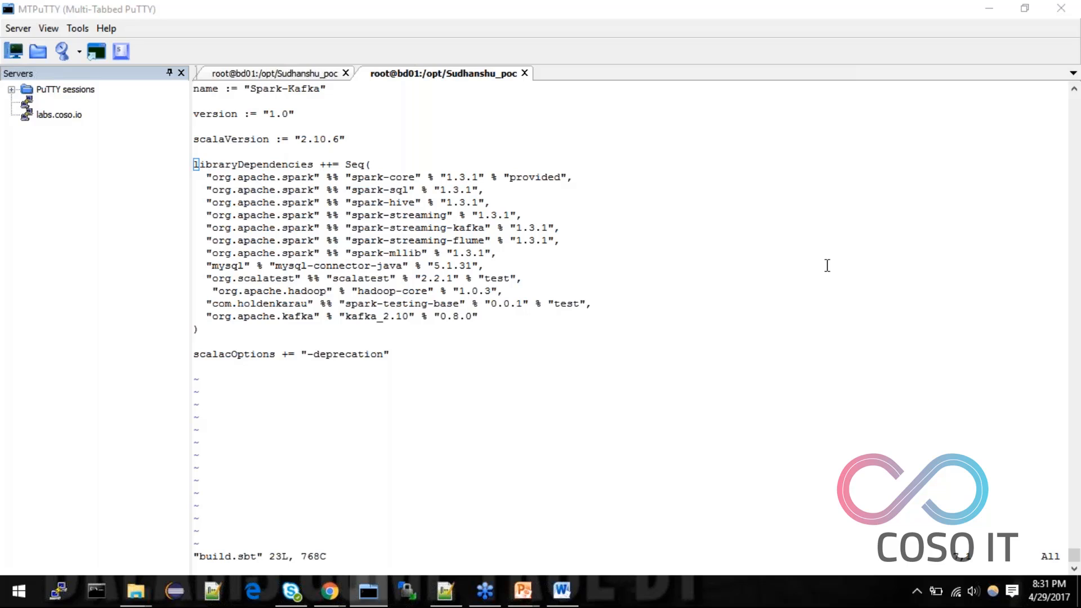
mouse_move(758, 302)
text(sbt)
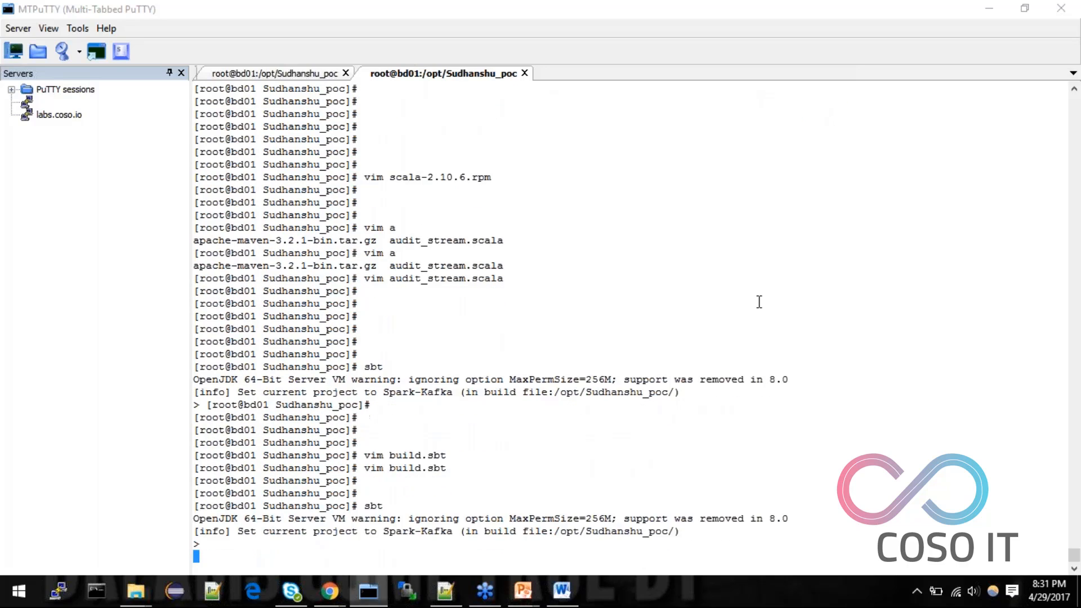
Step: Clean, compile and package the Spark-Kafka project into a jar with sbt
scroll(down, 3)
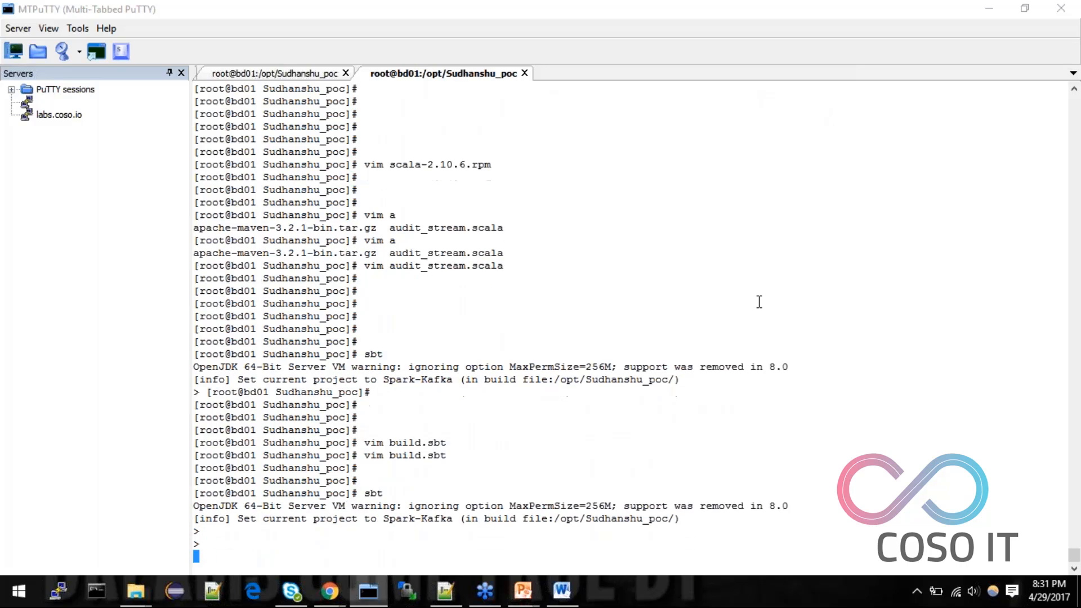
text(clea)
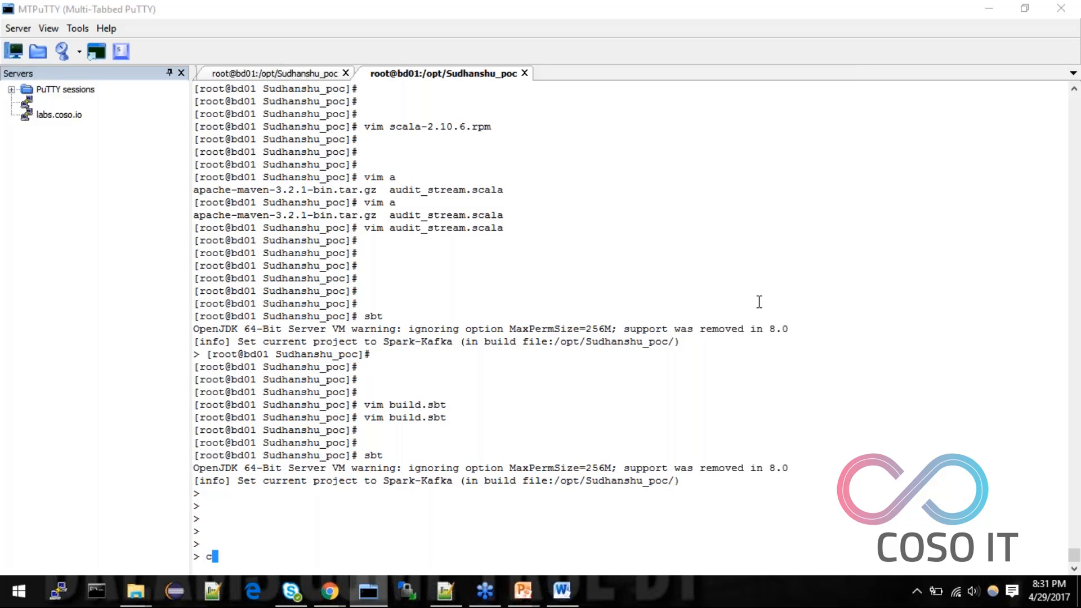
text(ompile)
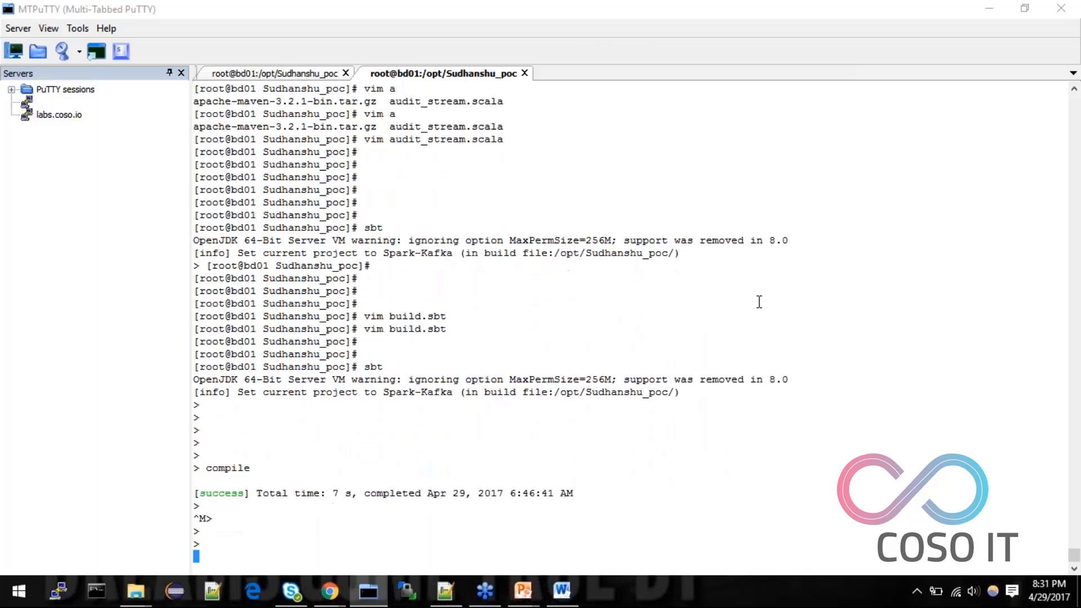
text(p)
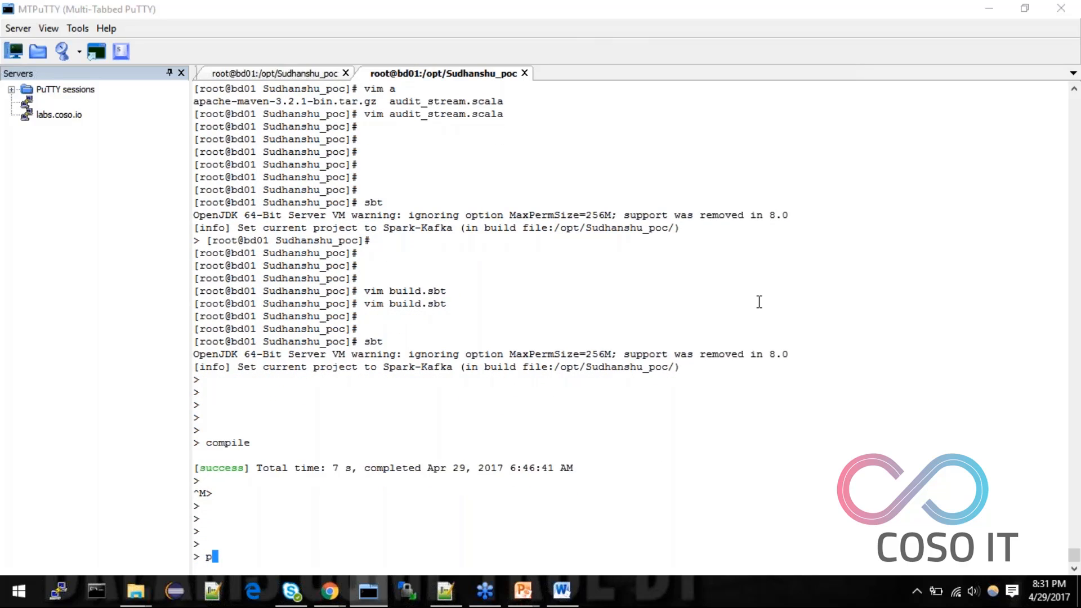
text(ac)
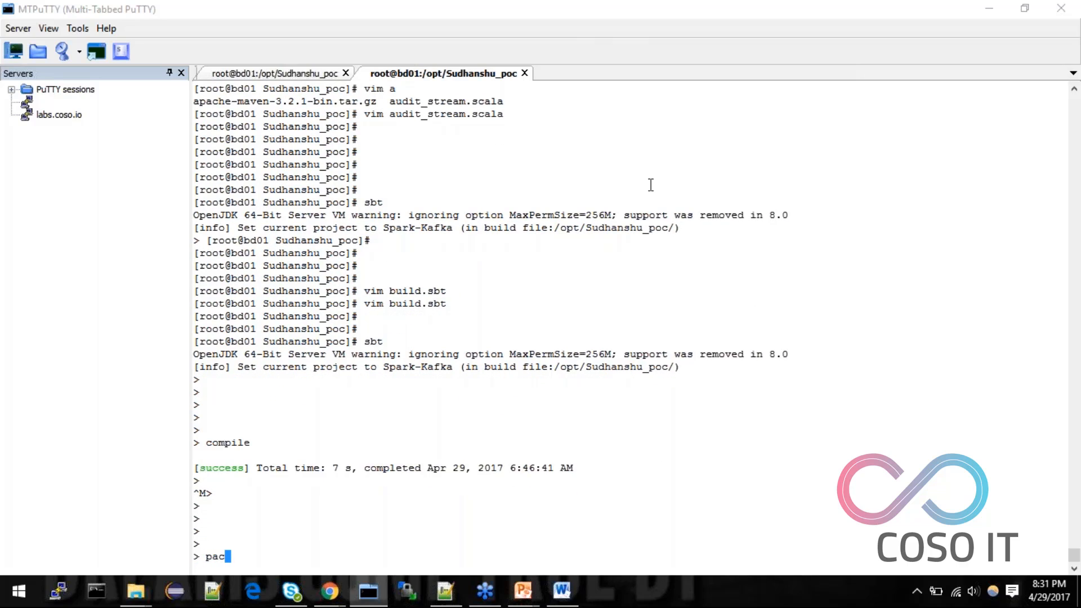
text(kage)
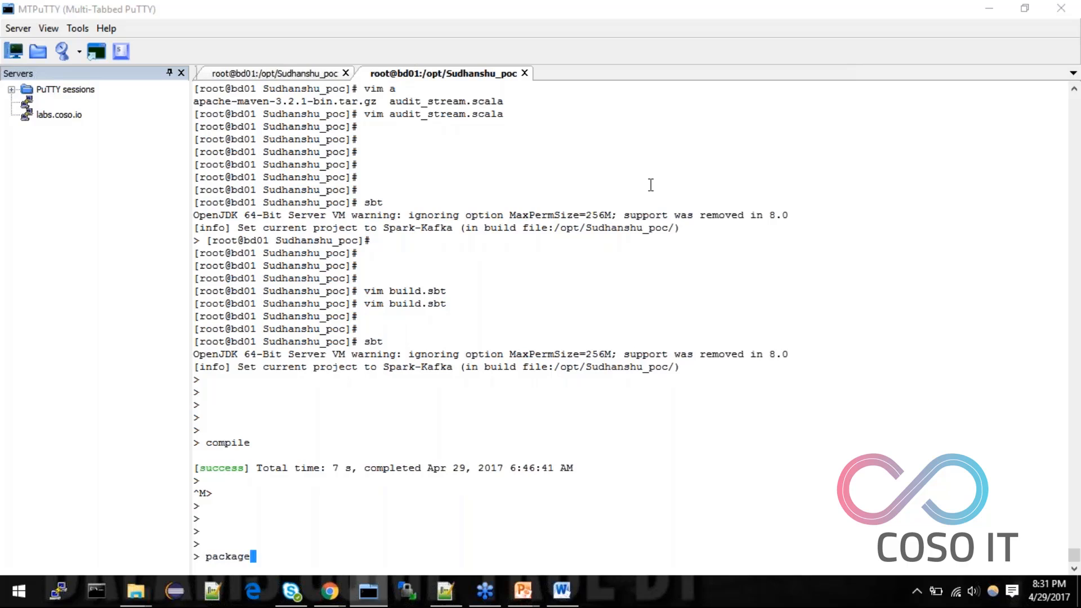
key(Return)
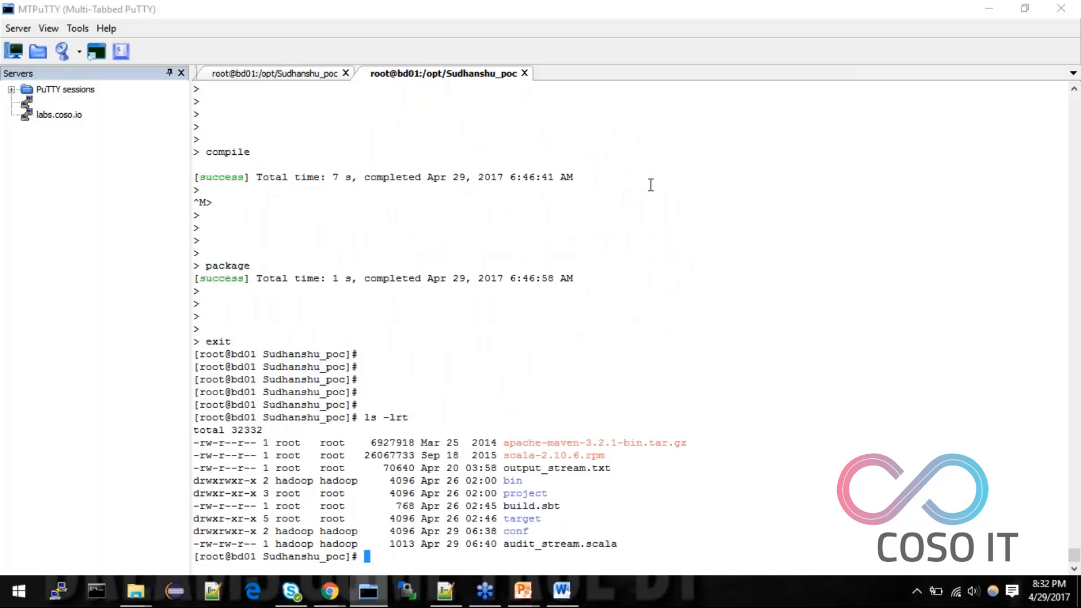
Step: List the target/scala-2.10 folder to locate spark-kafka_2.10-1.0.jar
text(ls -lrt target/)
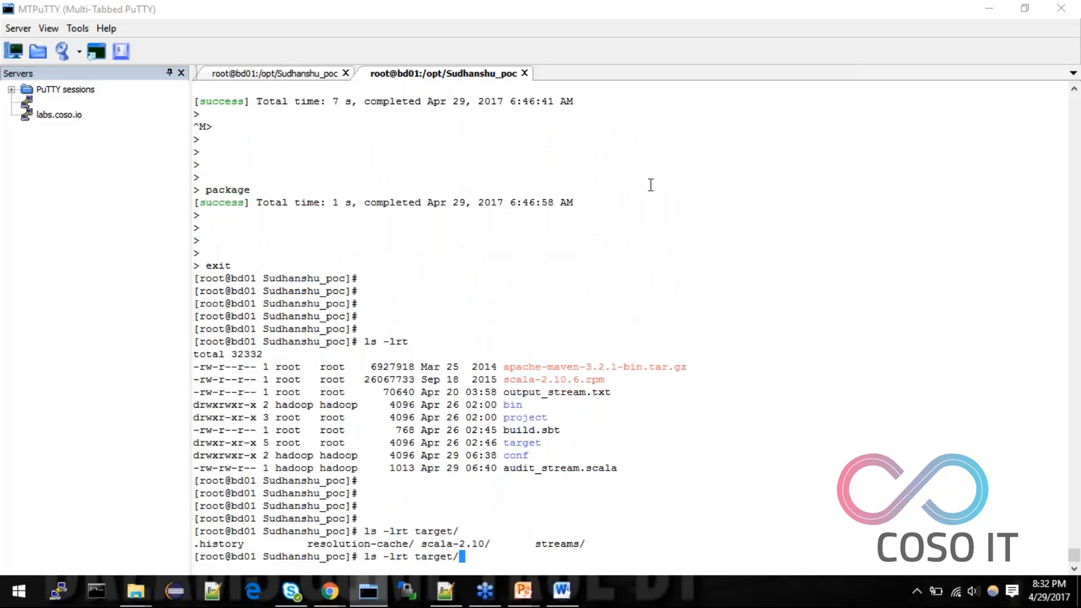
text(scala-2.10/)
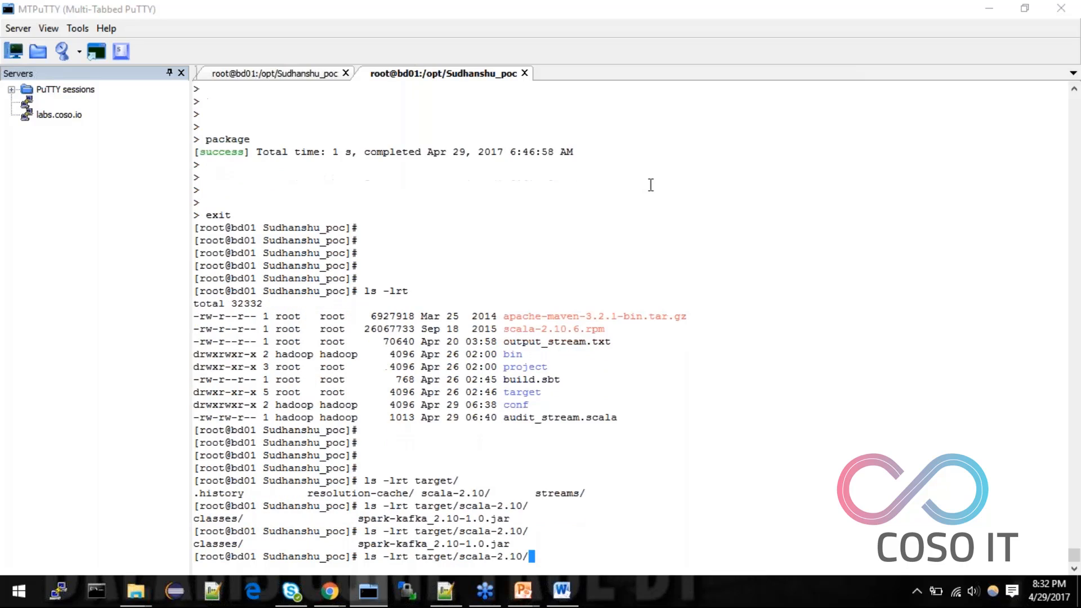
key(Return)
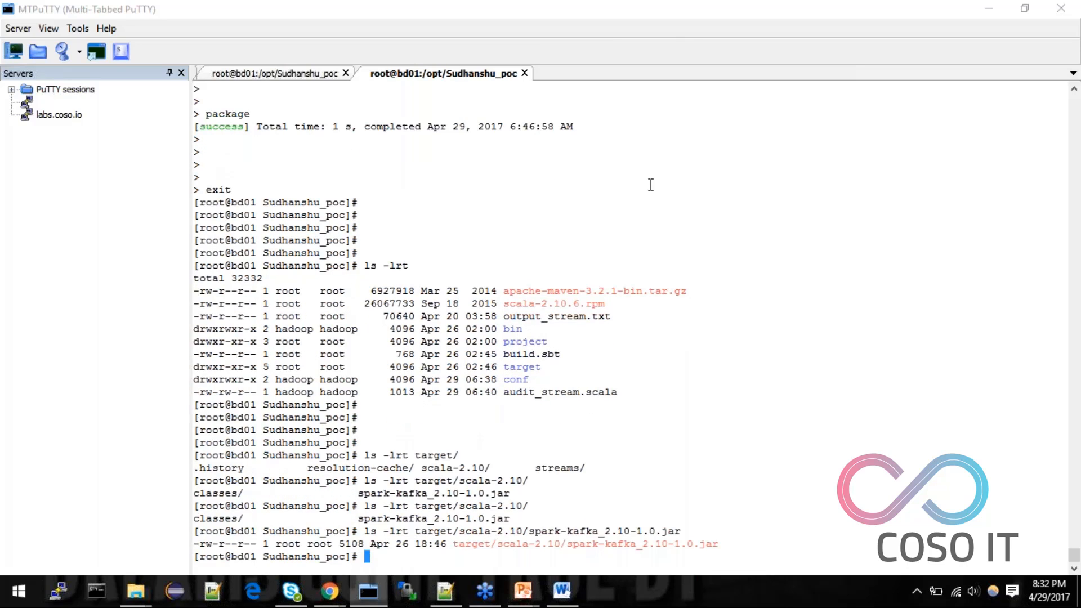
mouse_move(660, 326)
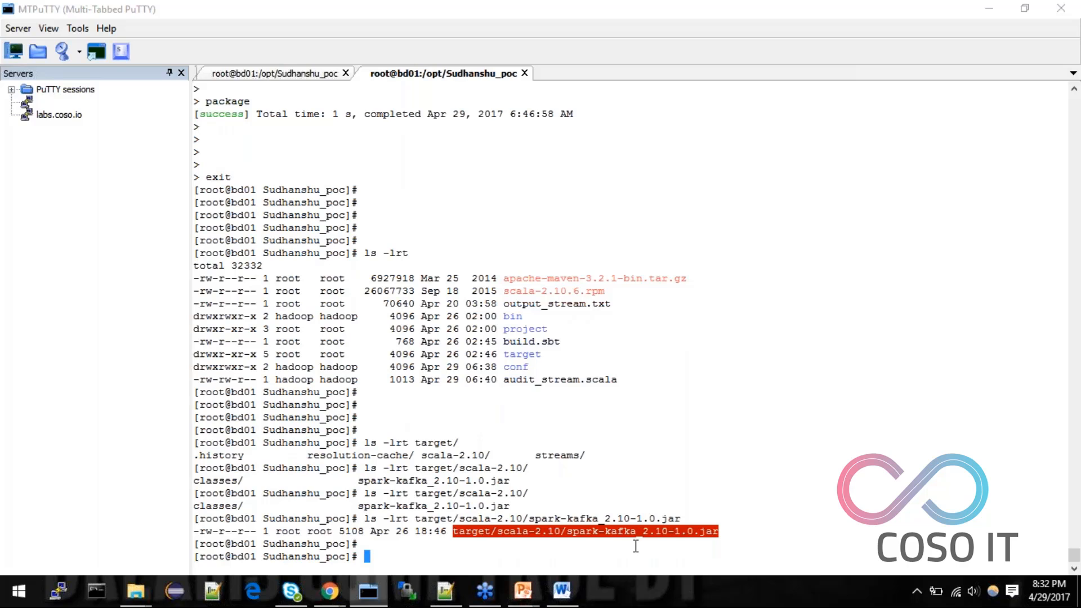
Step: List the contents of spark-kafka_2.10-1.0.jar, showing the audit_stream classes
text(jar)
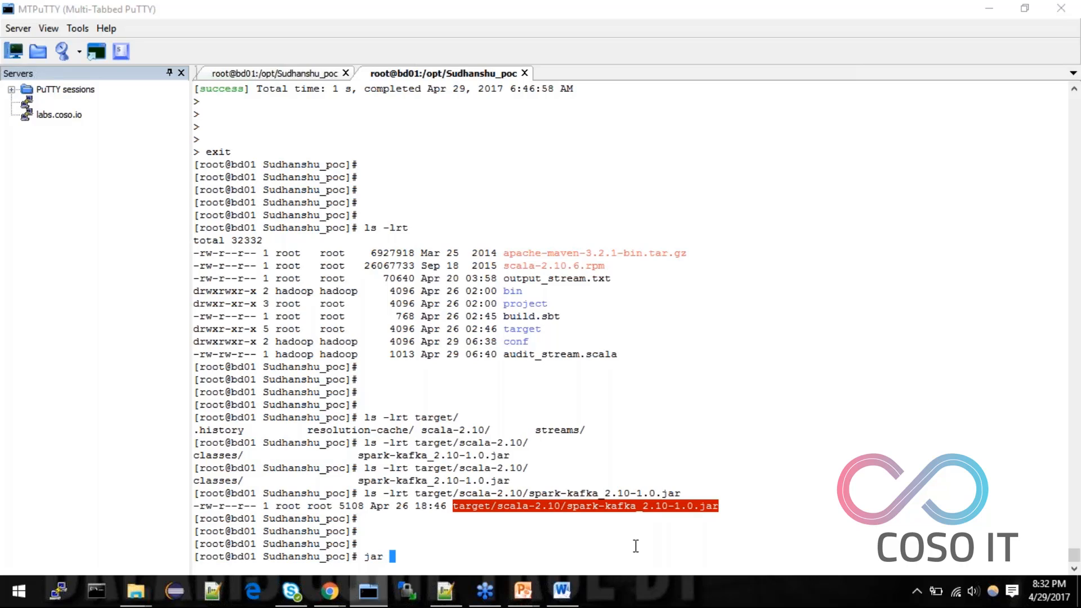
text(-tvf target/scala-2.10/spark-kafka_2.10-1.0.jar)
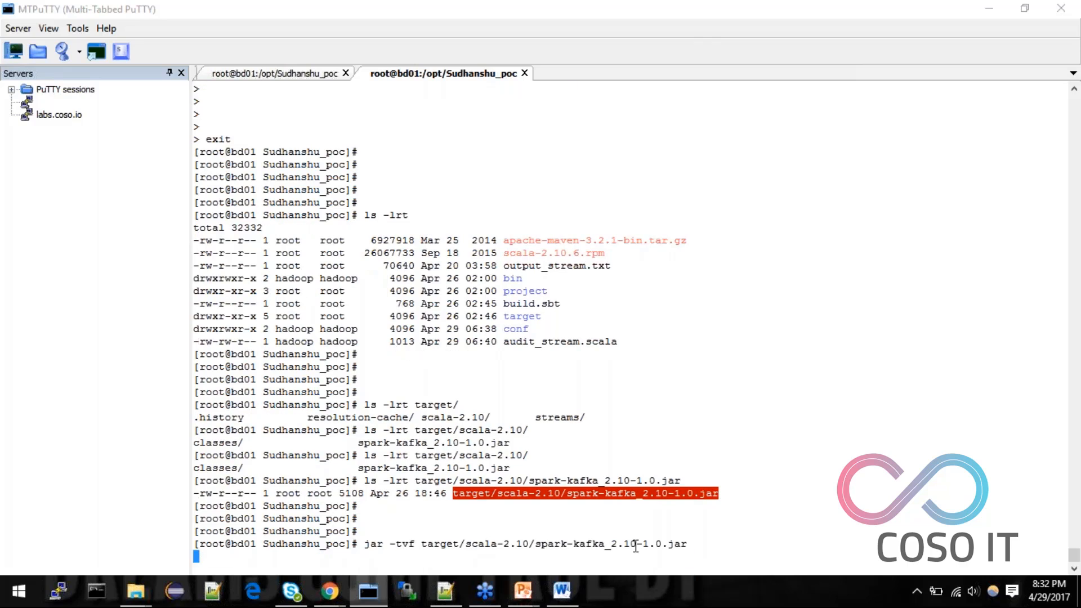
key(Return)
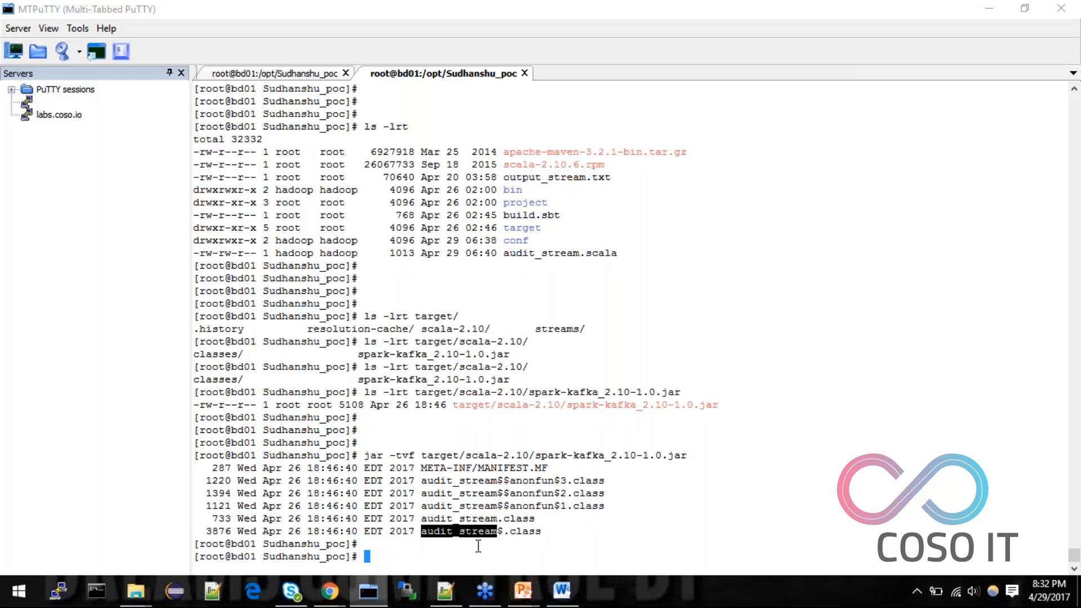
key(ctrl+r)
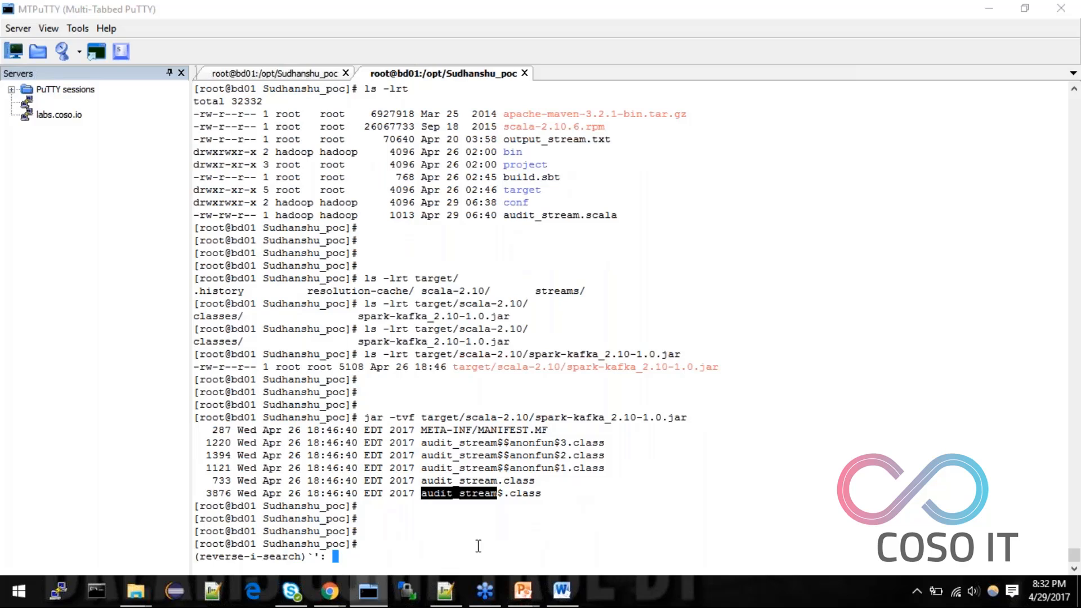
Step: Recall the audit_stream spark-submit command with 512m memory, one executor, two cores
text(s)
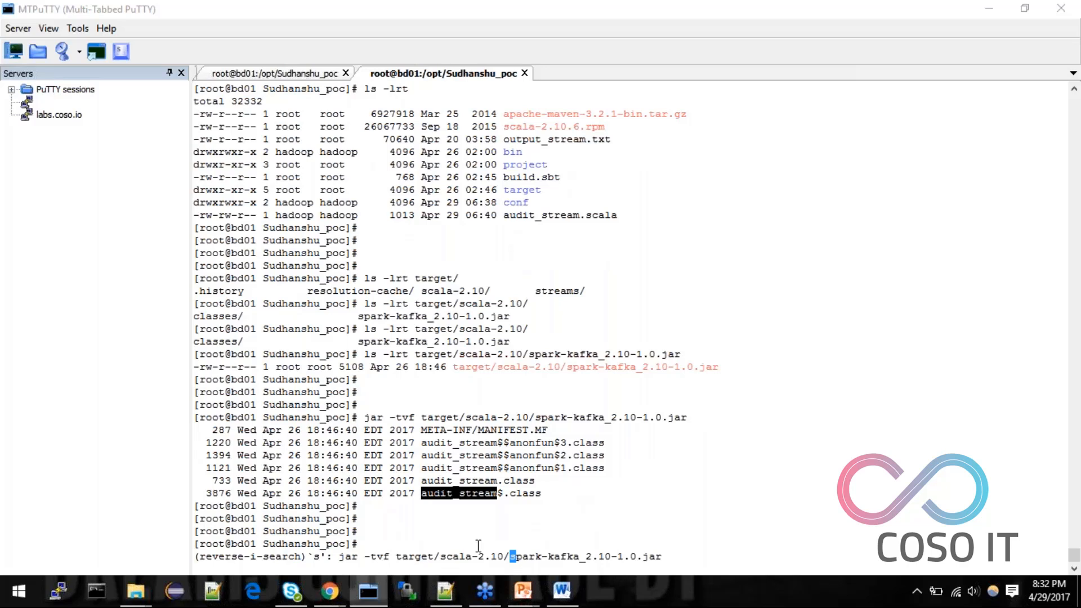
text(park-submit --class audit_stream --)
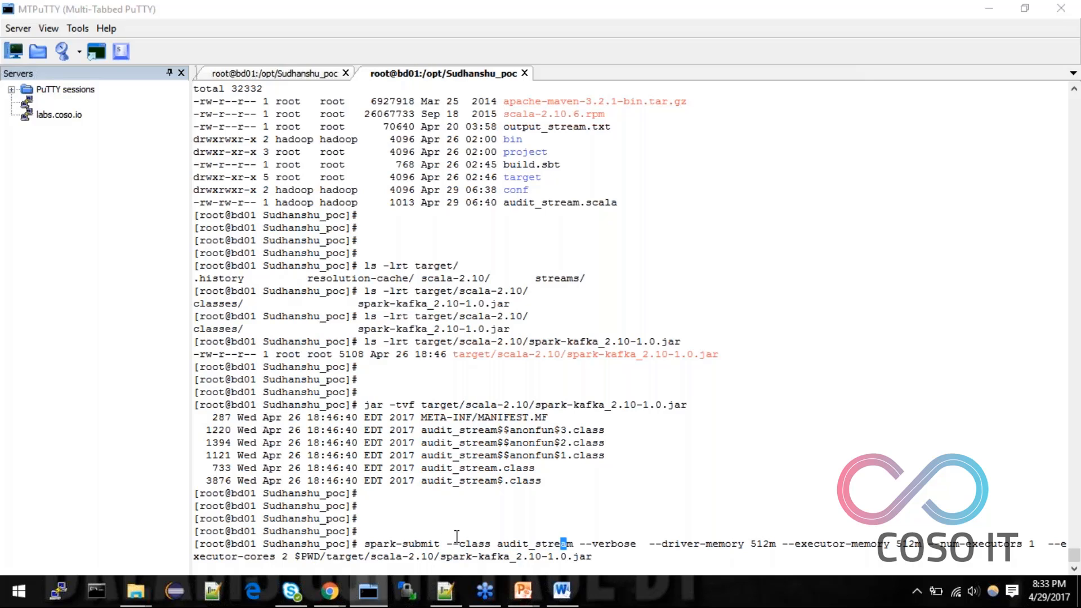
double_click(533, 543)
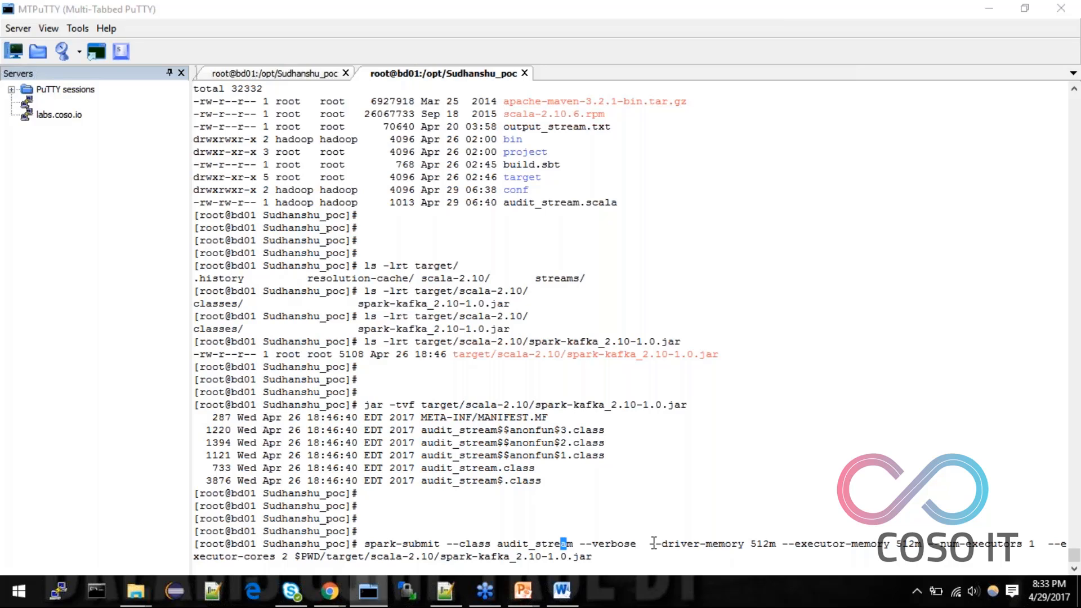
double_click(679, 543)
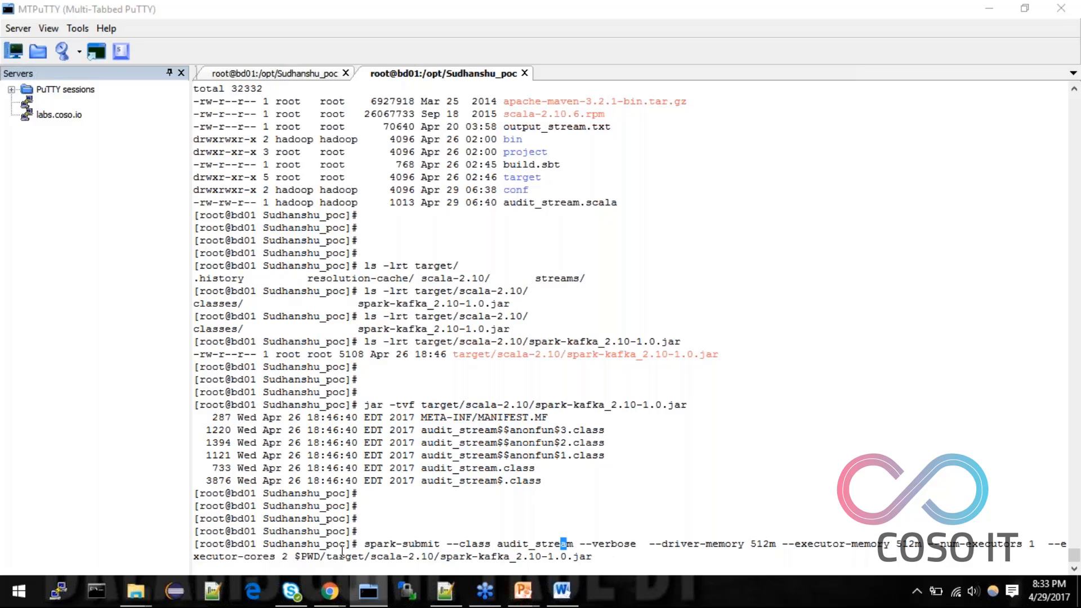
double_click(234, 557)
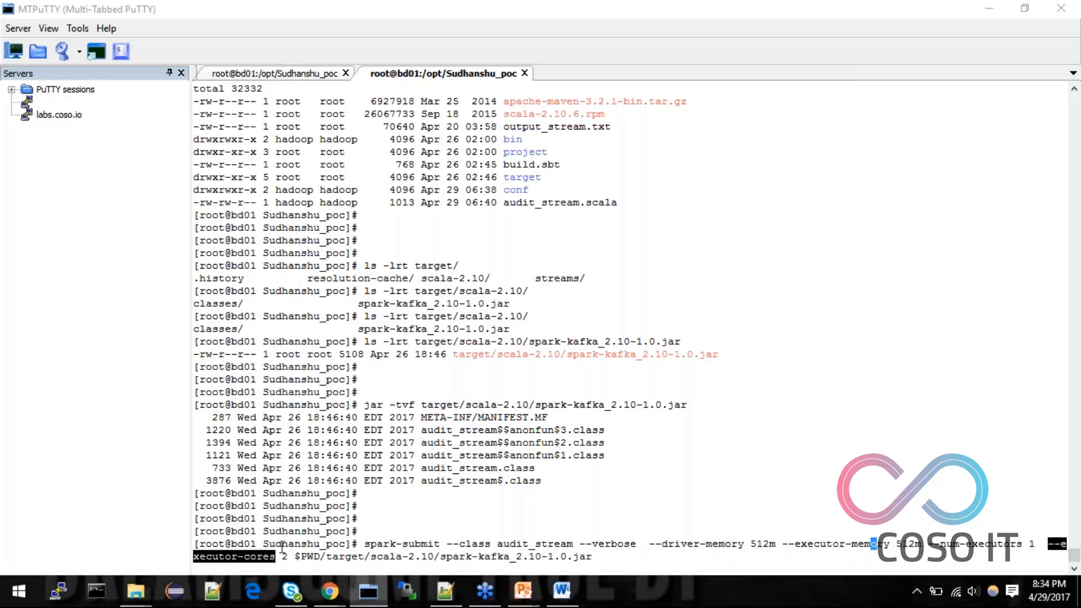
double_click(306, 556)
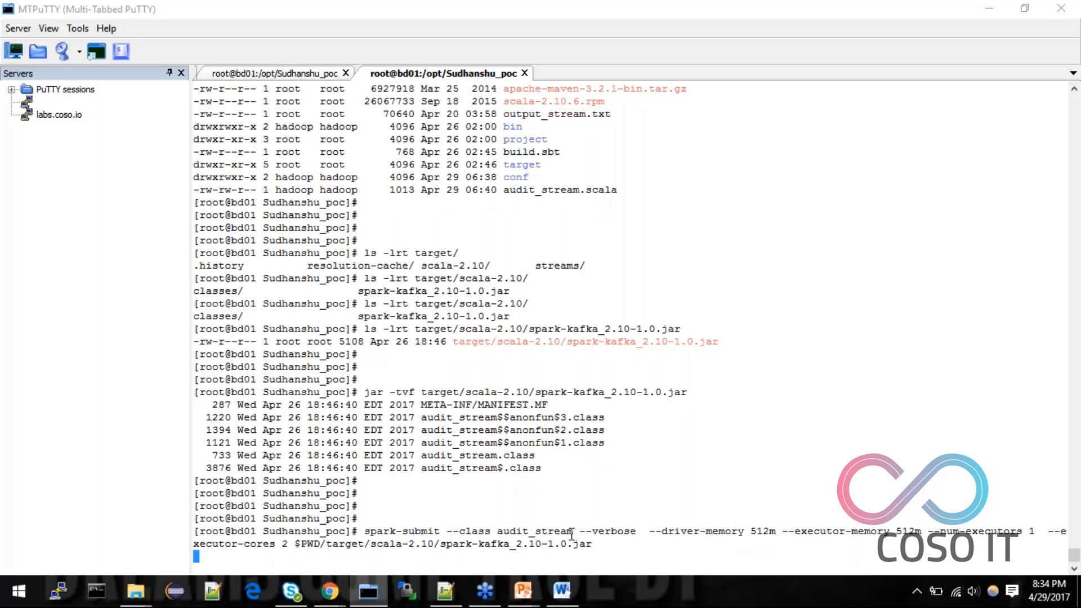
Step: Run the streaming job and scroll through batches printing HDFS audit timestamps
key(Return)
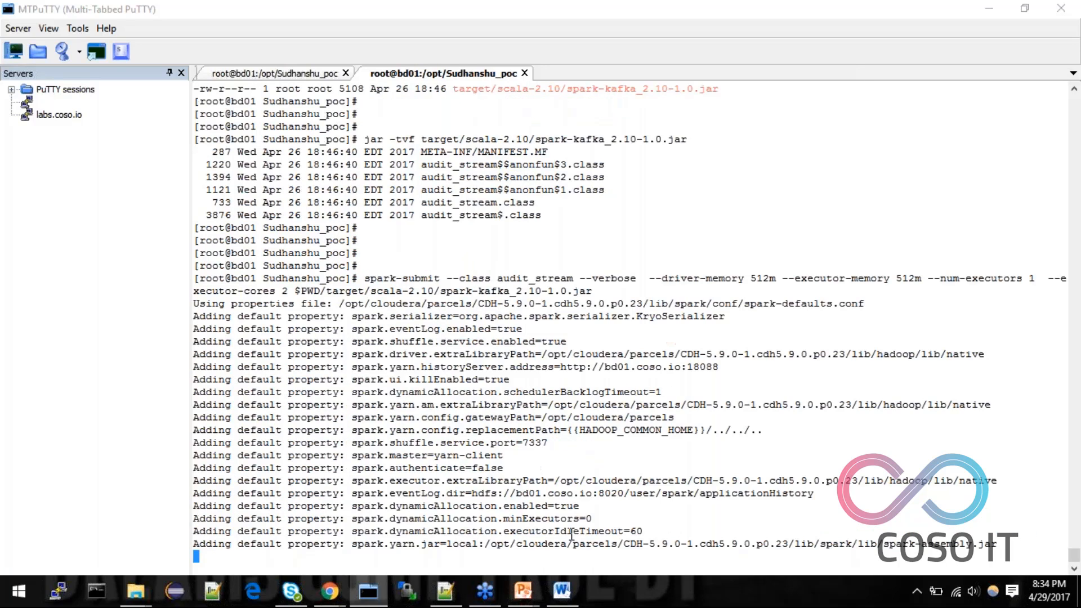
scroll(down, 3)
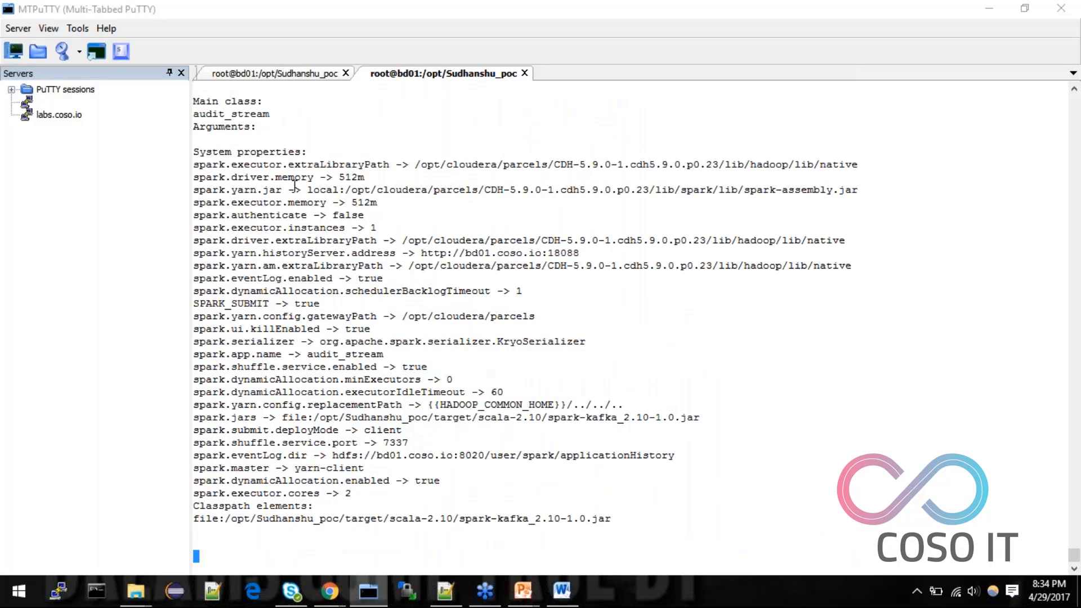
mouse_move(298, 290)
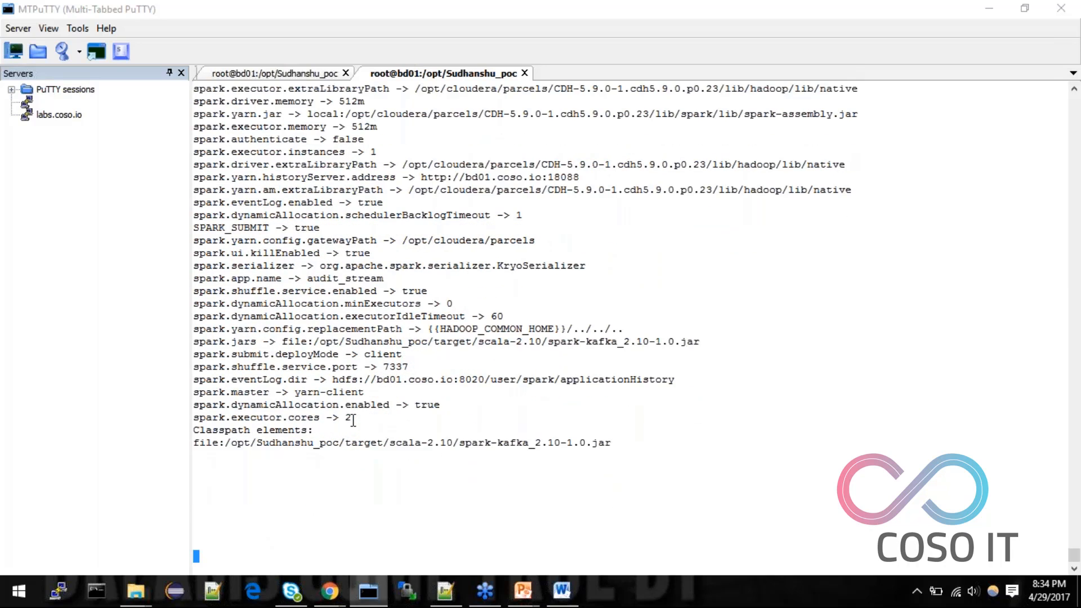
scroll(down, 3)
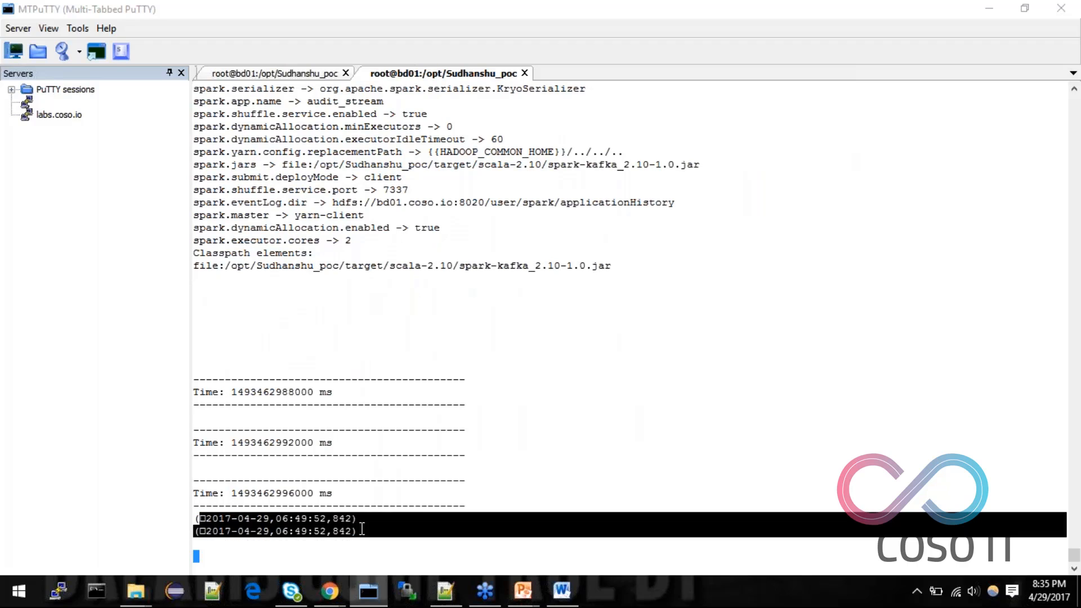
scroll(down, 3)
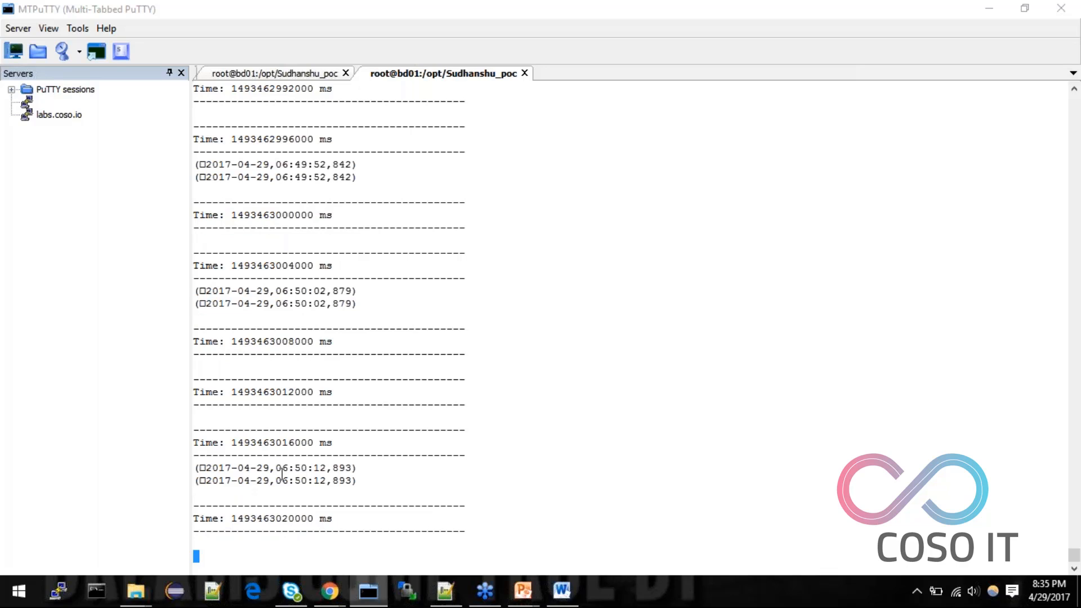
scroll(down, 3)
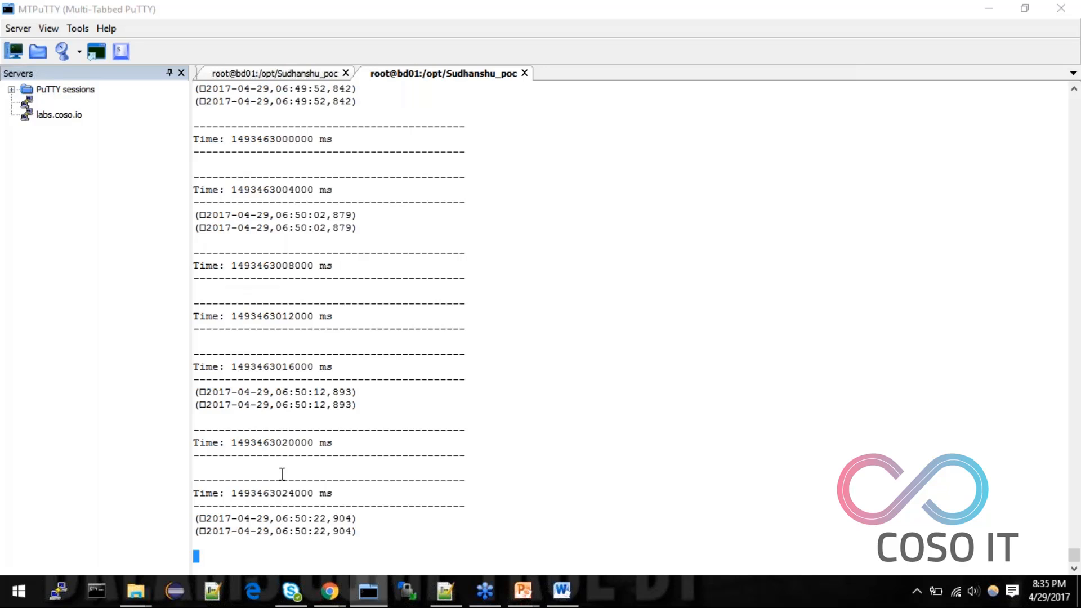
scroll(down, 3)
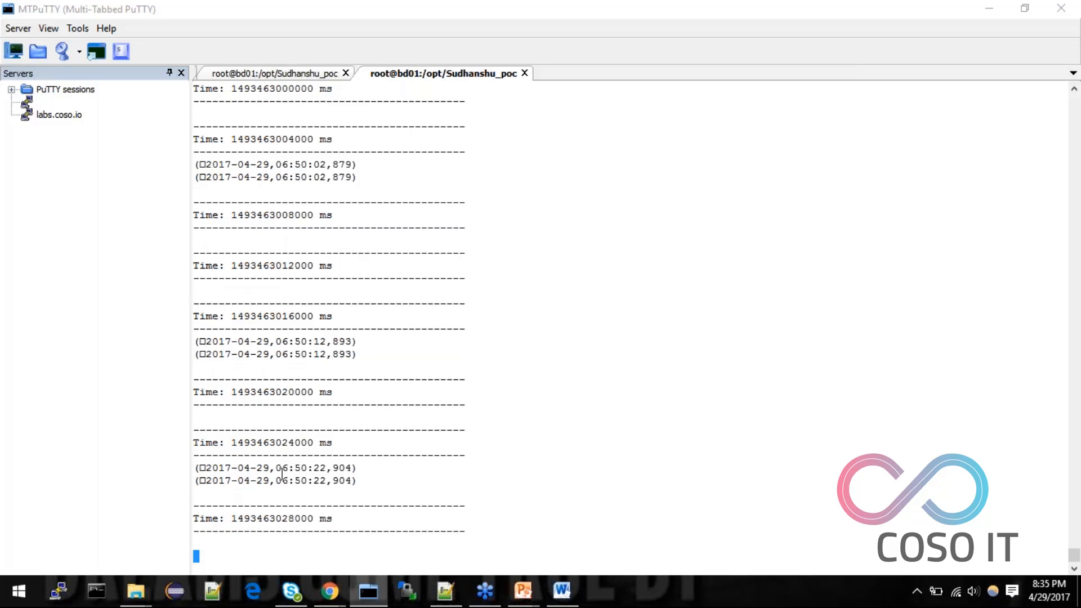